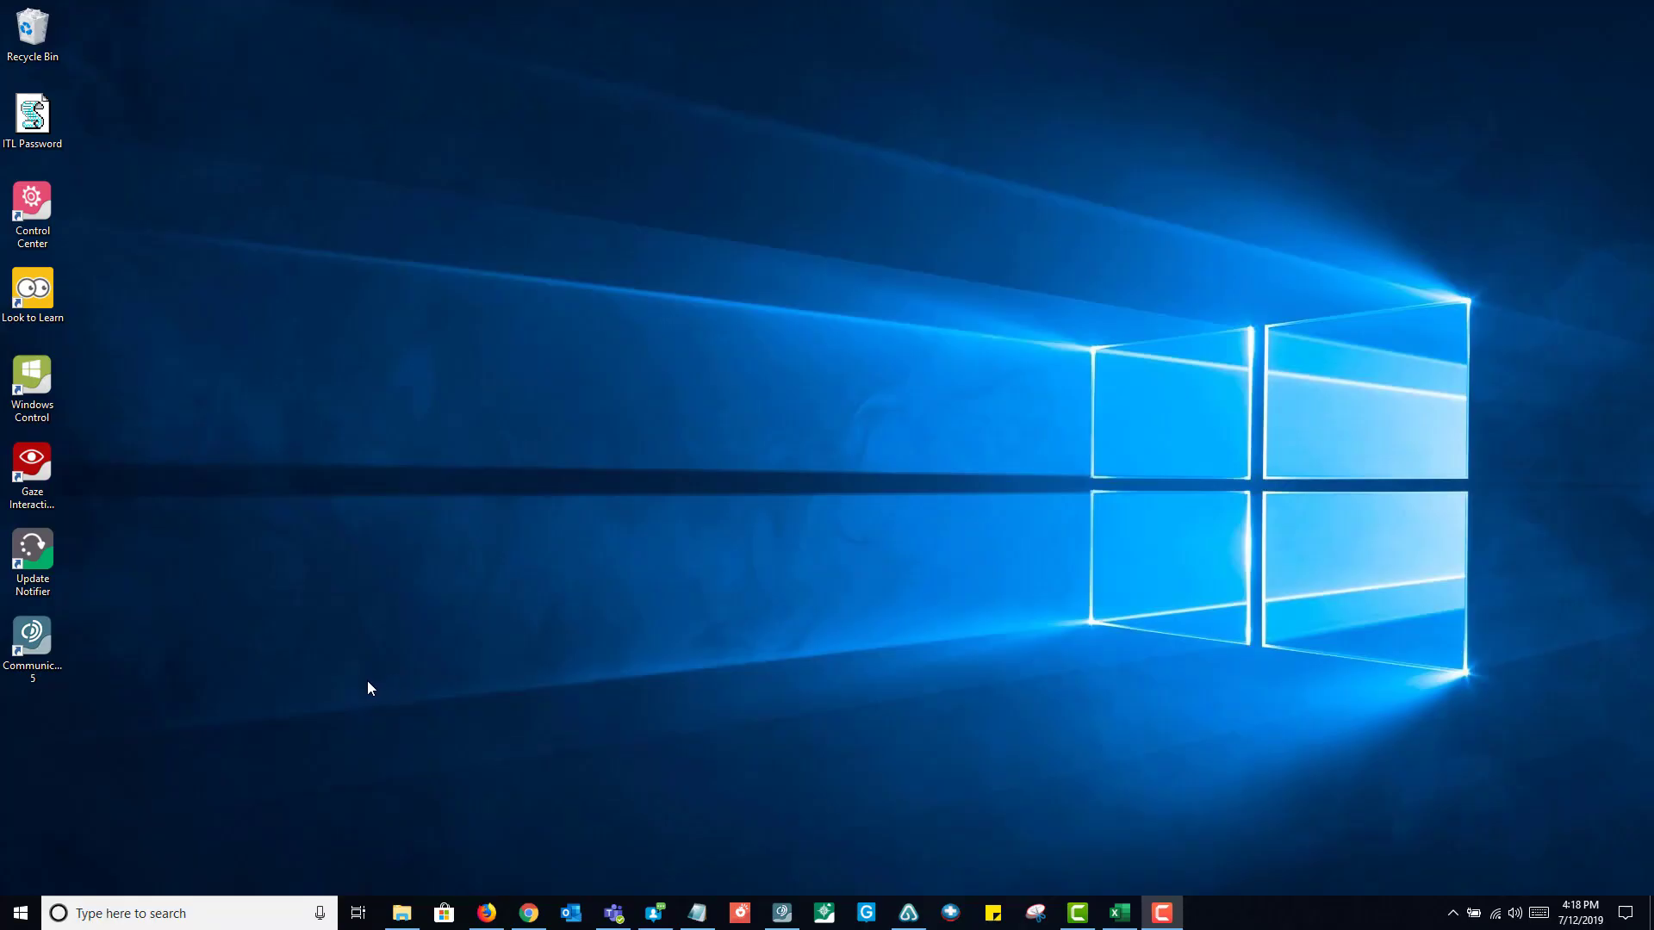
Launch Communicator 5 from its desktop shortcut to reach the home page.
click(31, 643)
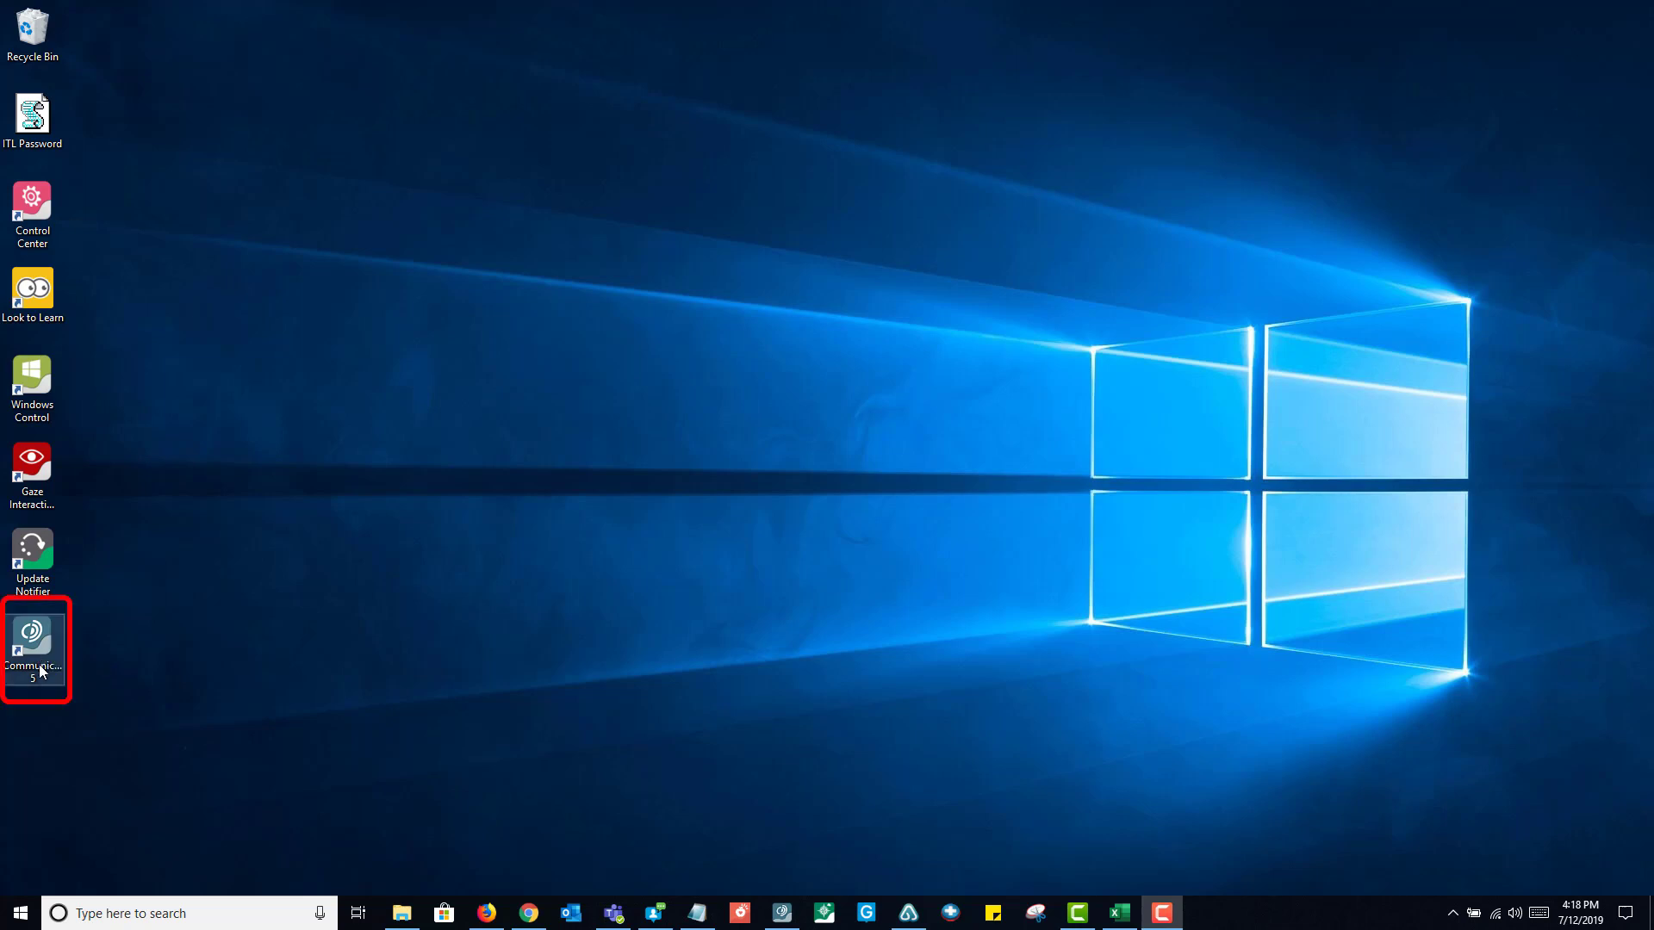
mouse_move(59, 678)
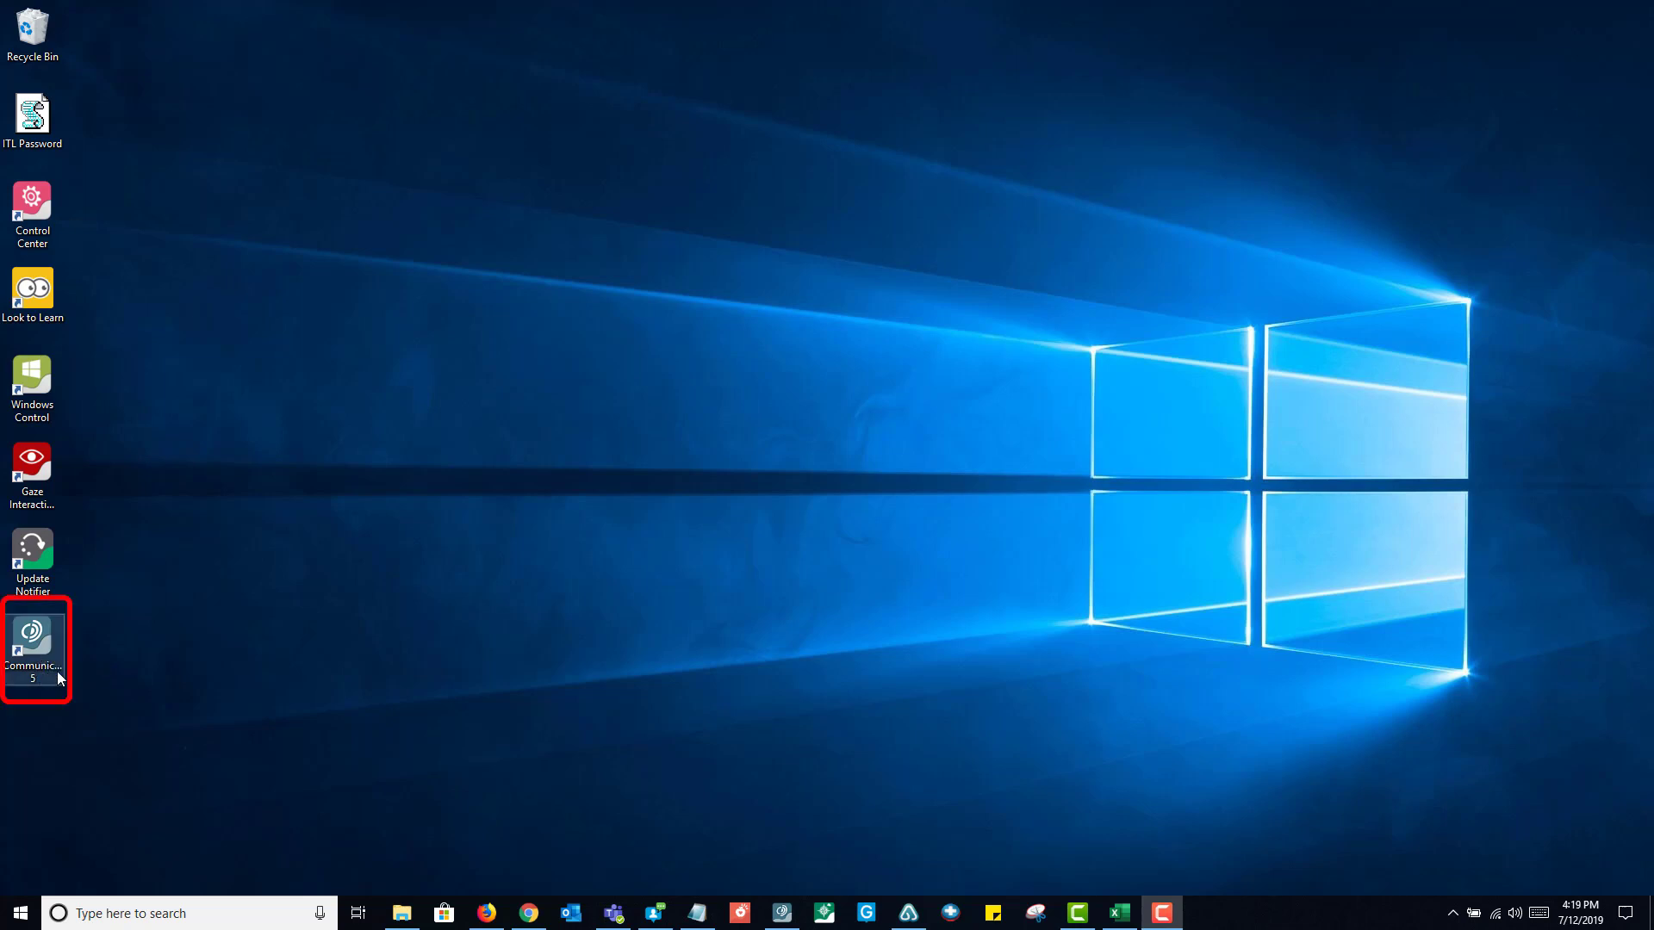
double_click(31, 643)
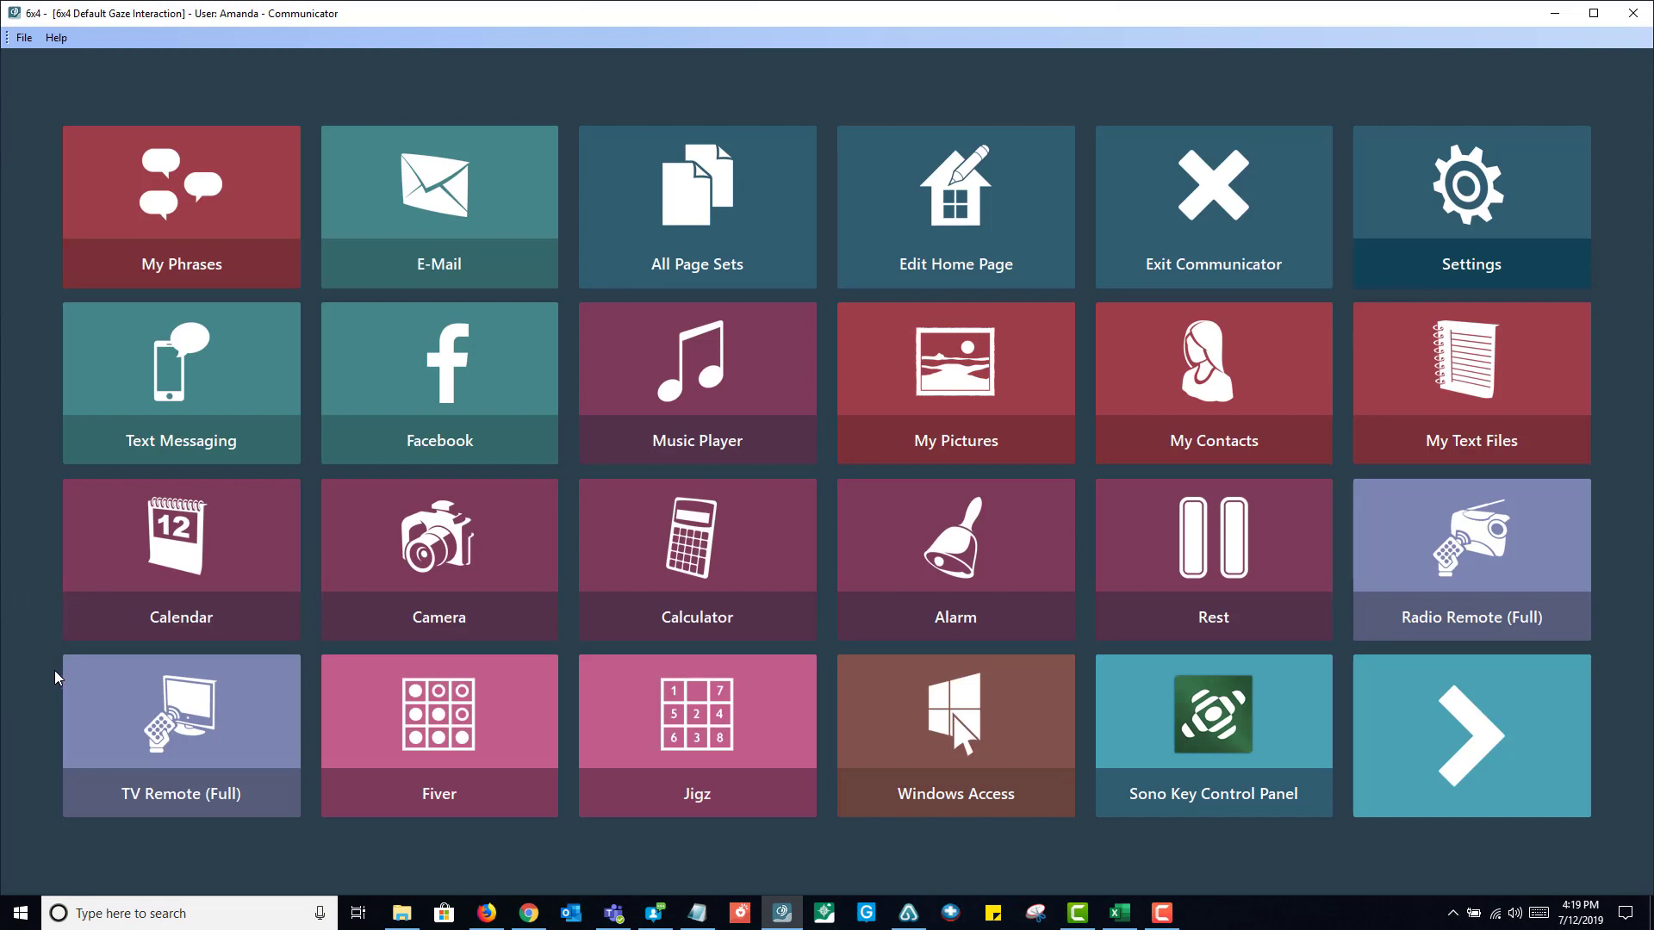
mouse_move(440, 608)
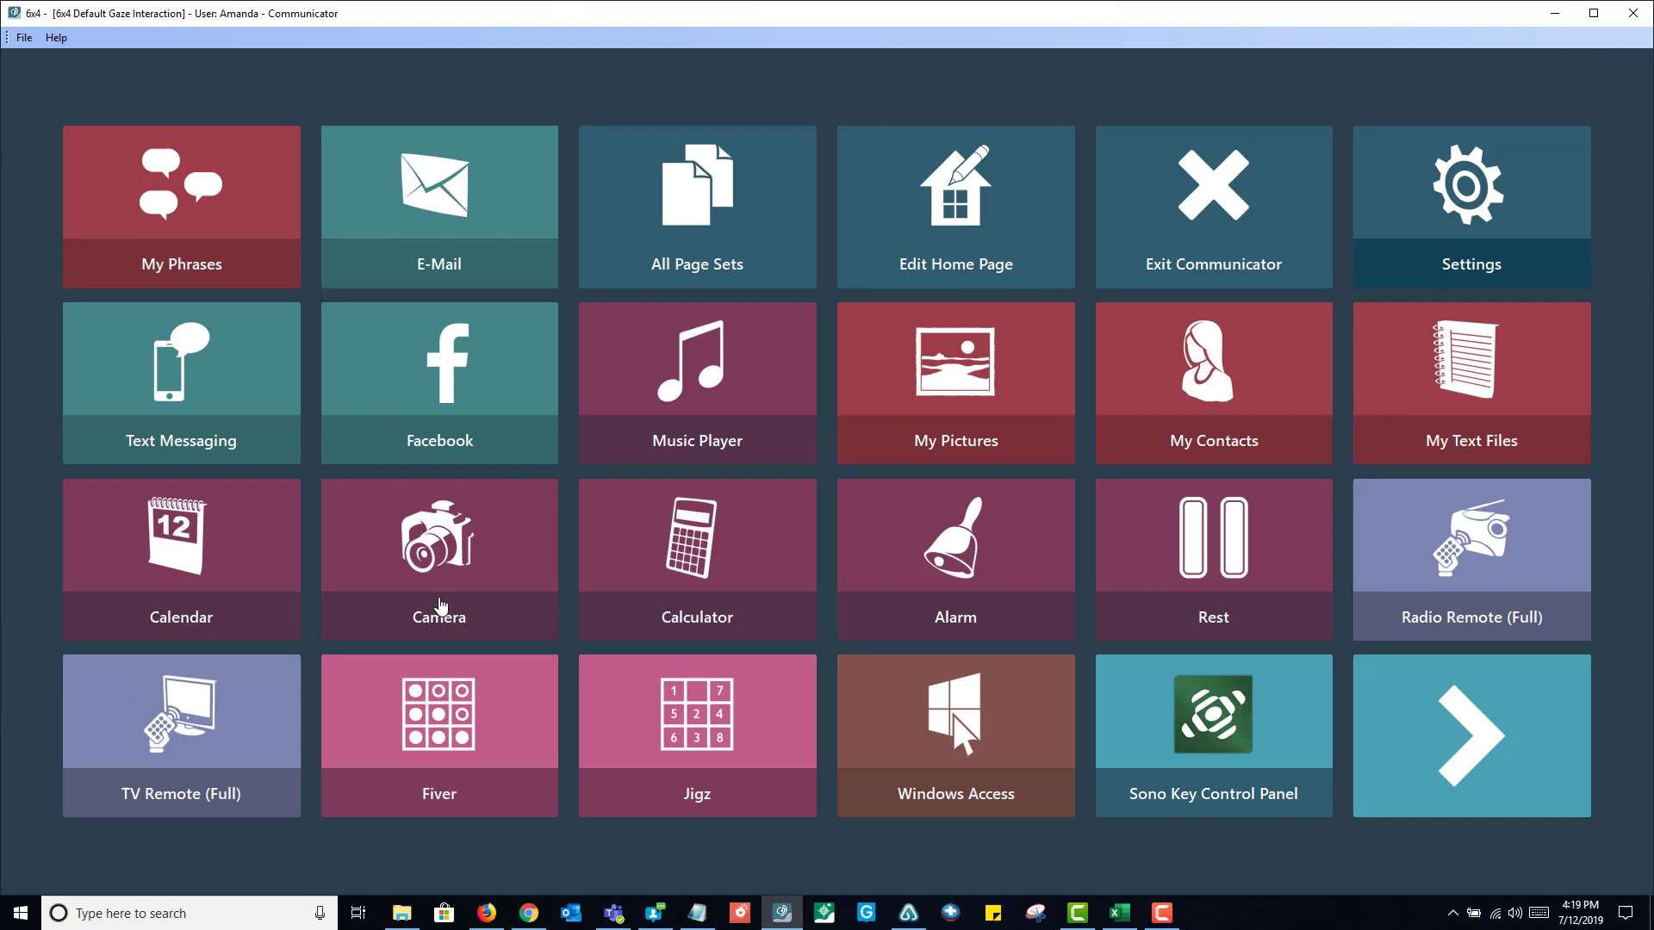
mouse_move(486, 493)
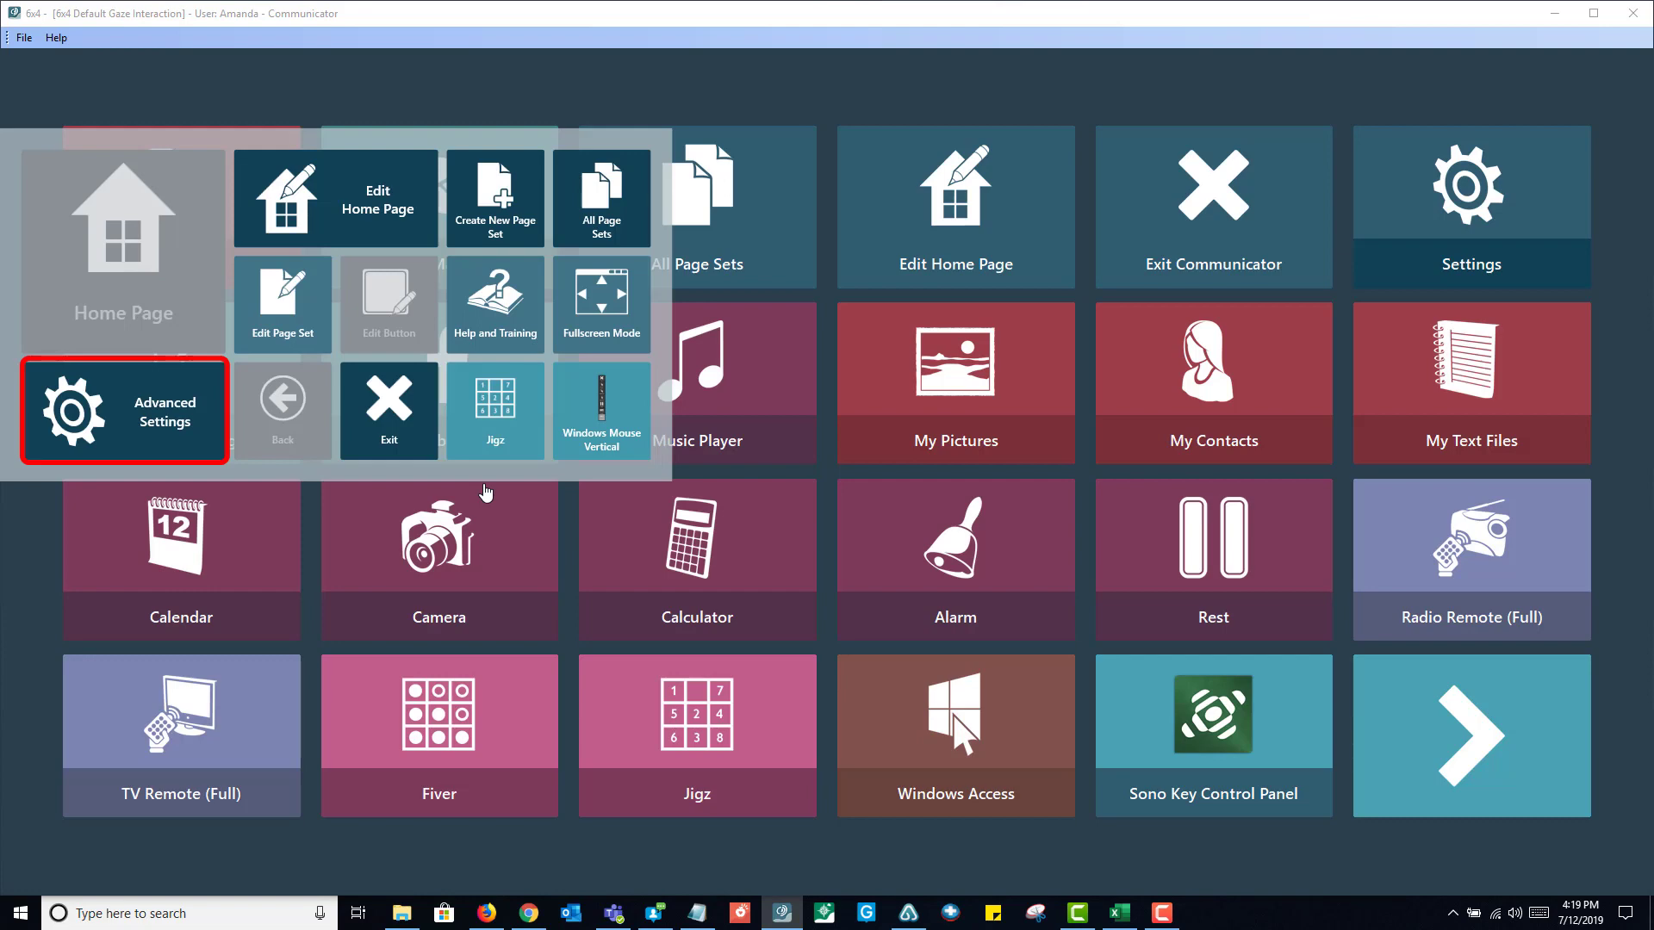
mouse_move(413, 491)
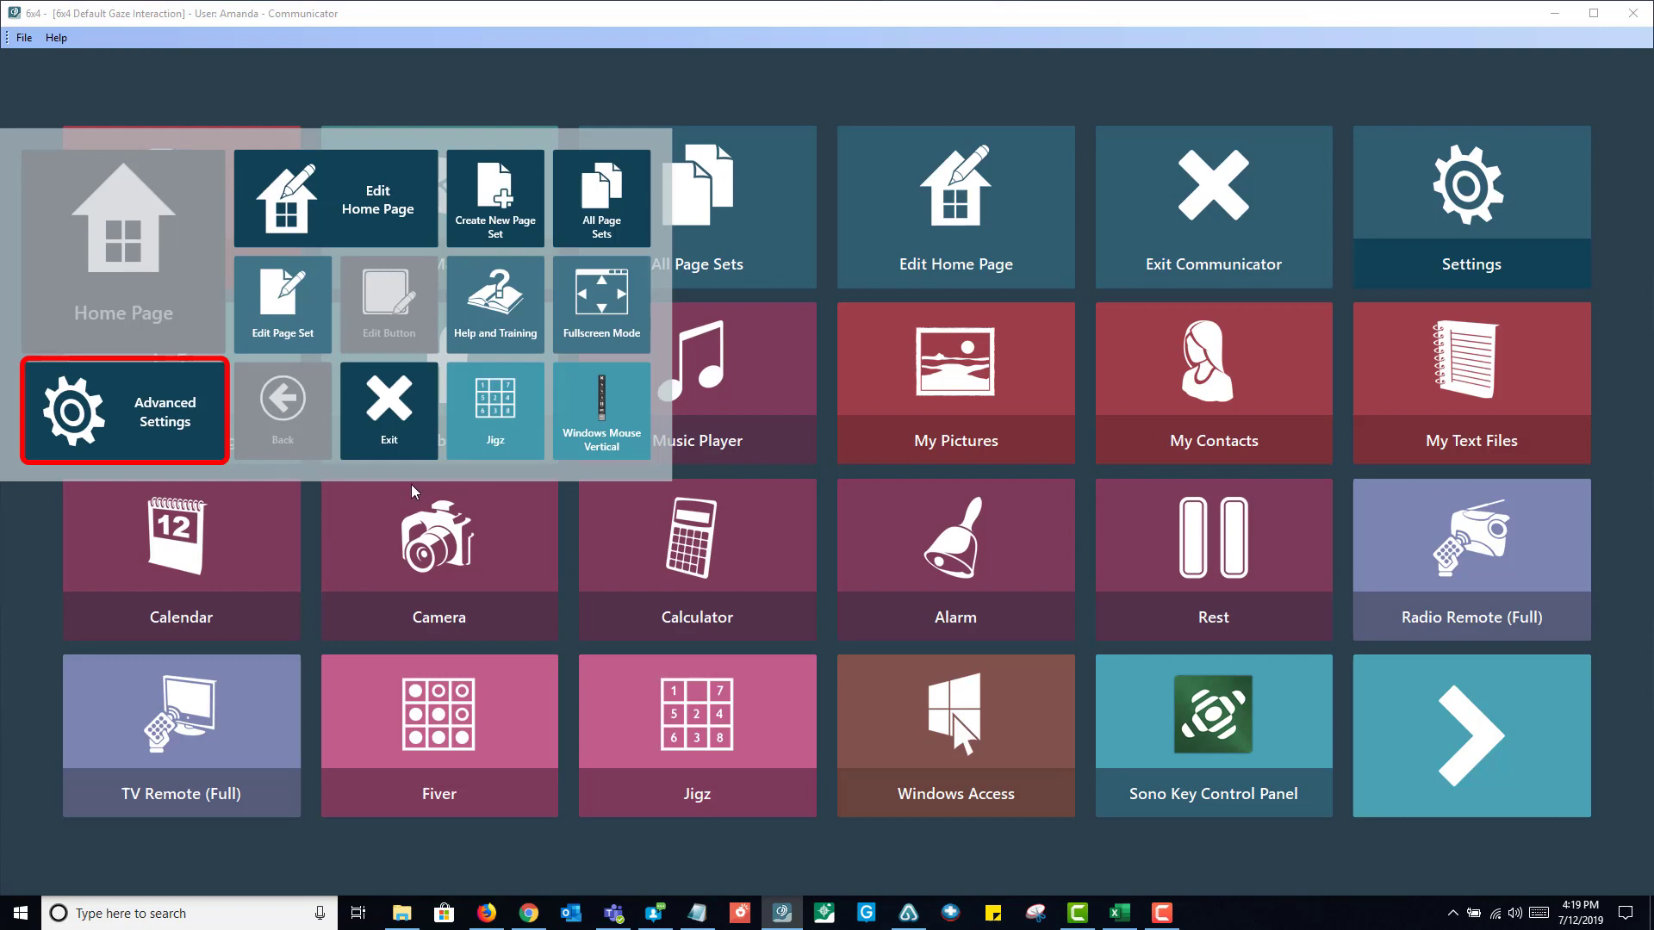
mouse_move(181, 439)
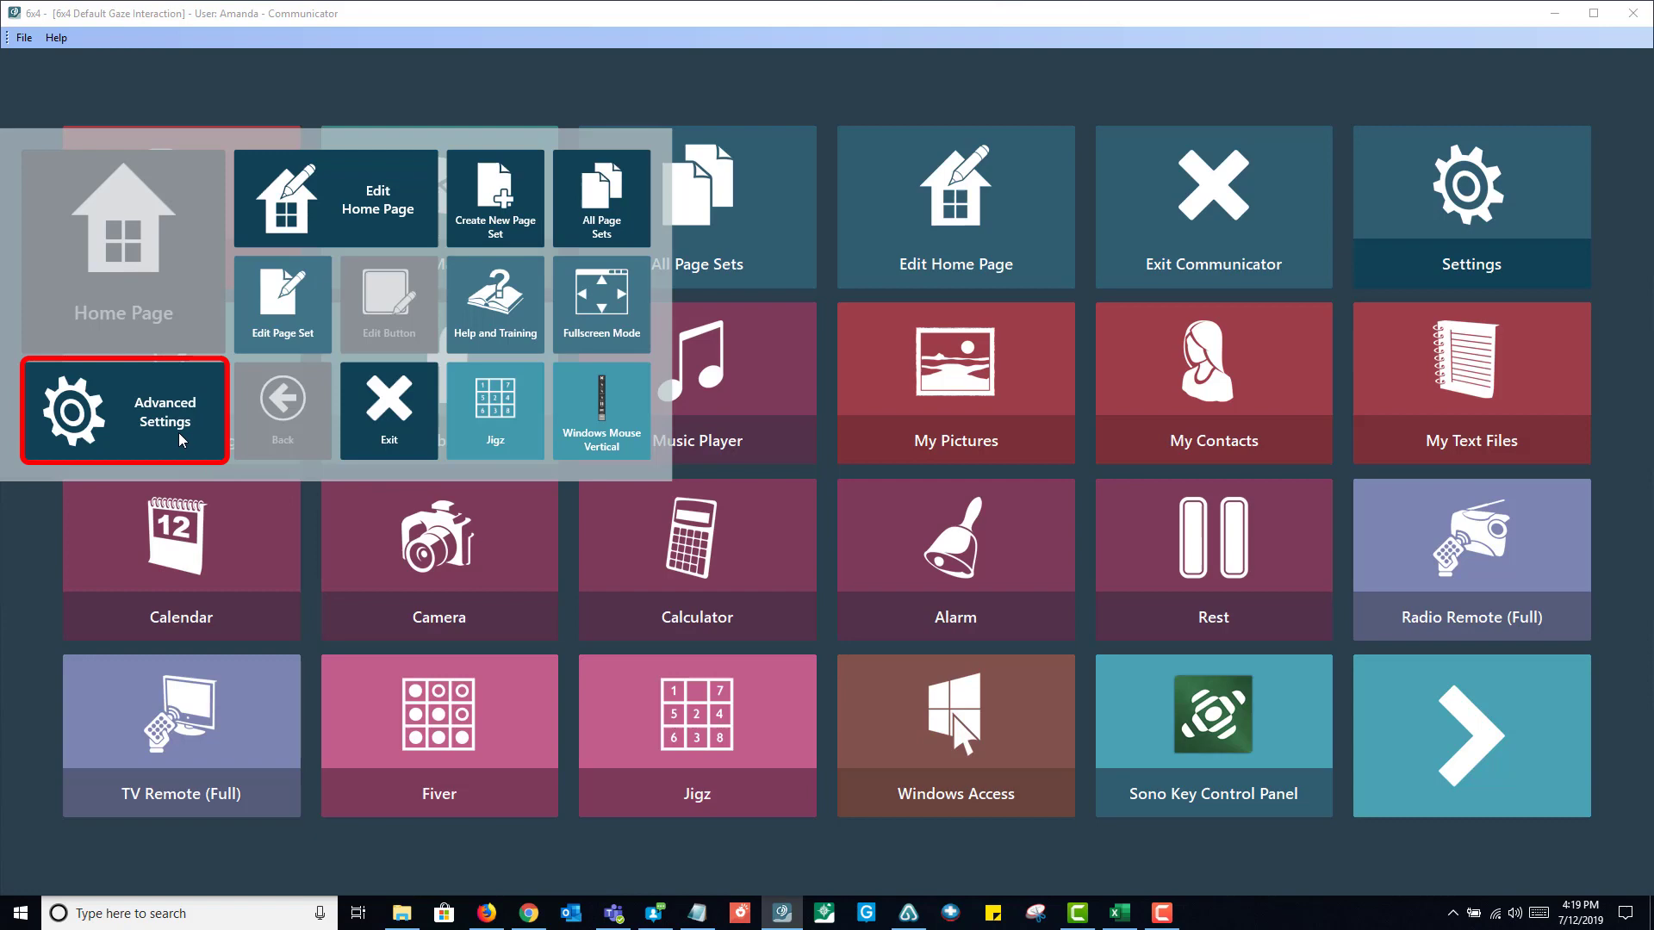
Go into Advanced Settings and show the User Setup options with import/export.
click(122, 410)
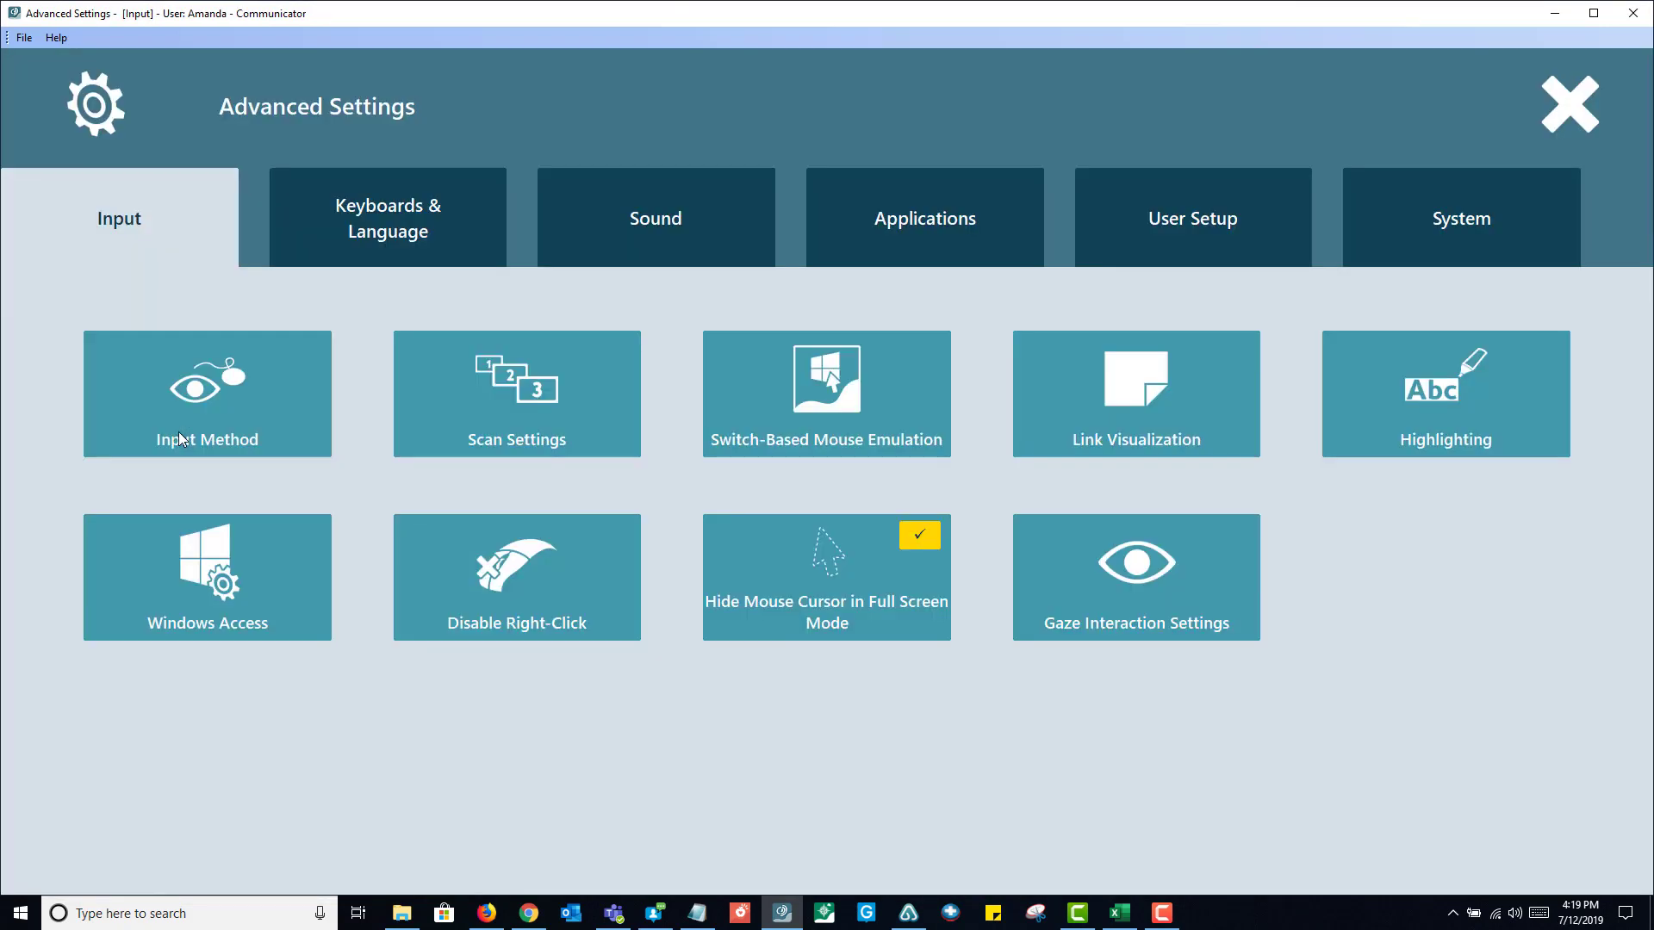
mouse_move(1121, 322)
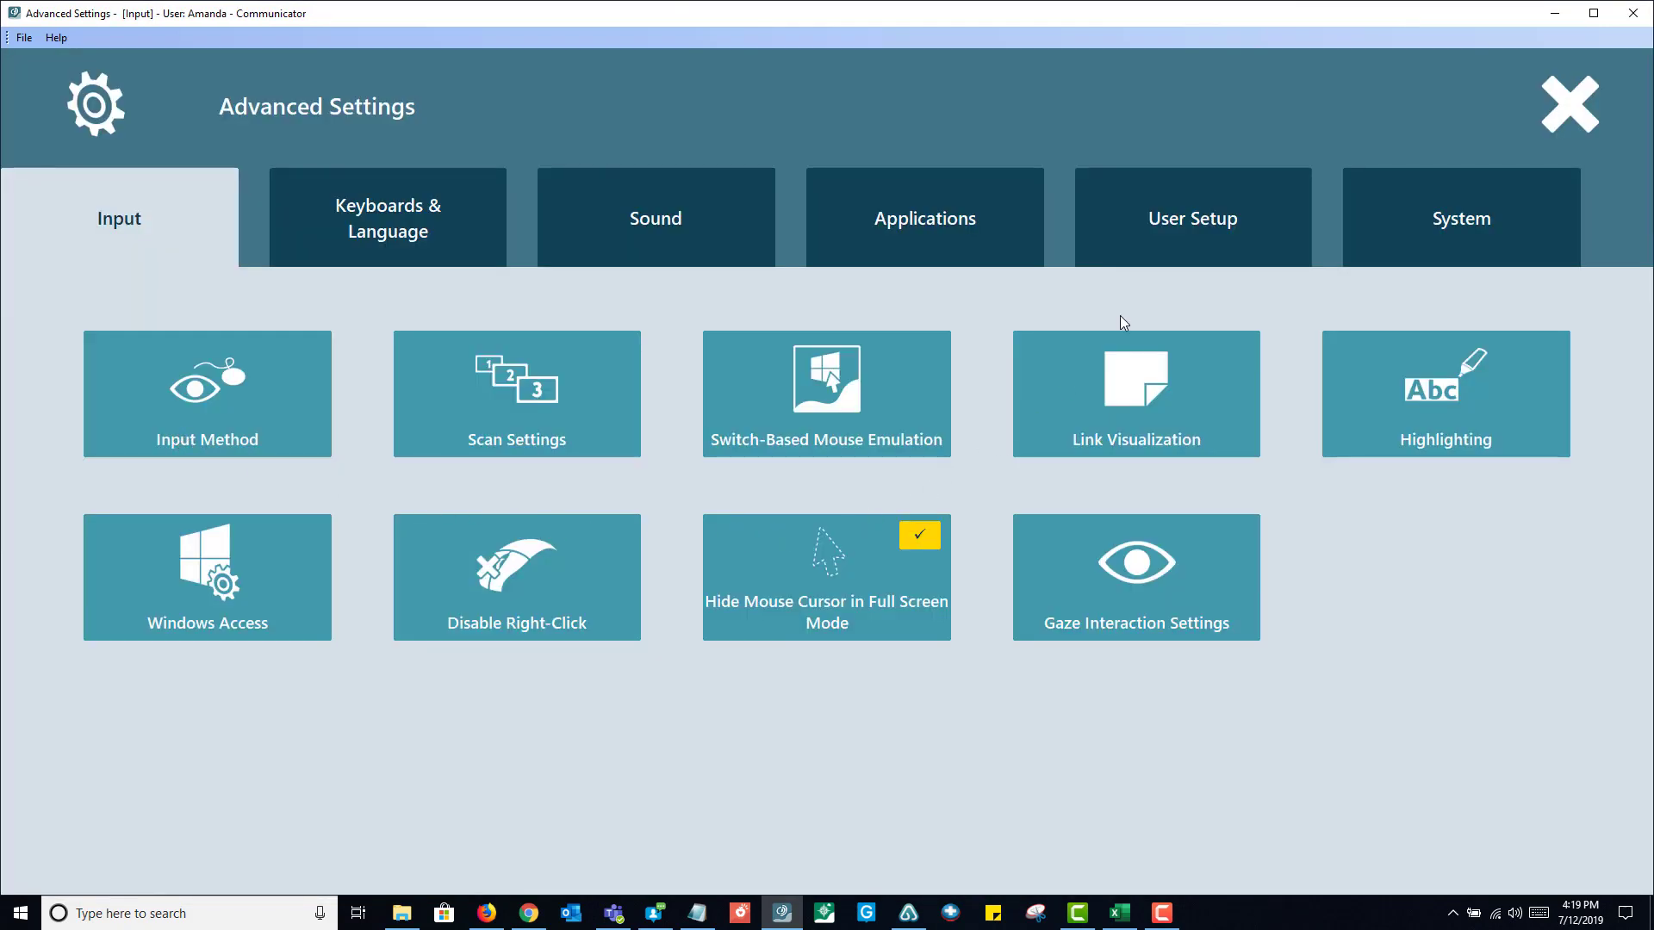
mouse_move(1192, 219)
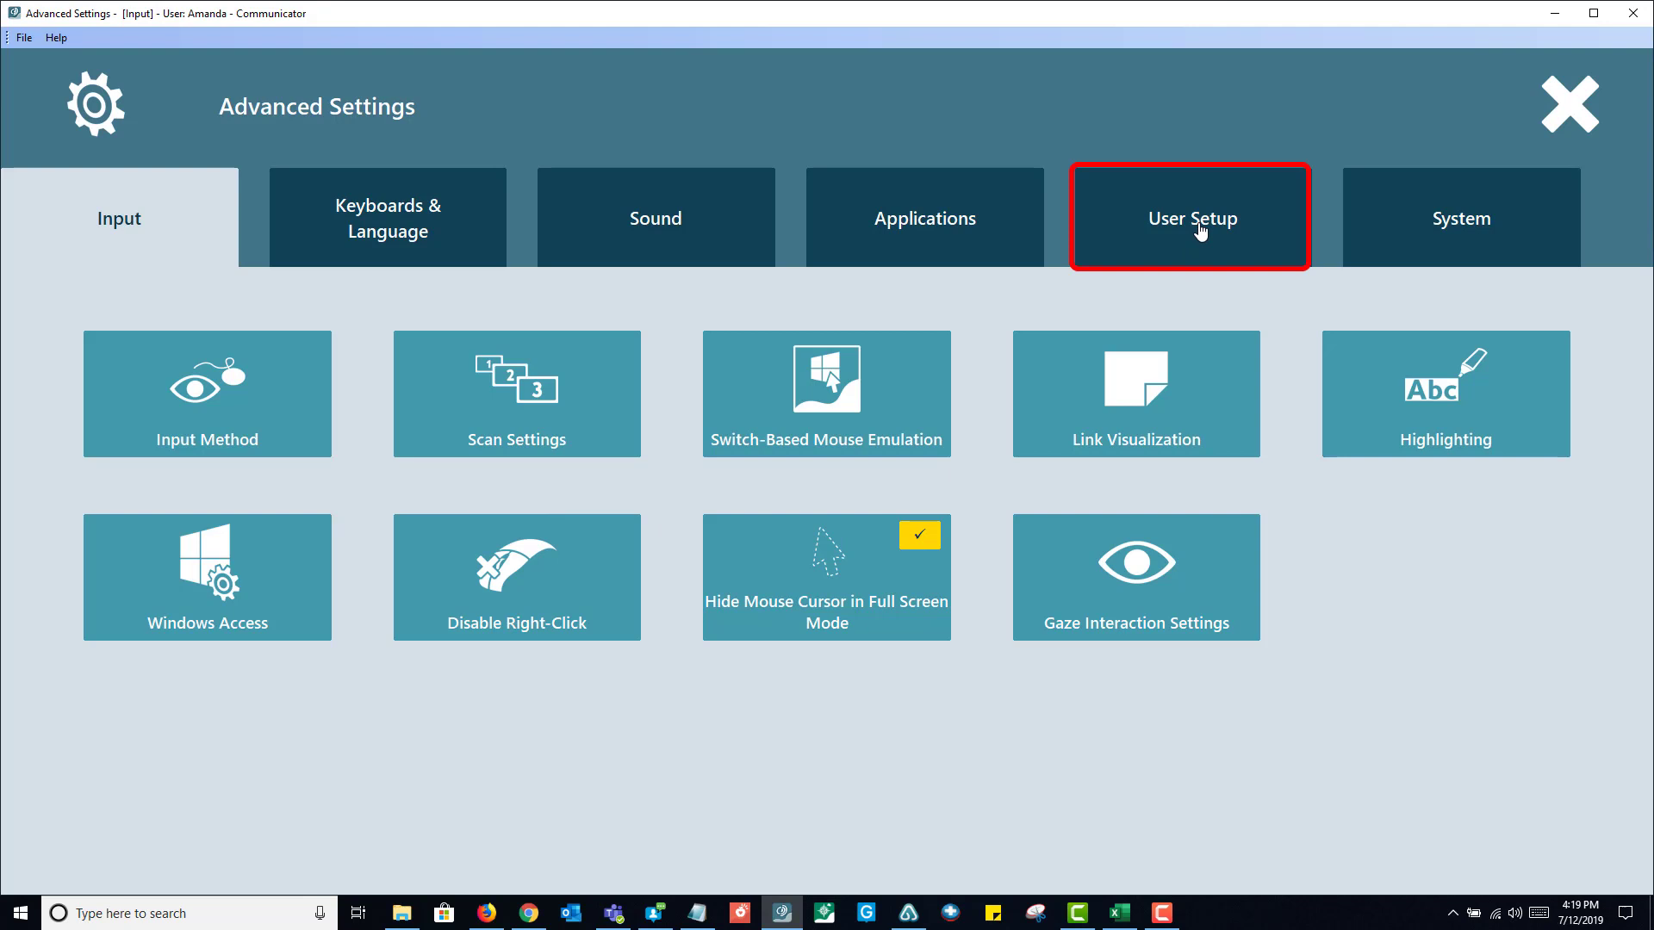
click(1190, 219)
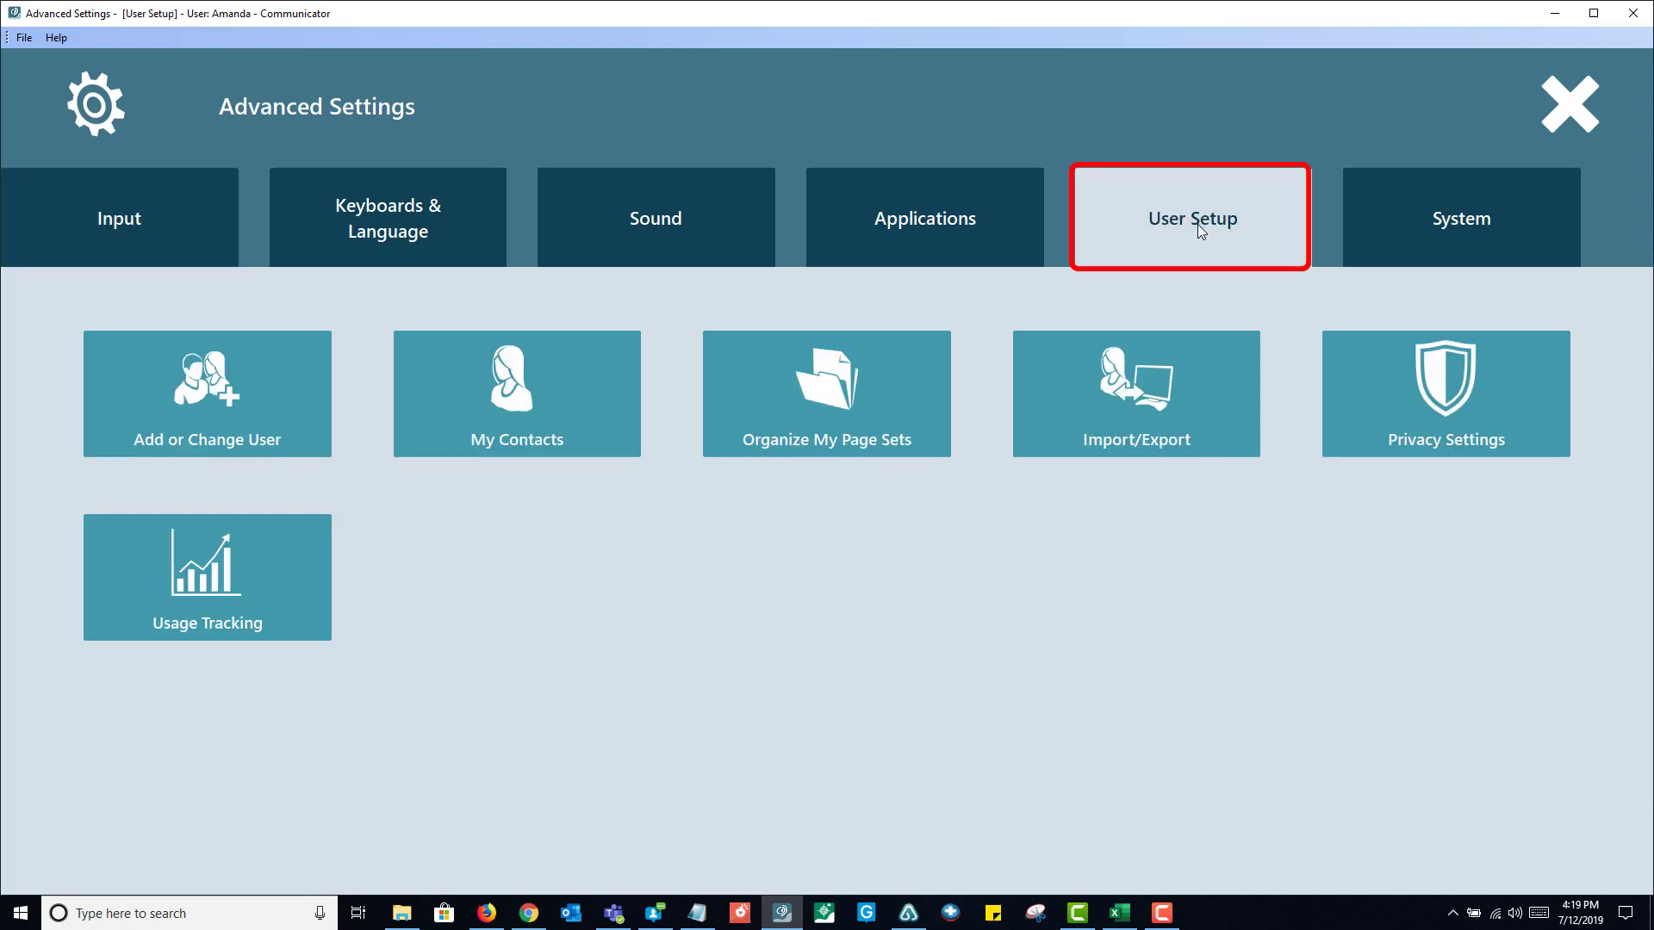
mouse_move(1206, 277)
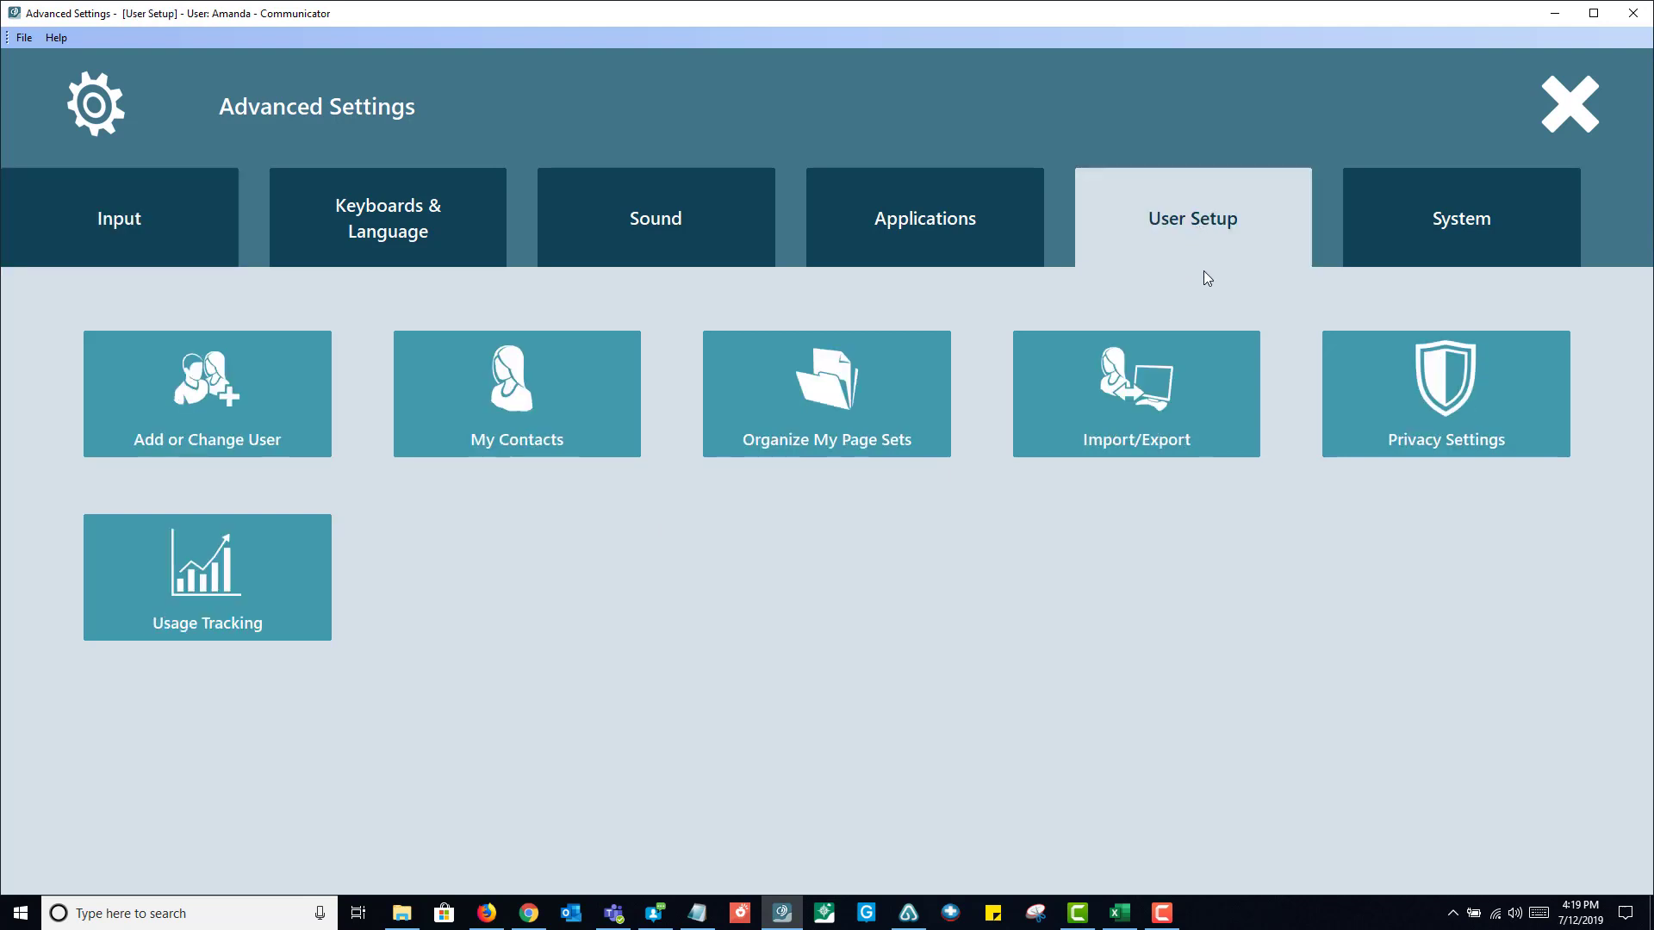
mouse_move(1191, 403)
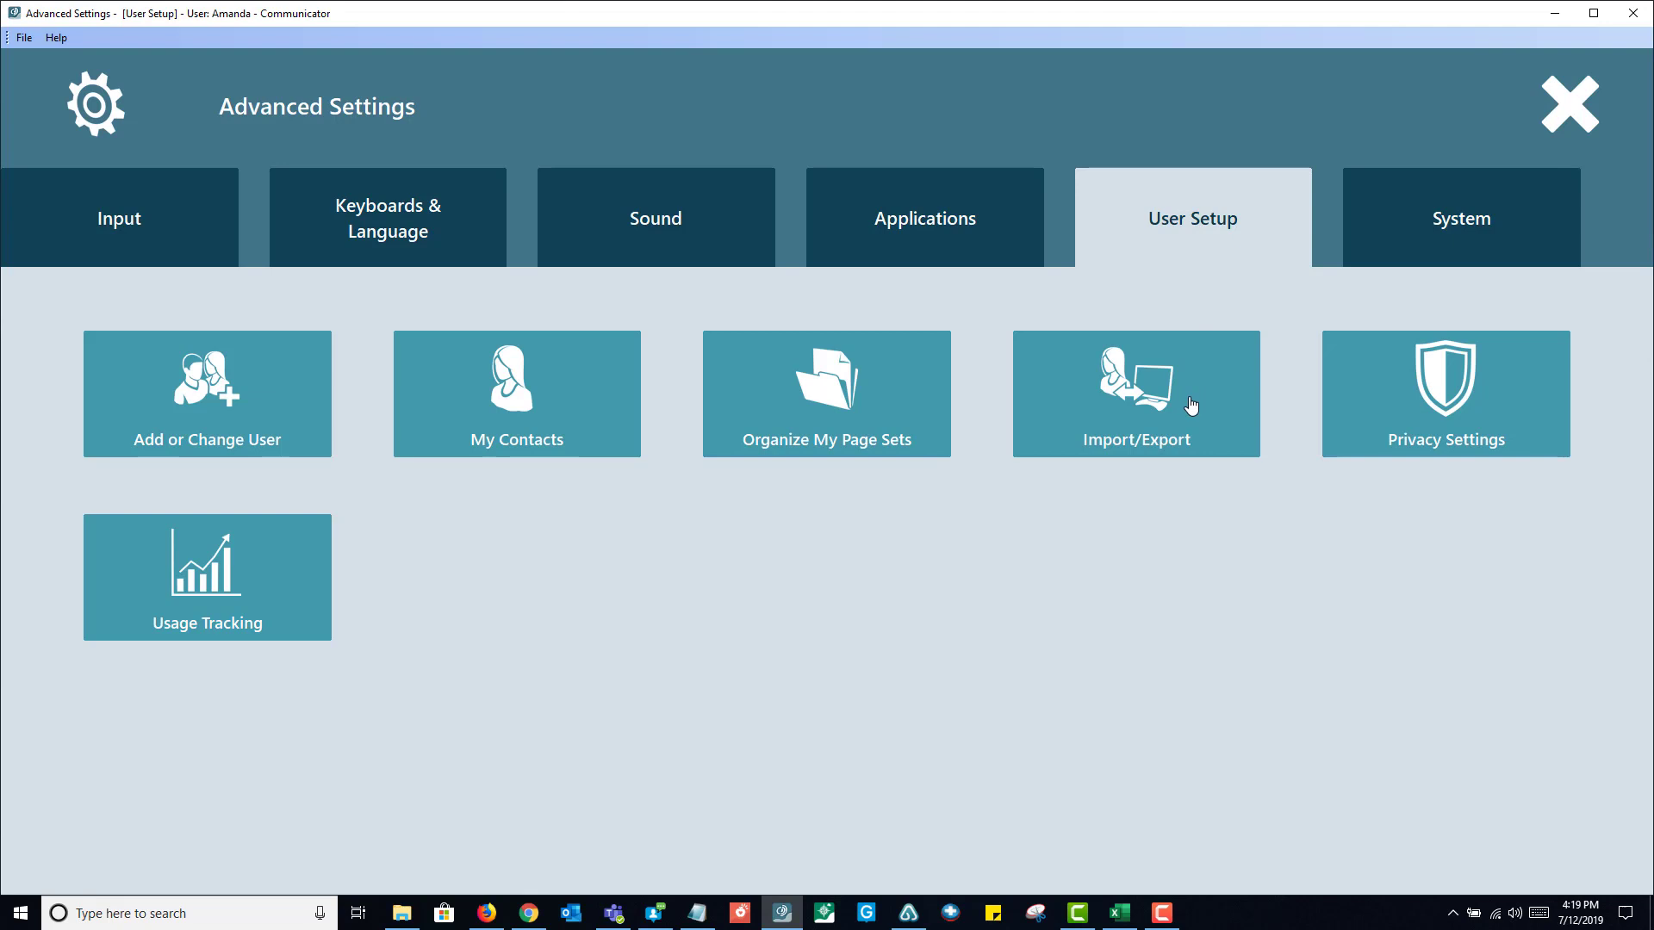
Start the Import/Export wizard keeping 'Export selected settings and data' chosen.
click(1136, 393)
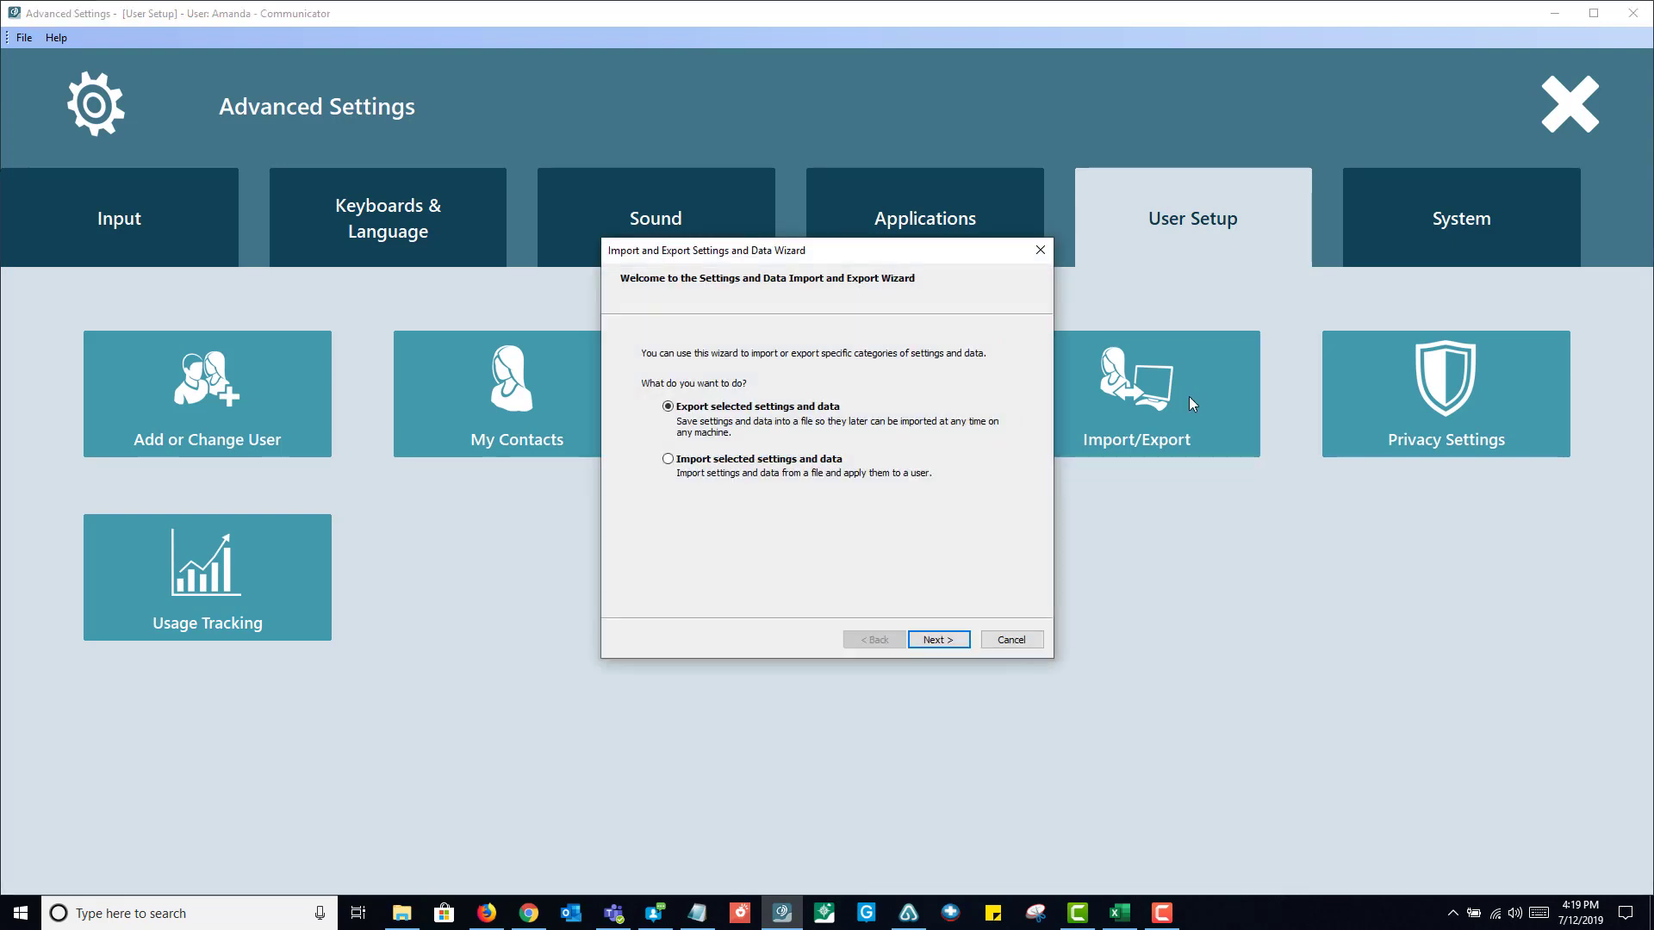
mouse_move(744, 433)
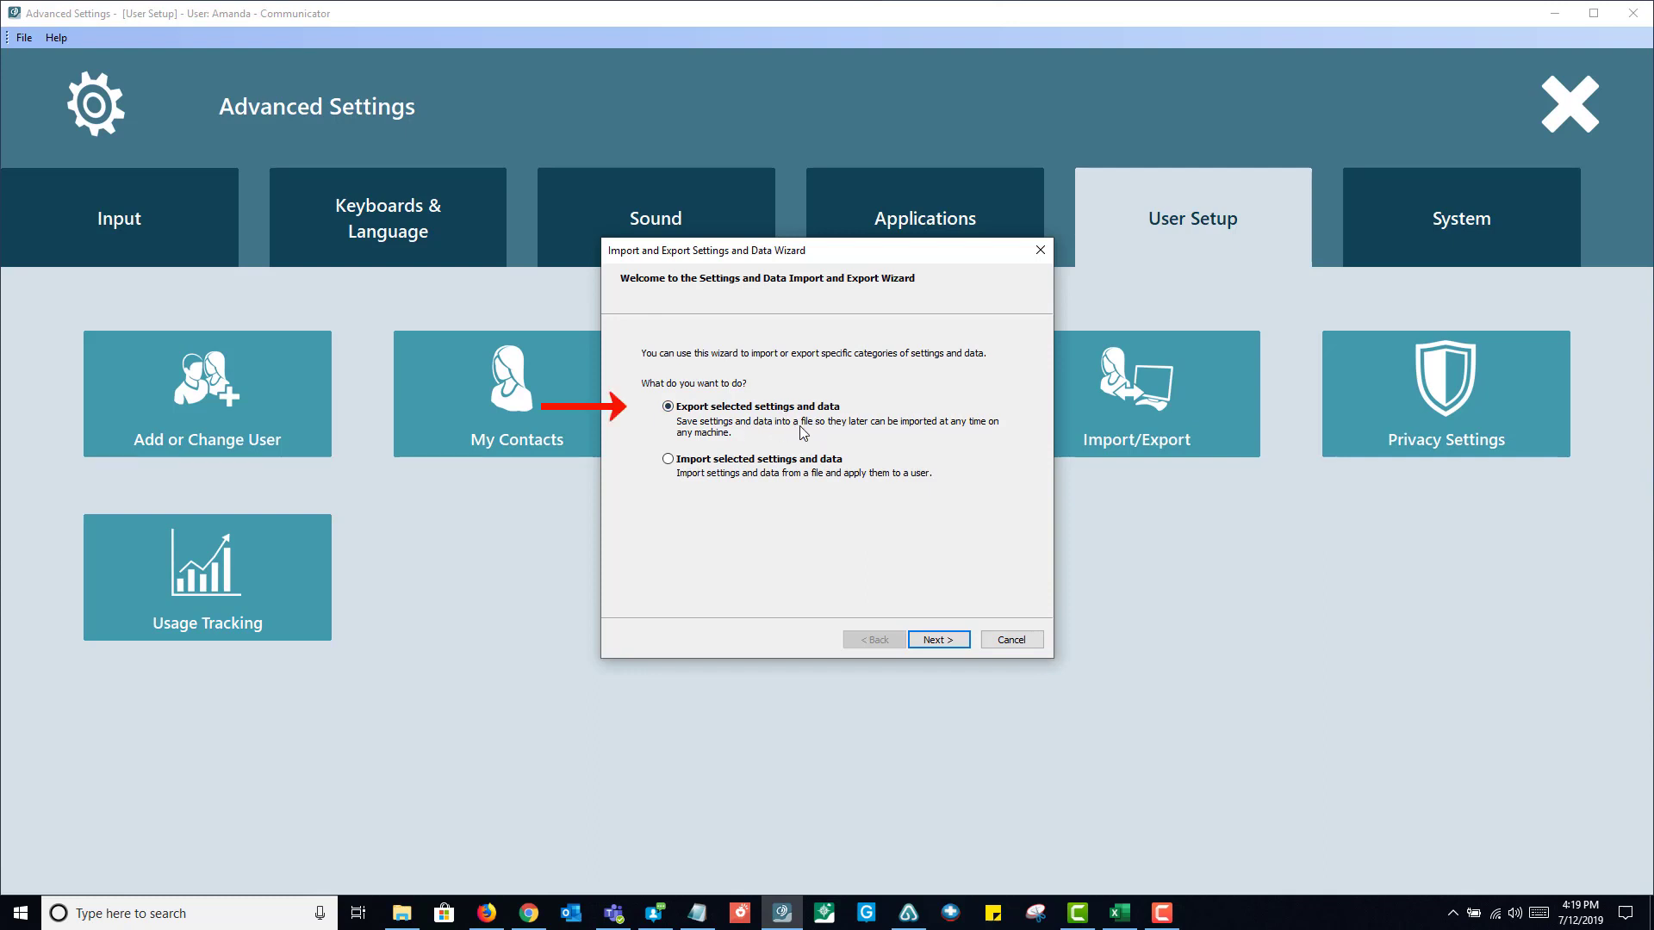
mouse_move(744, 481)
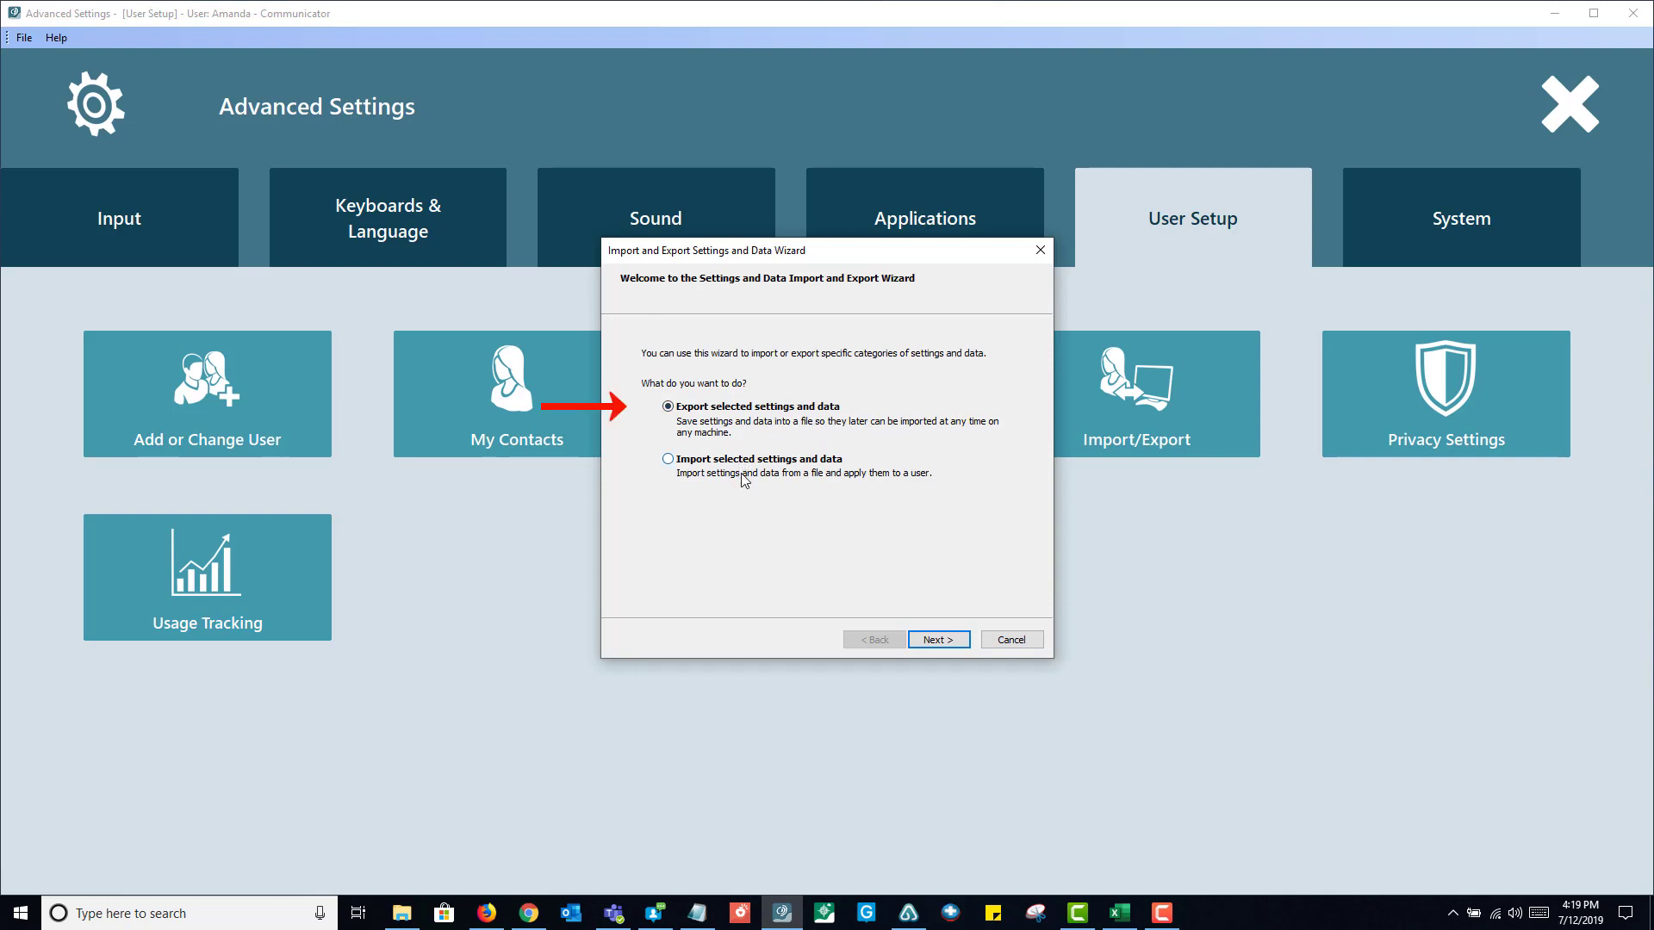
mouse_move(789, 468)
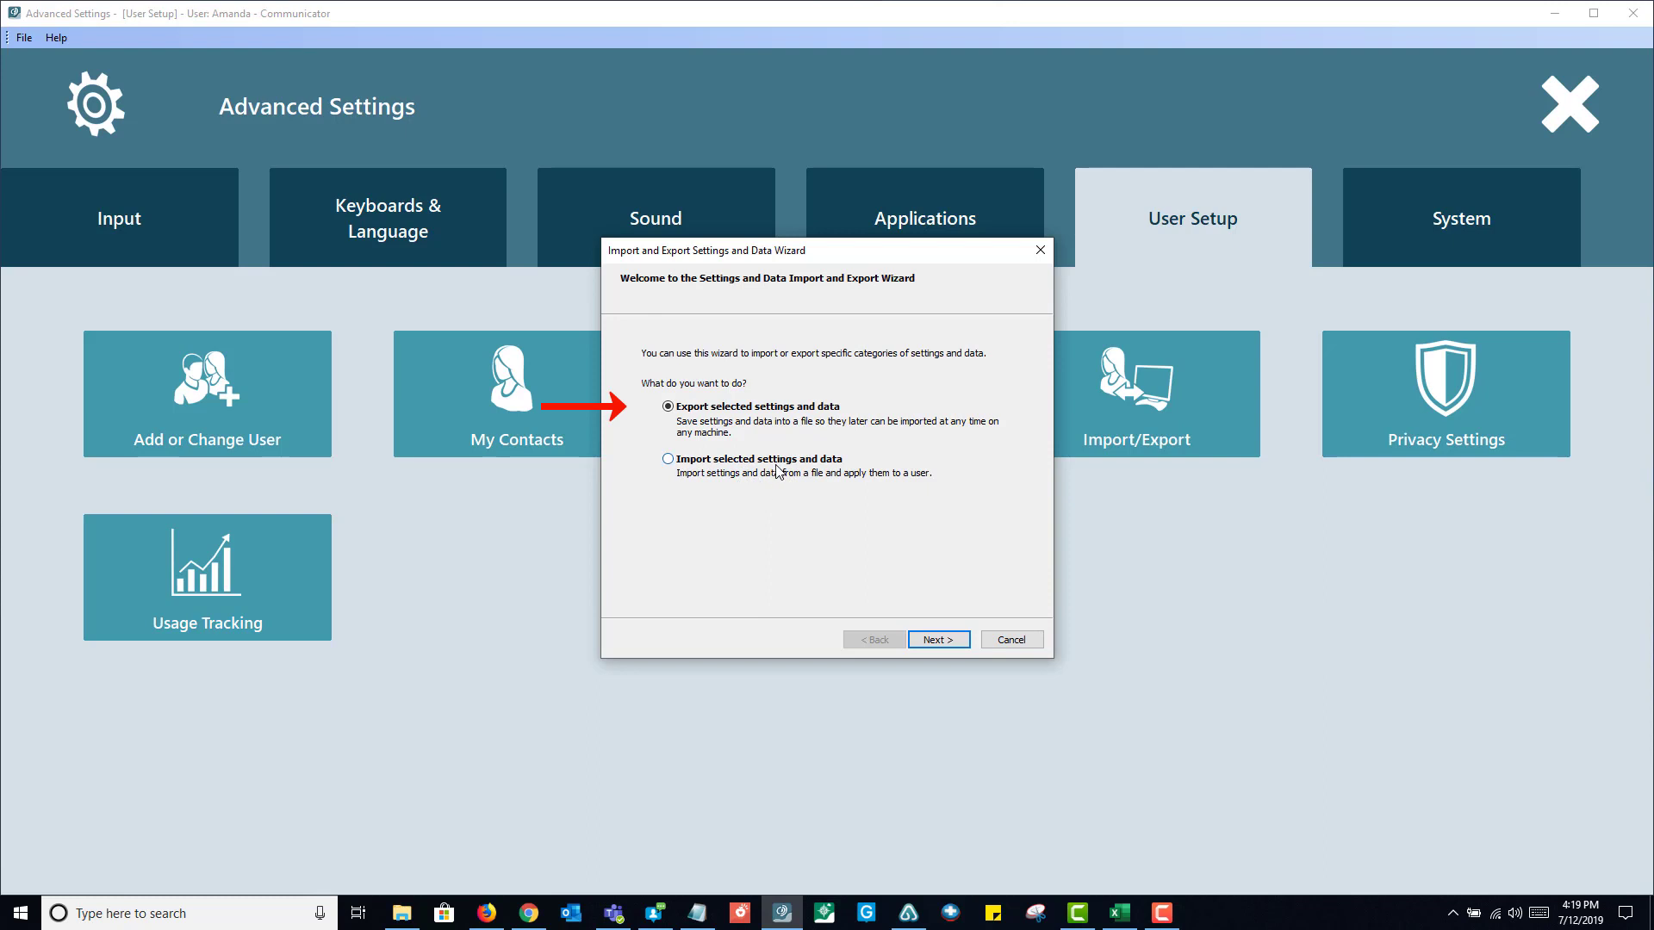
mouse_move(789, 443)
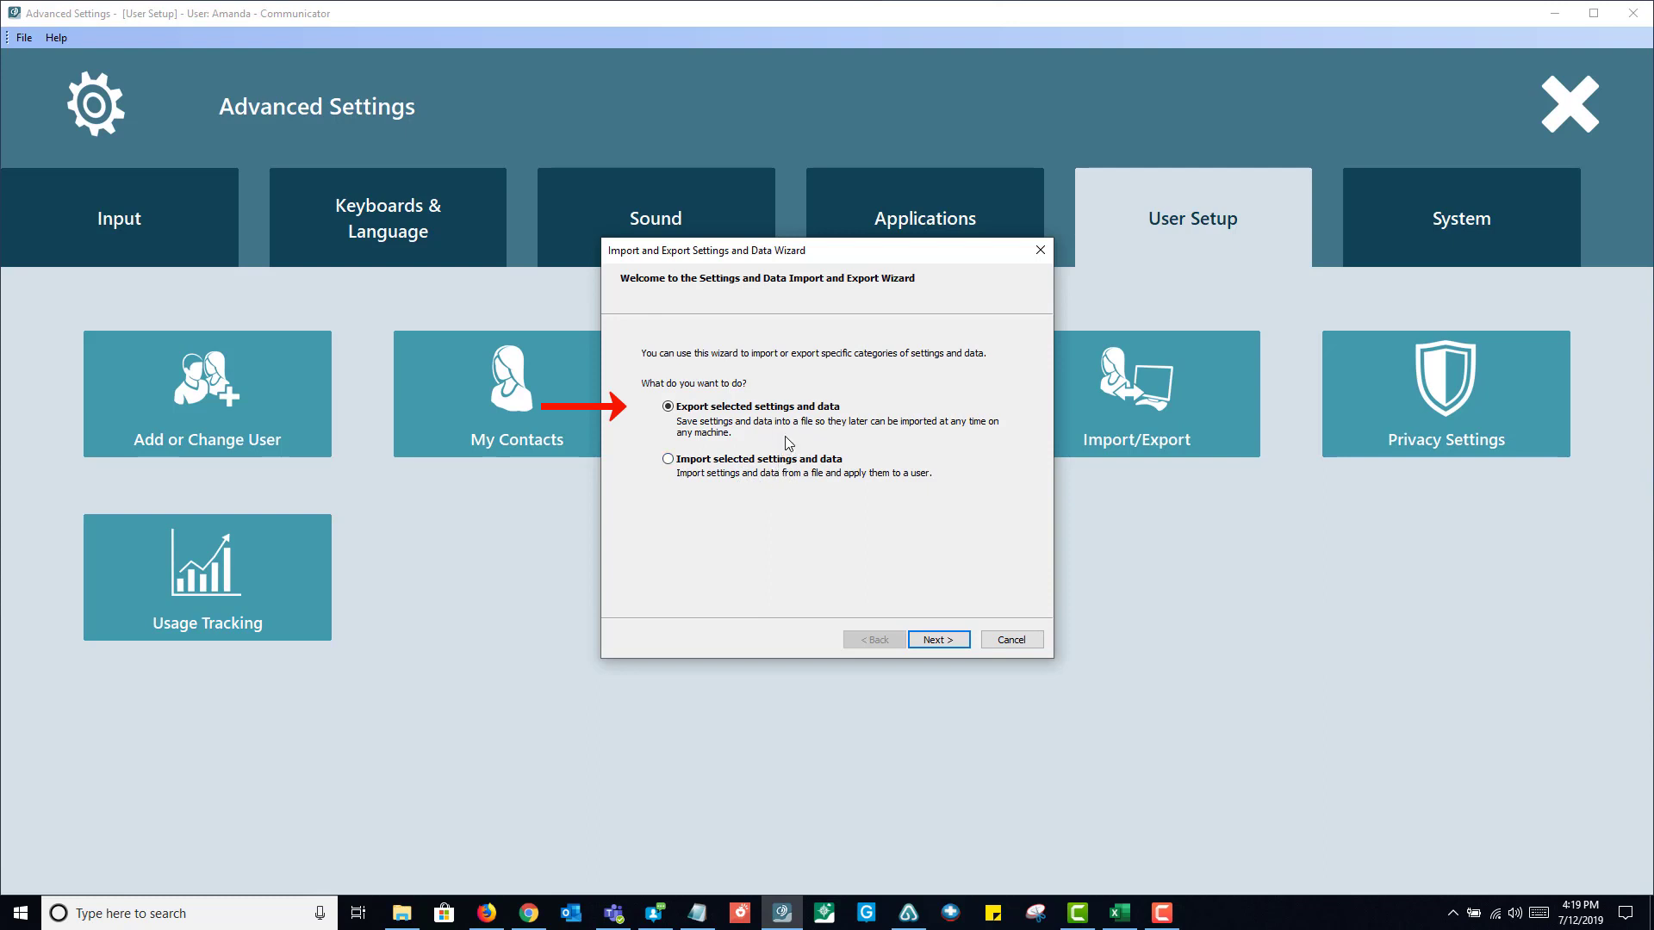
mouse_move(746, 445)
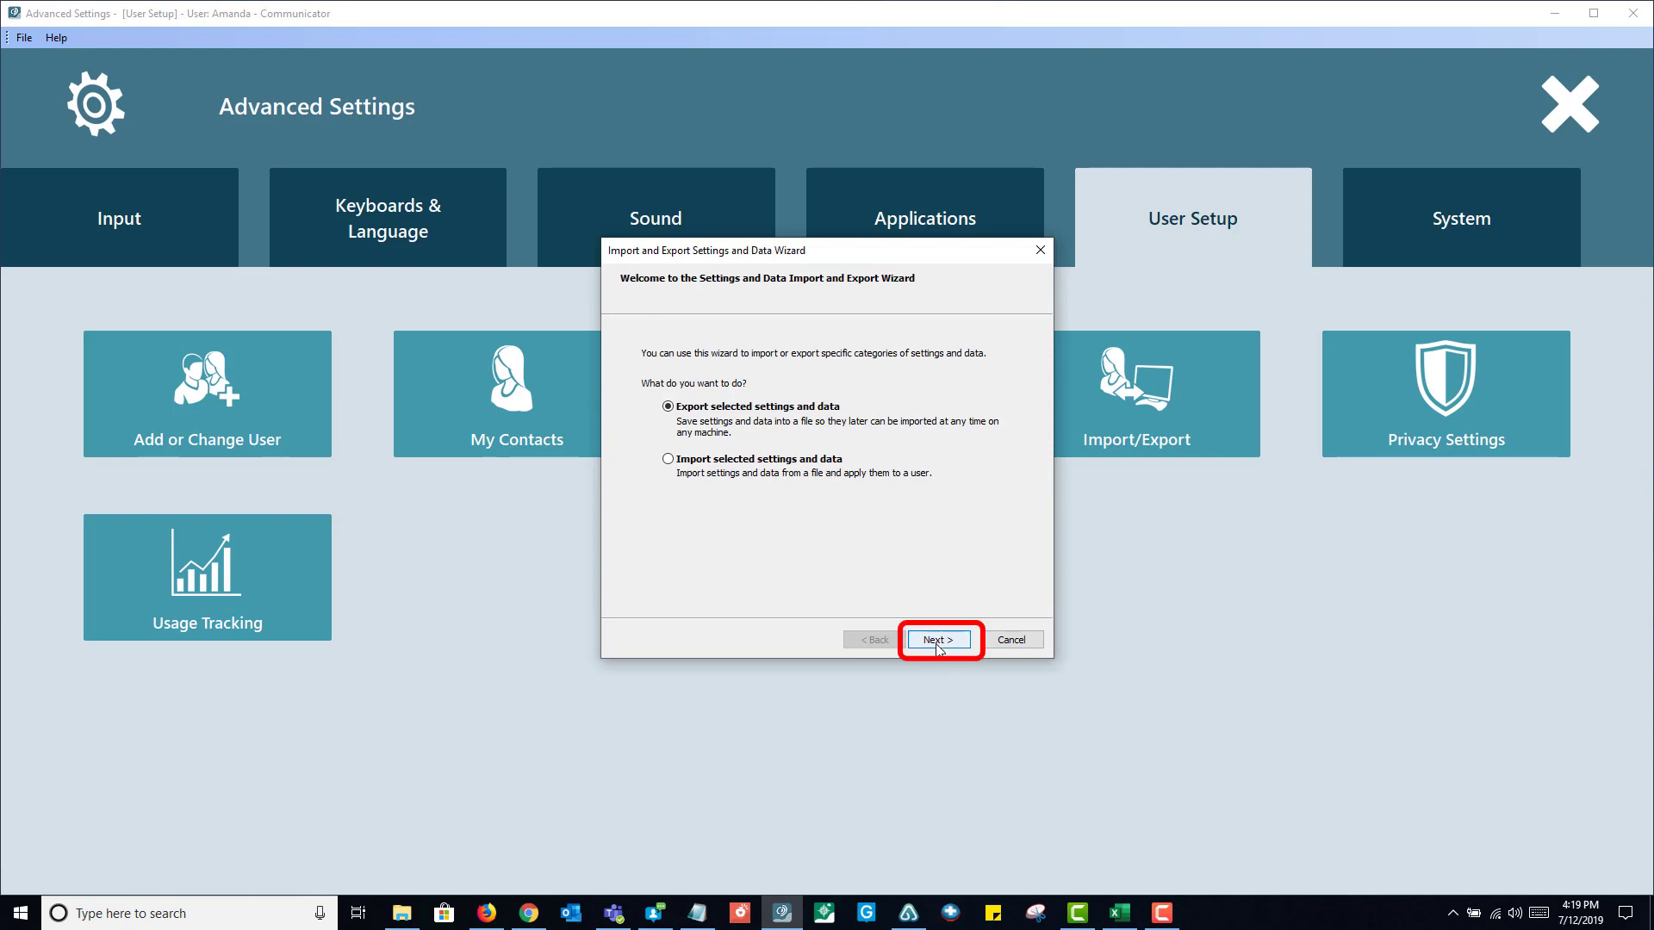
click(938, 639)
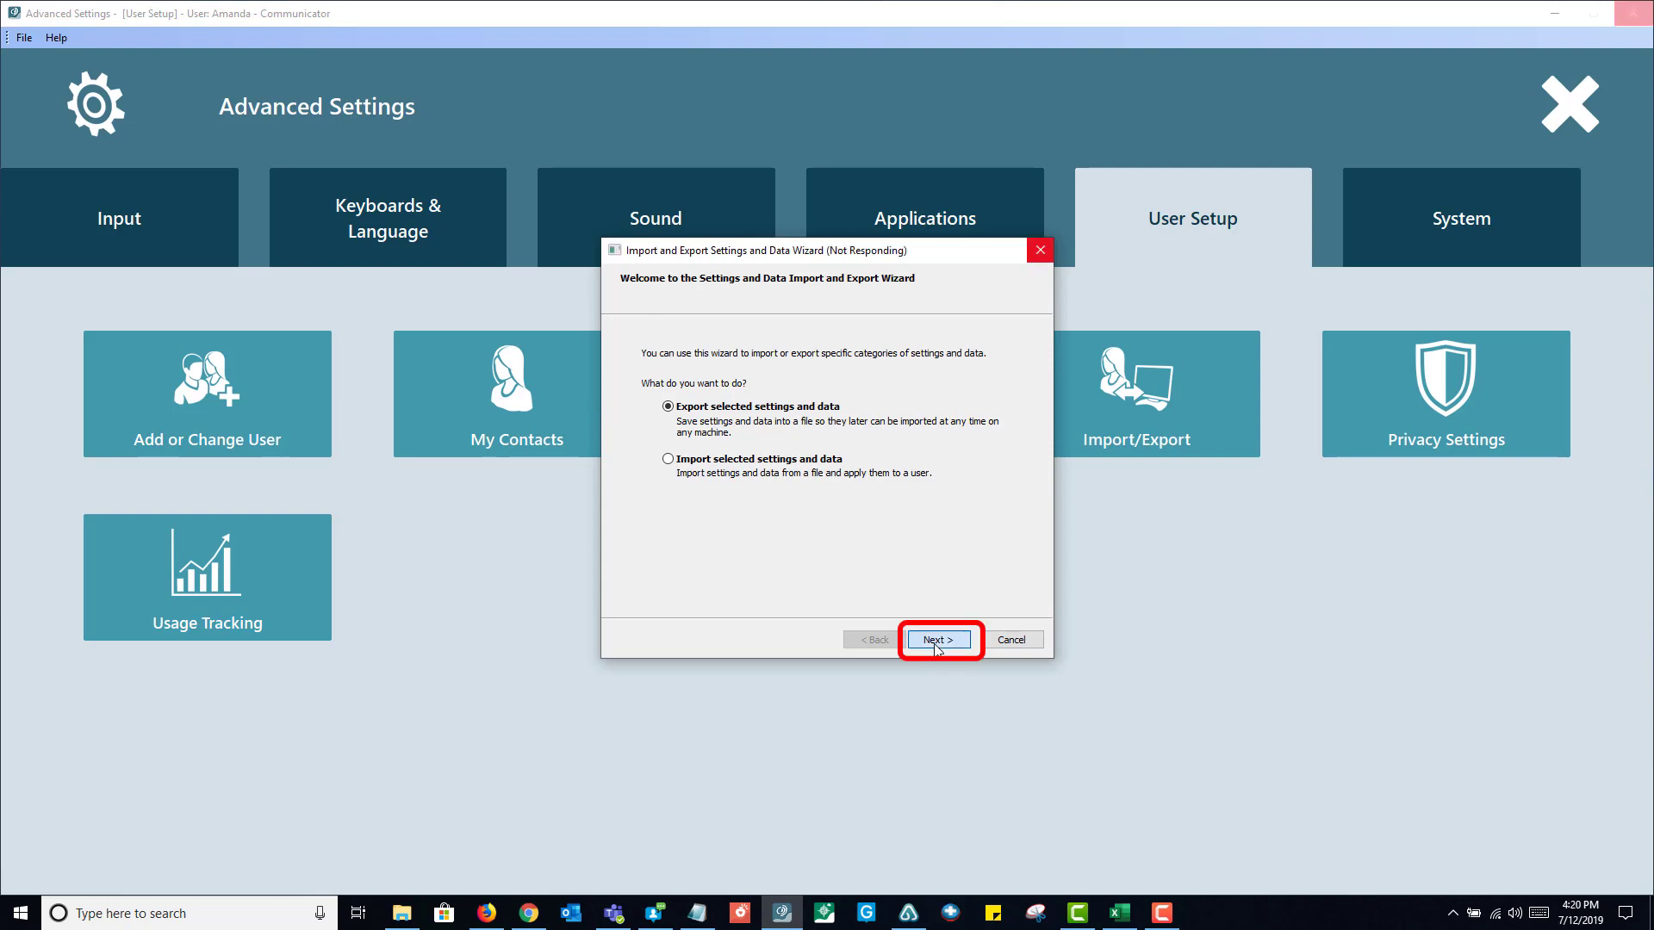
Advance to the export type step and choose Full export of all settings and data.
click(937, 639)
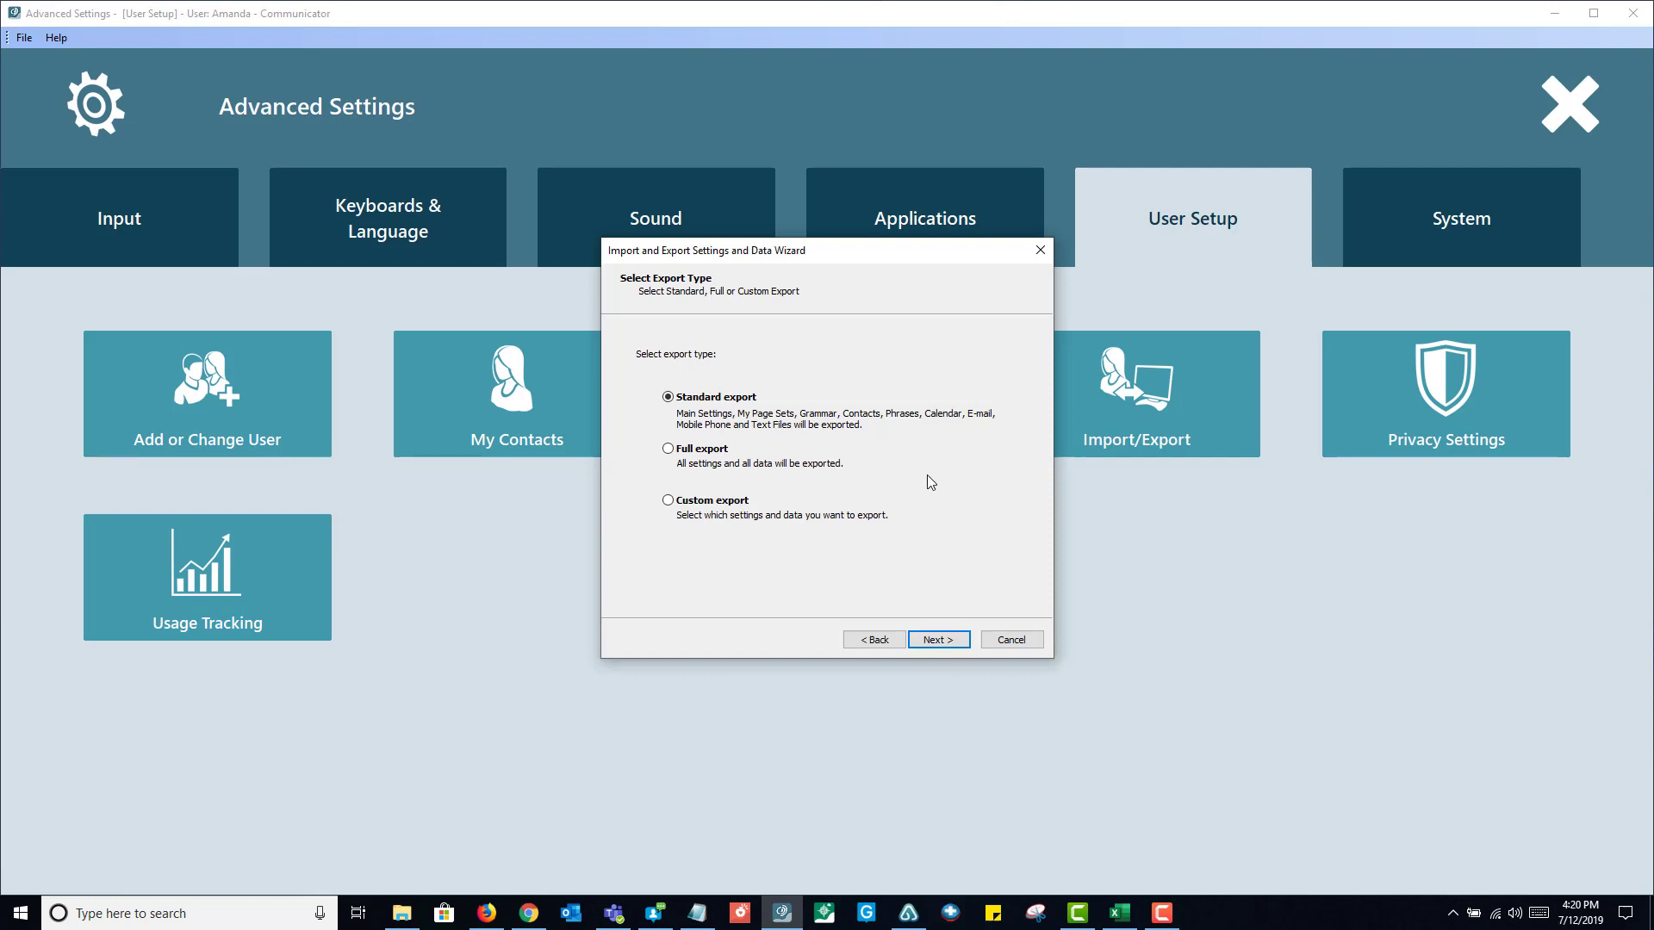
mouse_move(833, 475)
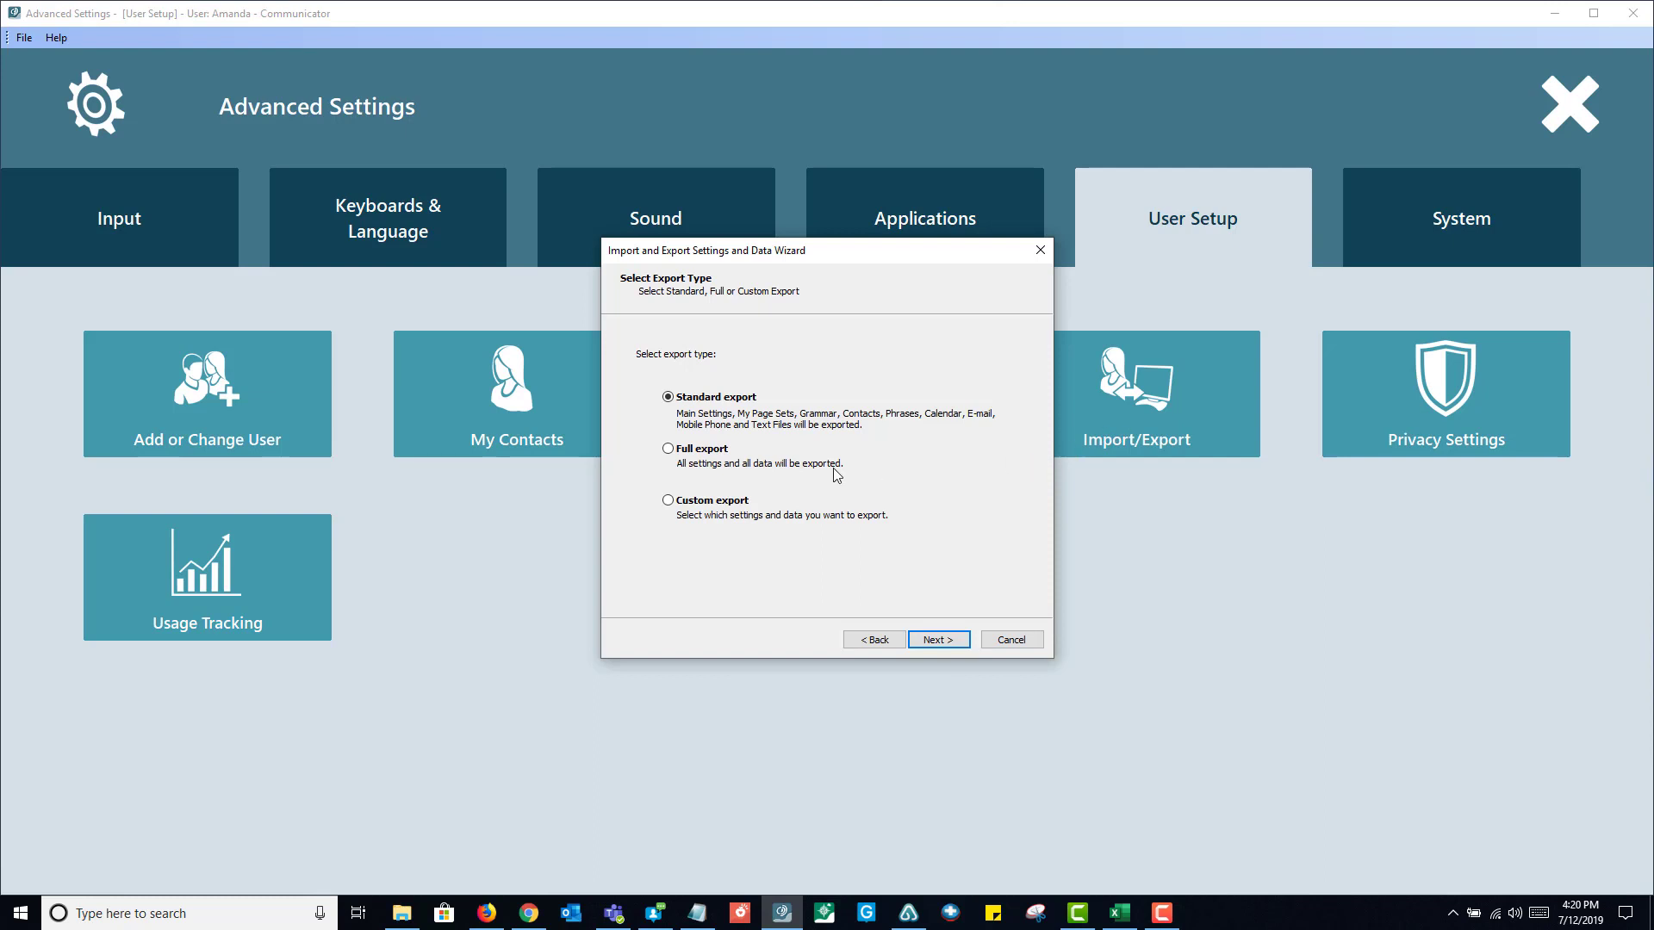
mouse_move(669, 450)
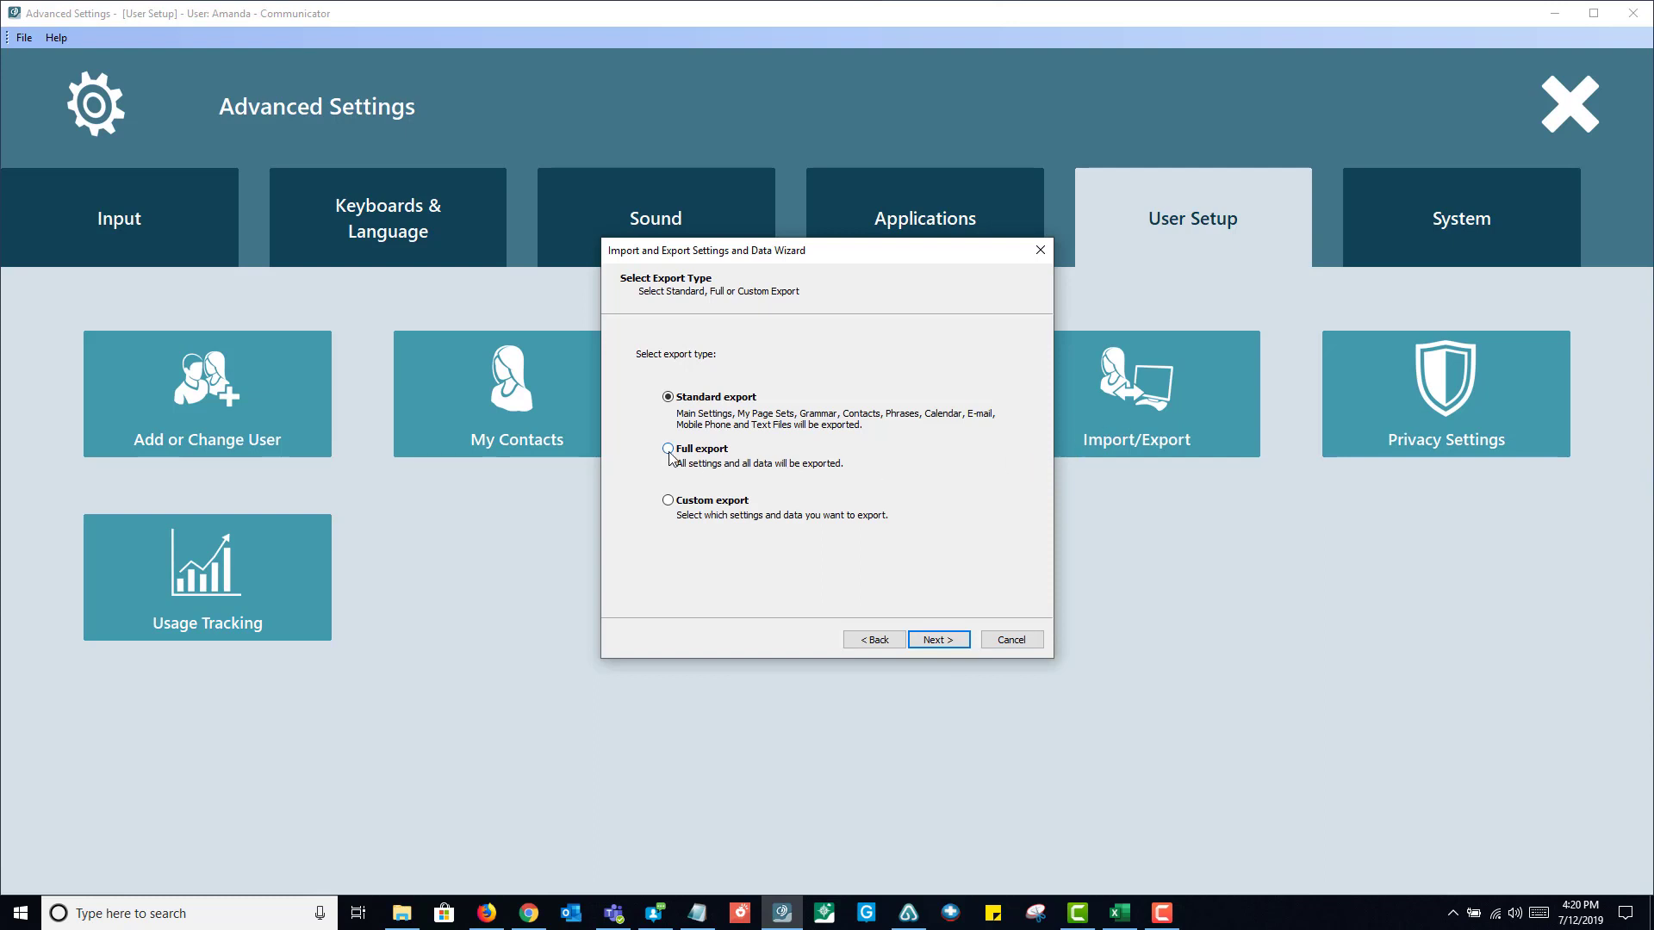
click(669, 449)
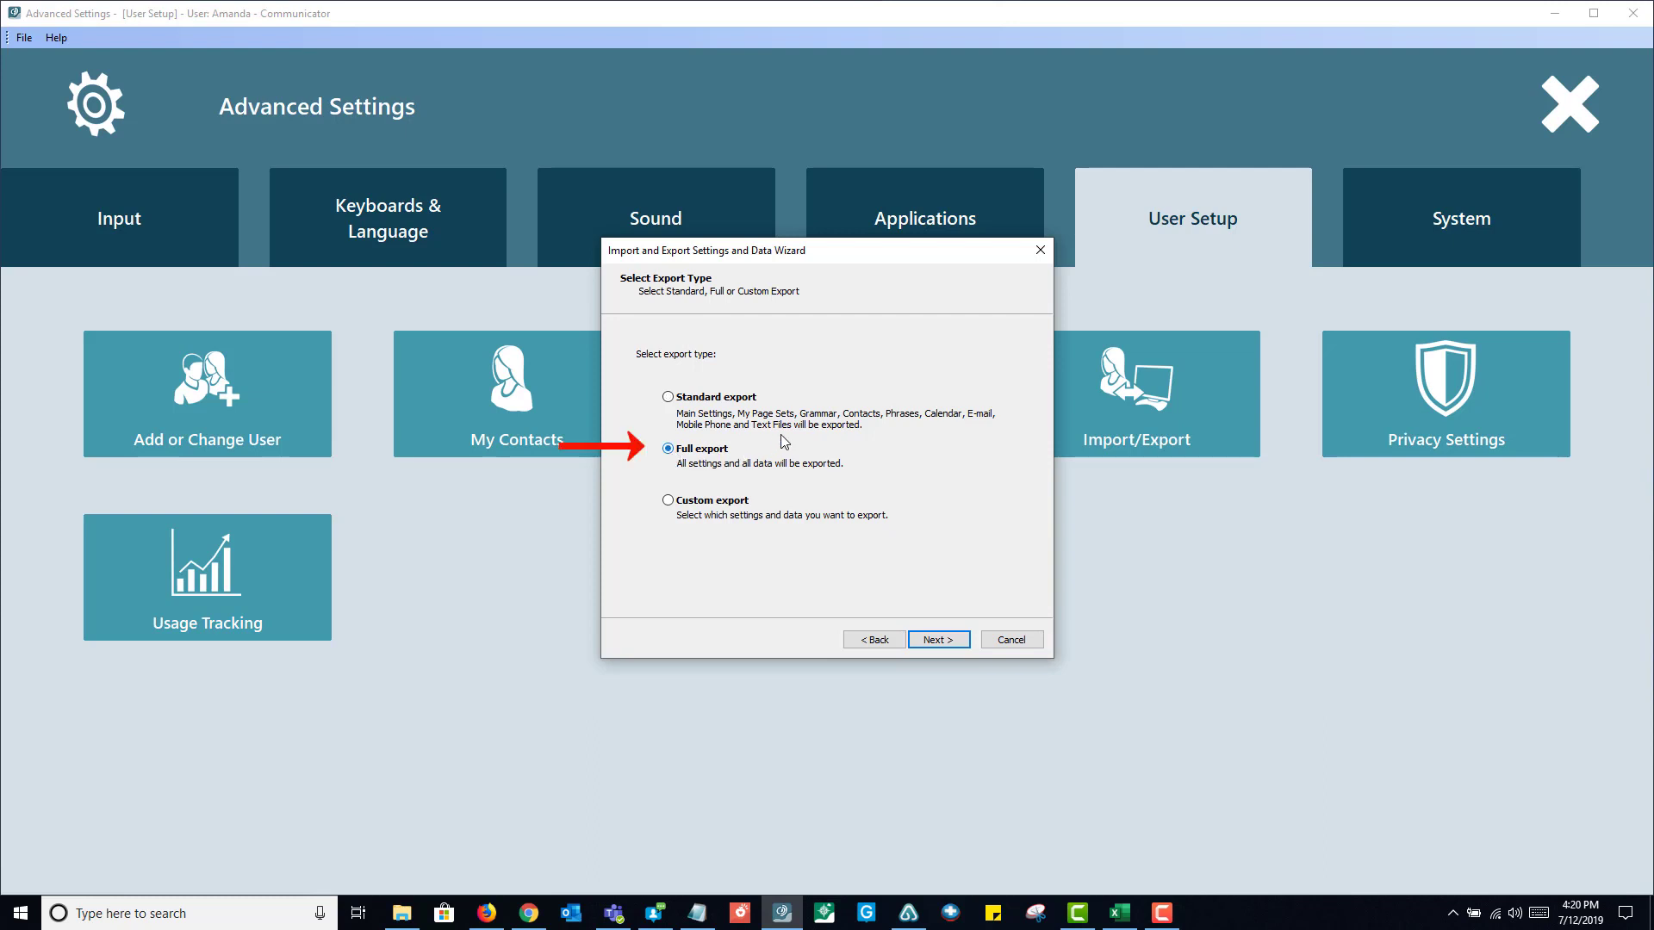
mouse_move(753, 508)
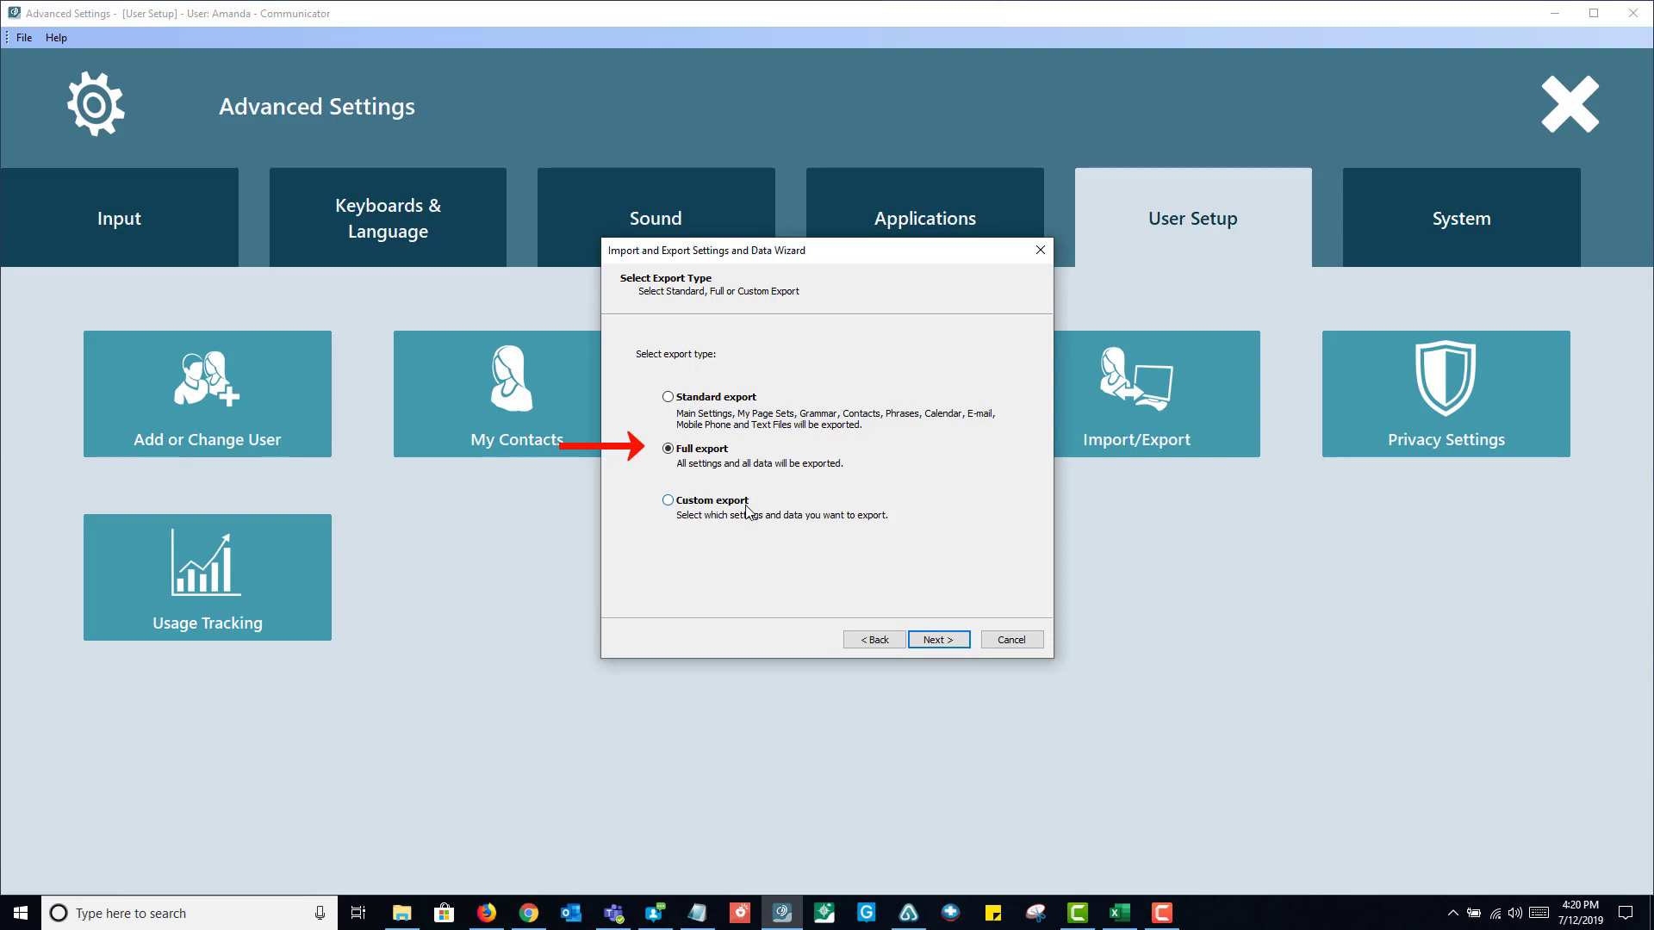
mouse_move(705, 480)
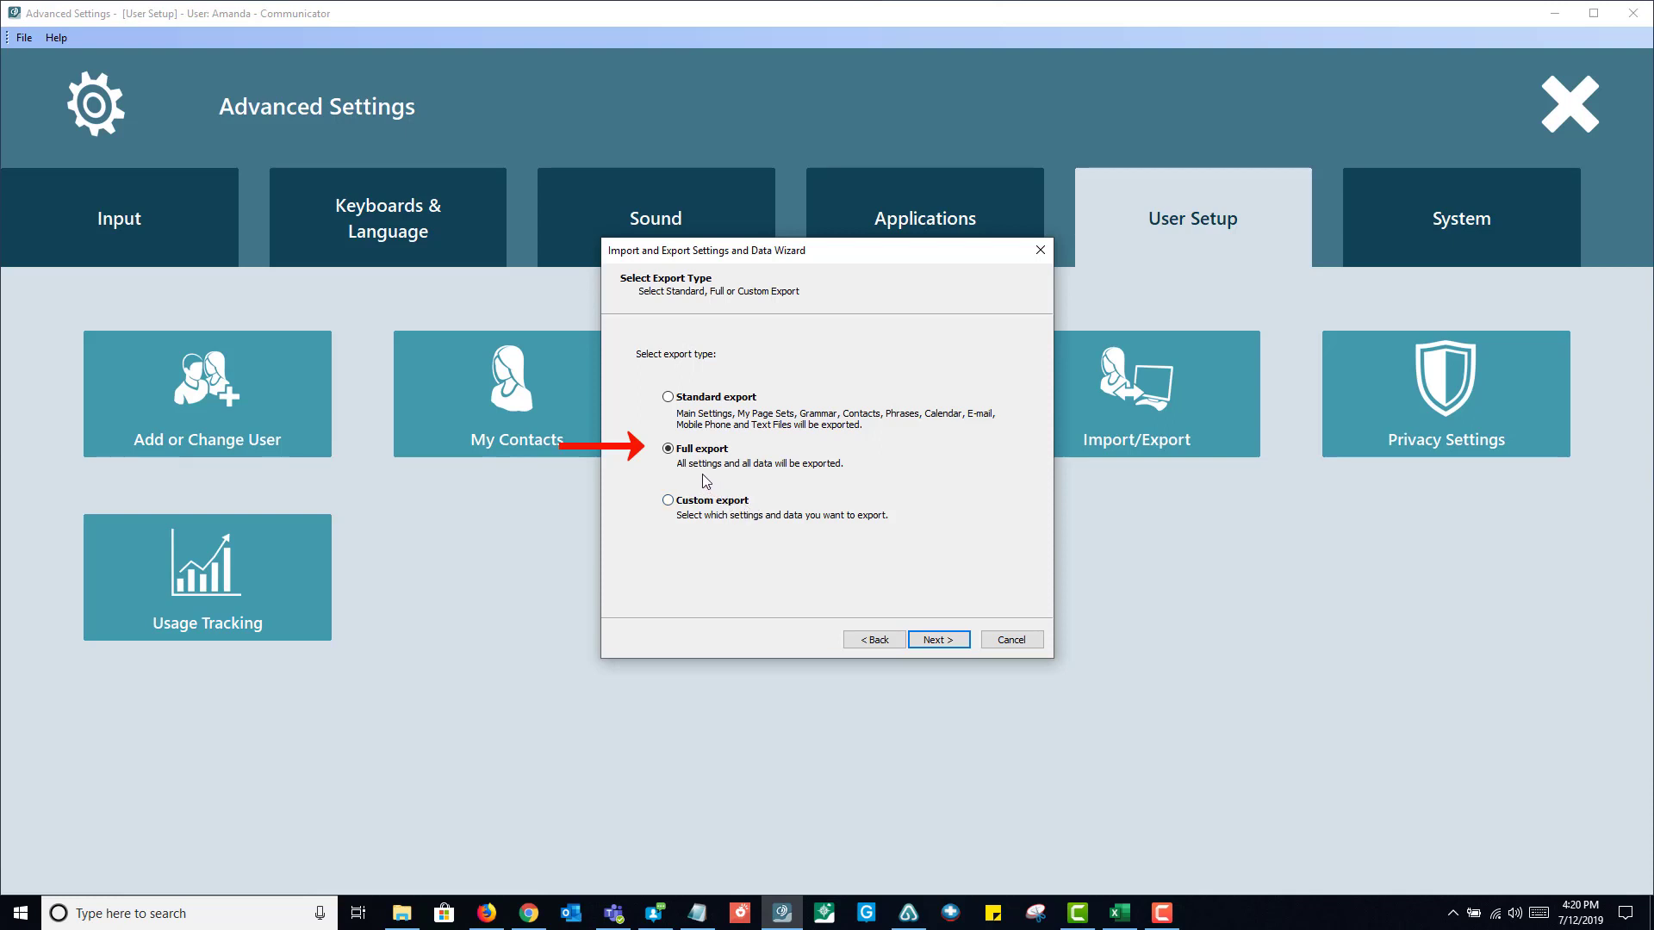
mouse_move(713, 472)
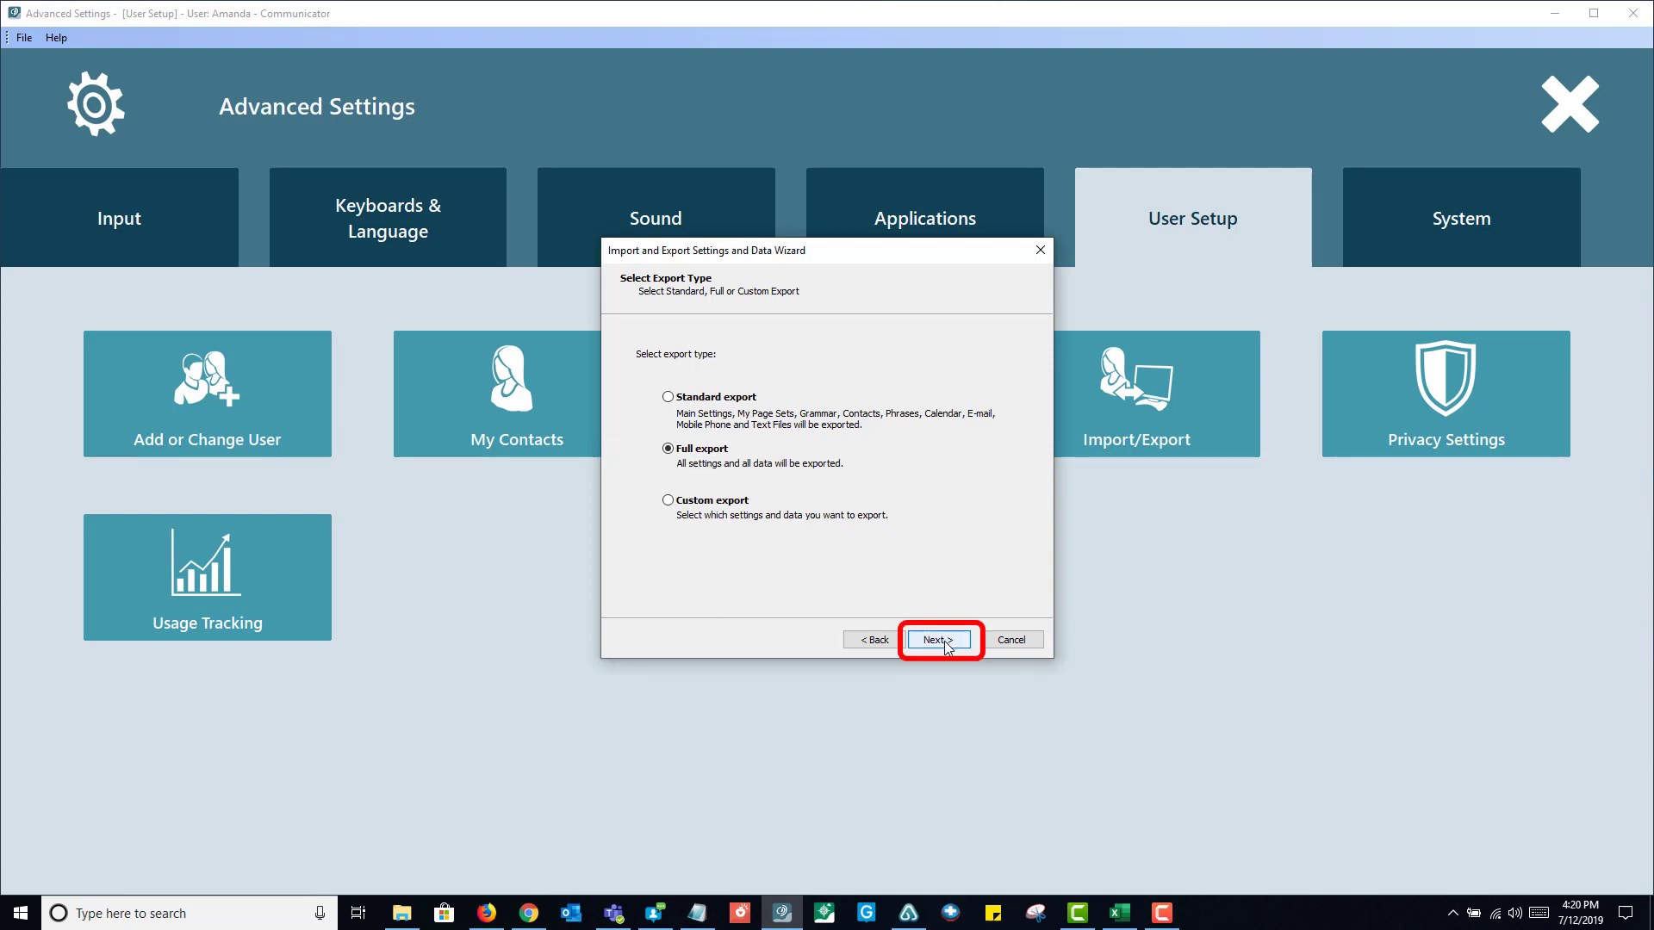
Name the archive 'Amanda's Communicator 5 Backup' stored in the Desktop folder.
click(937, 639)
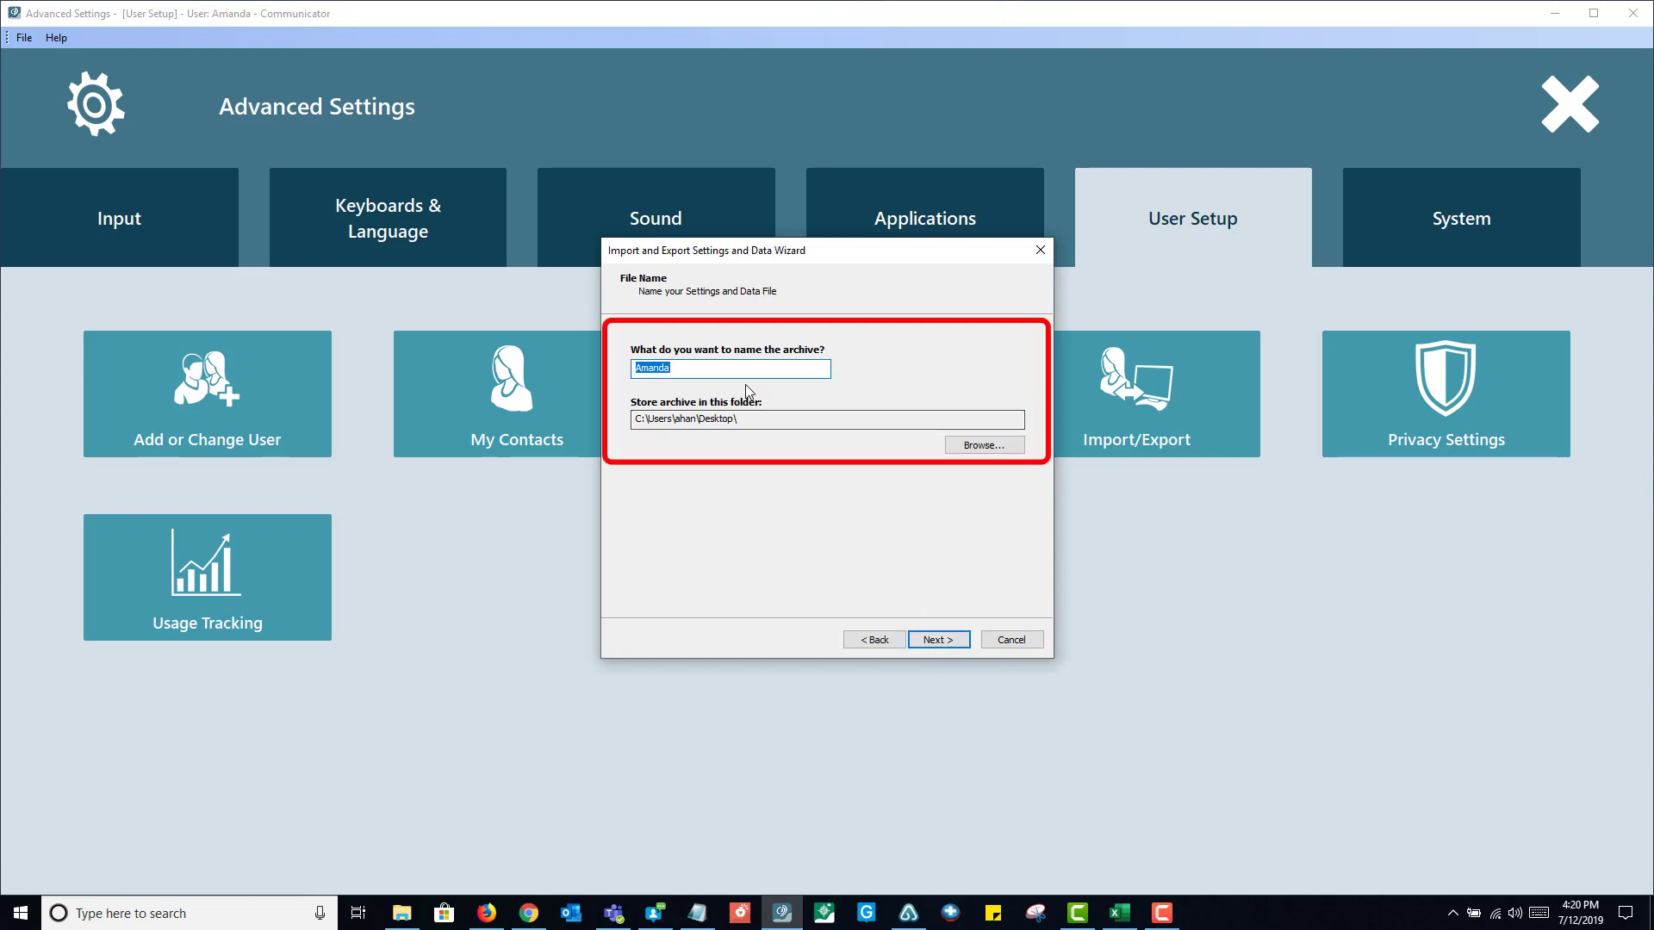
click(729, 369)
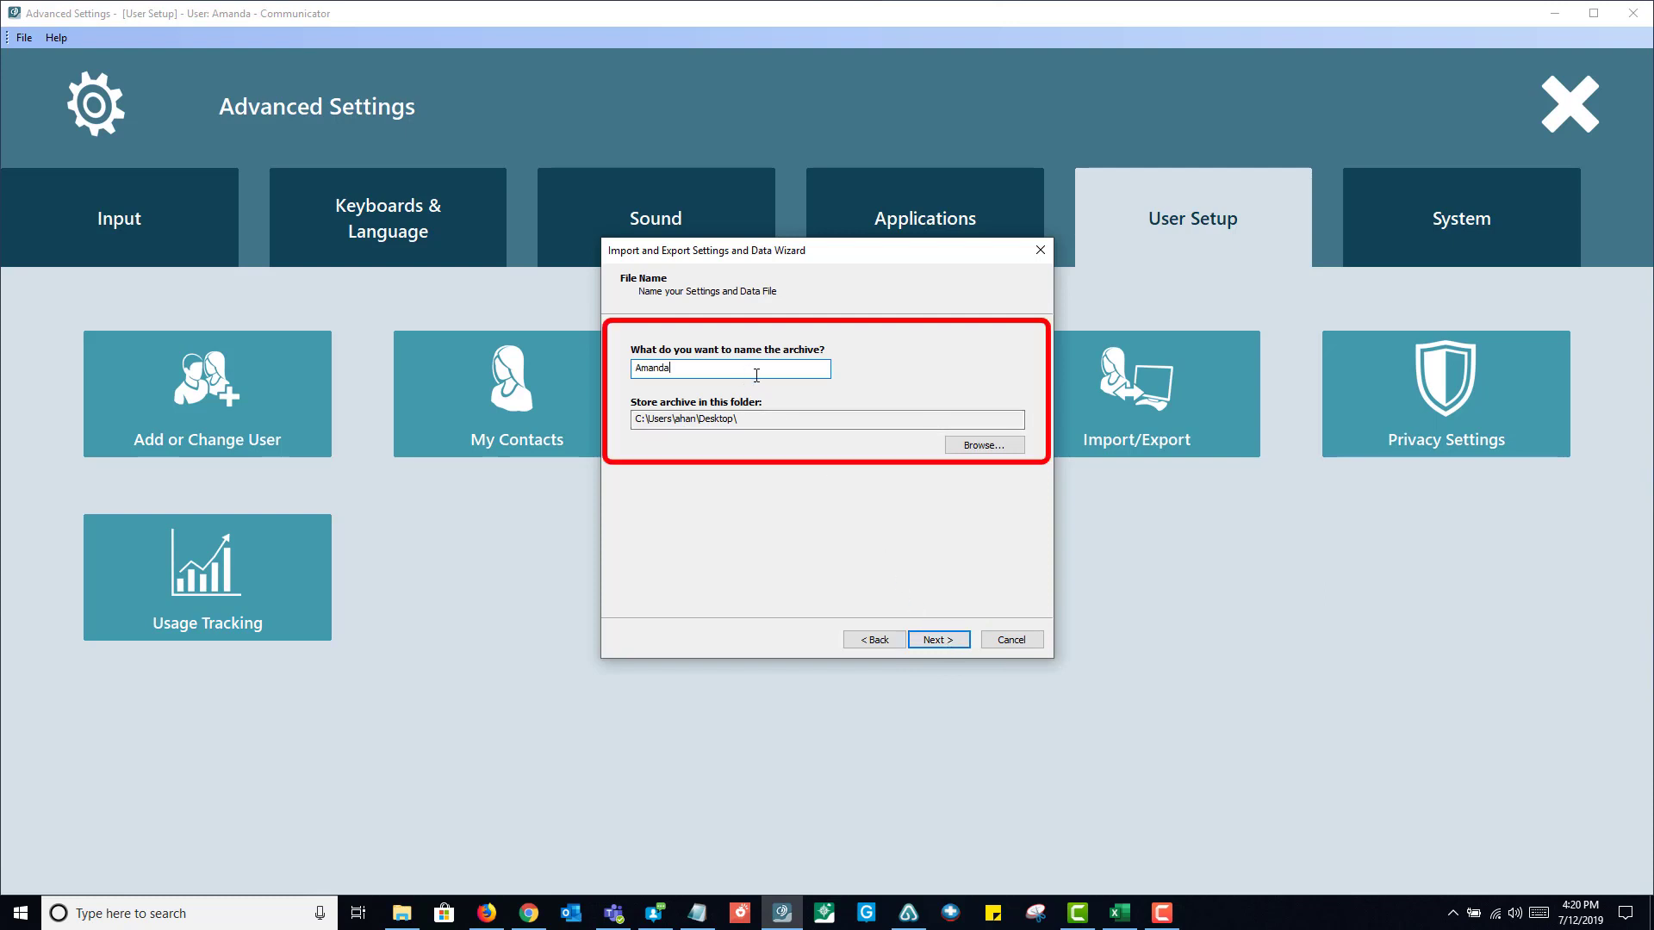
text('s Communicator 5 Back)
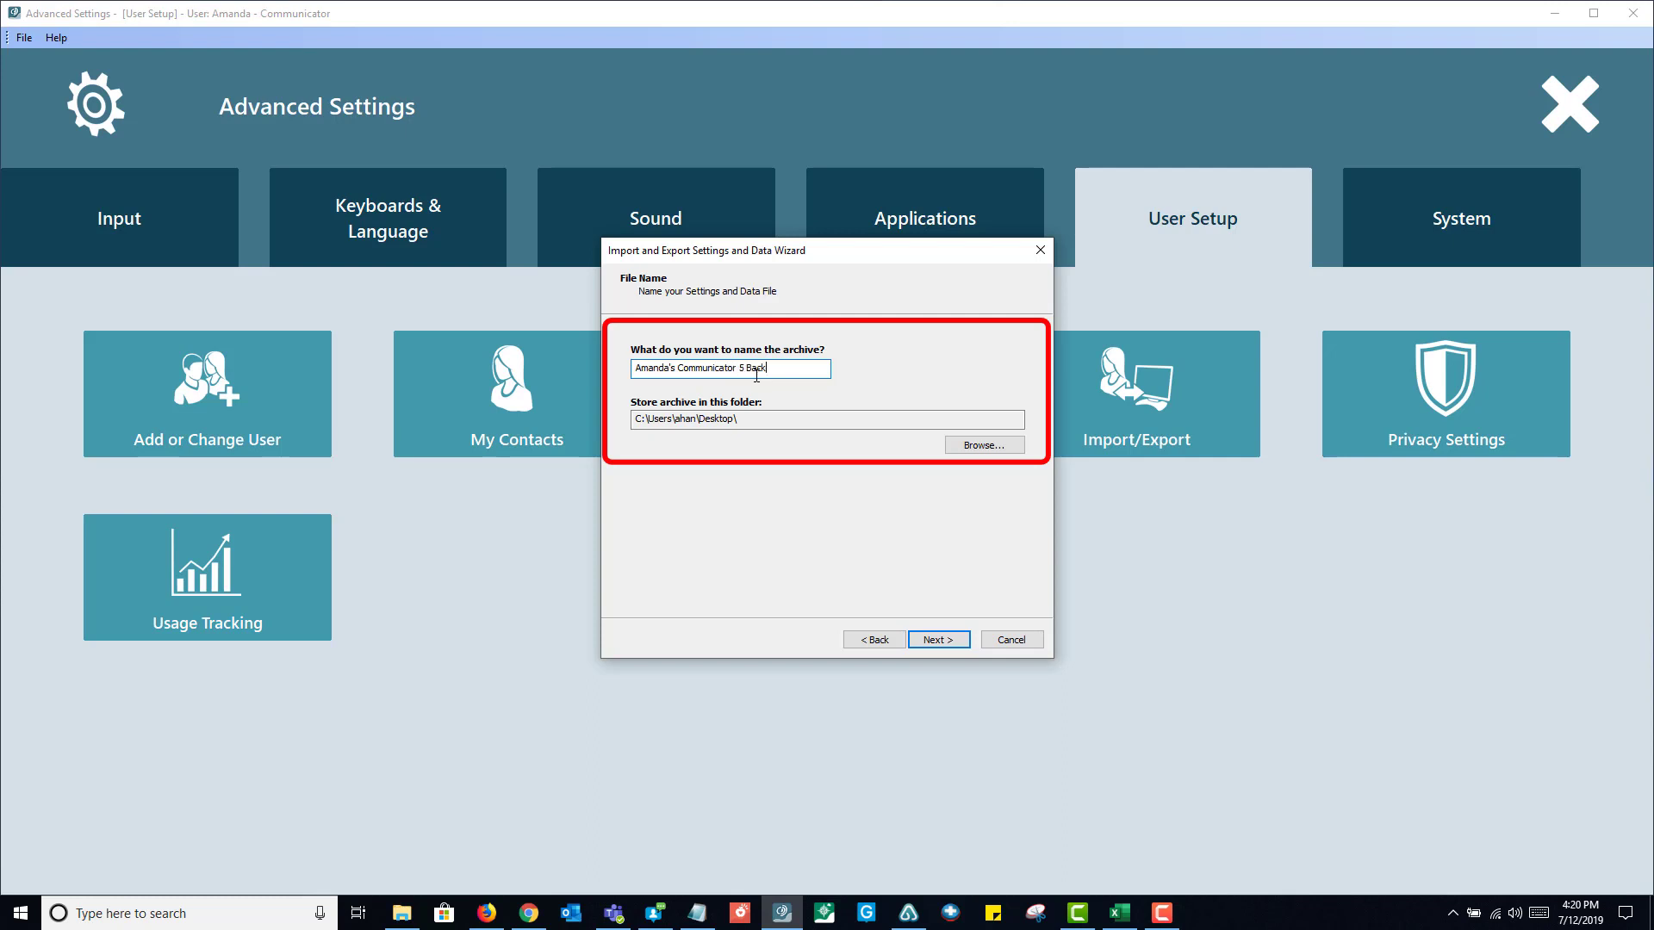
text(up)
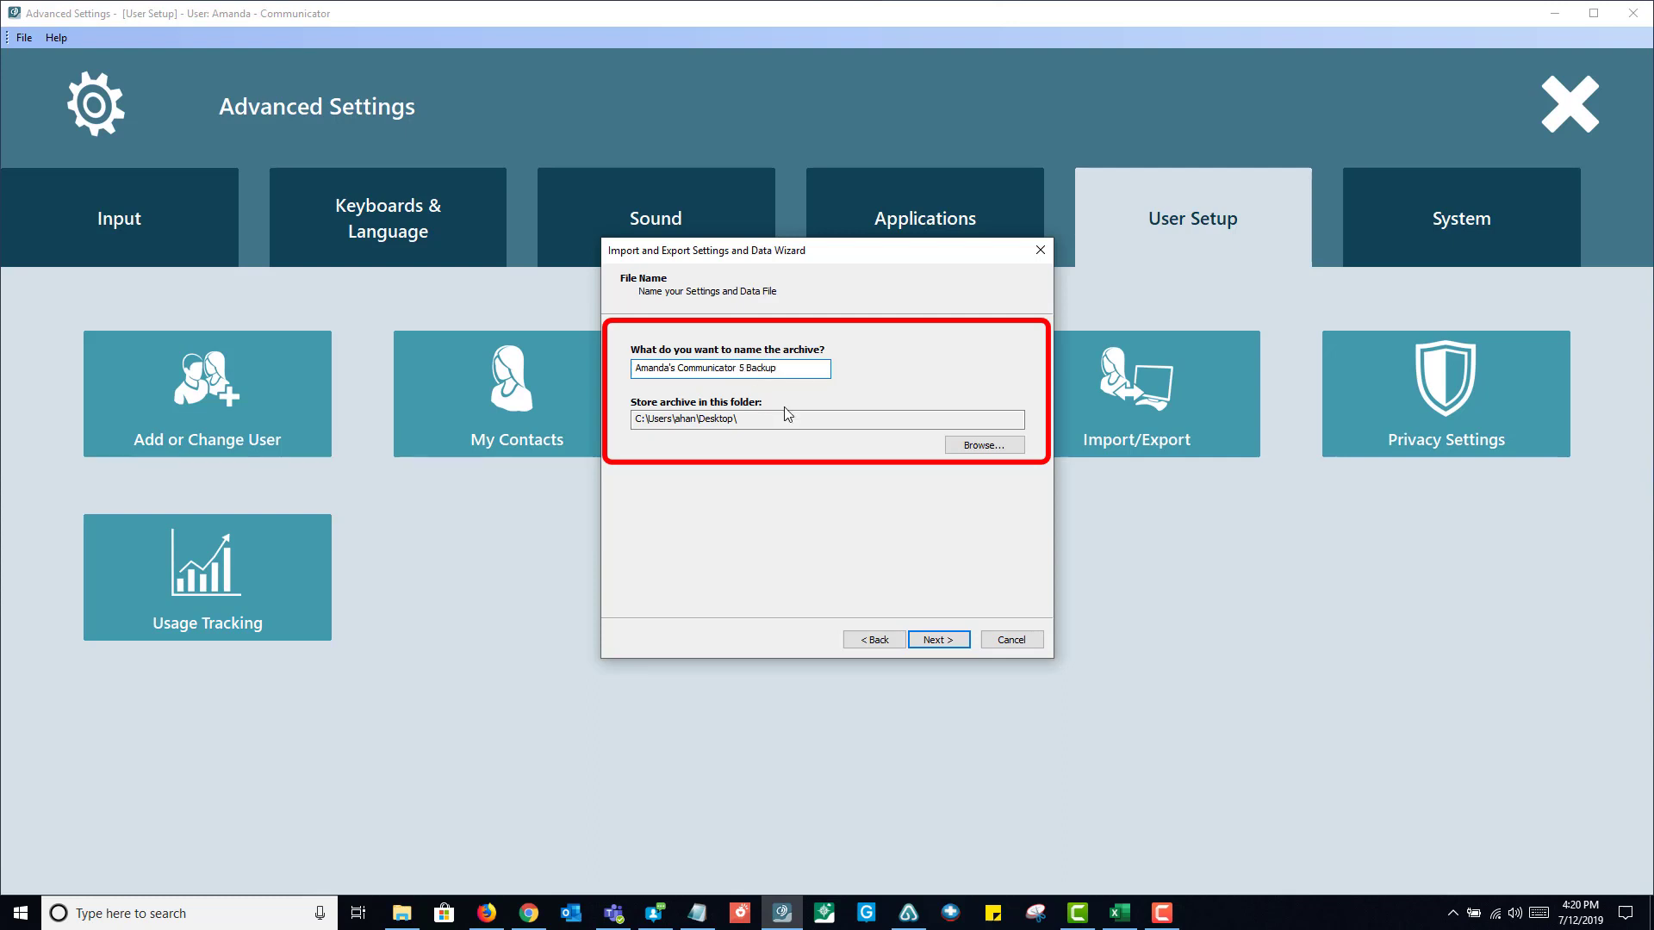
click(825, 418)
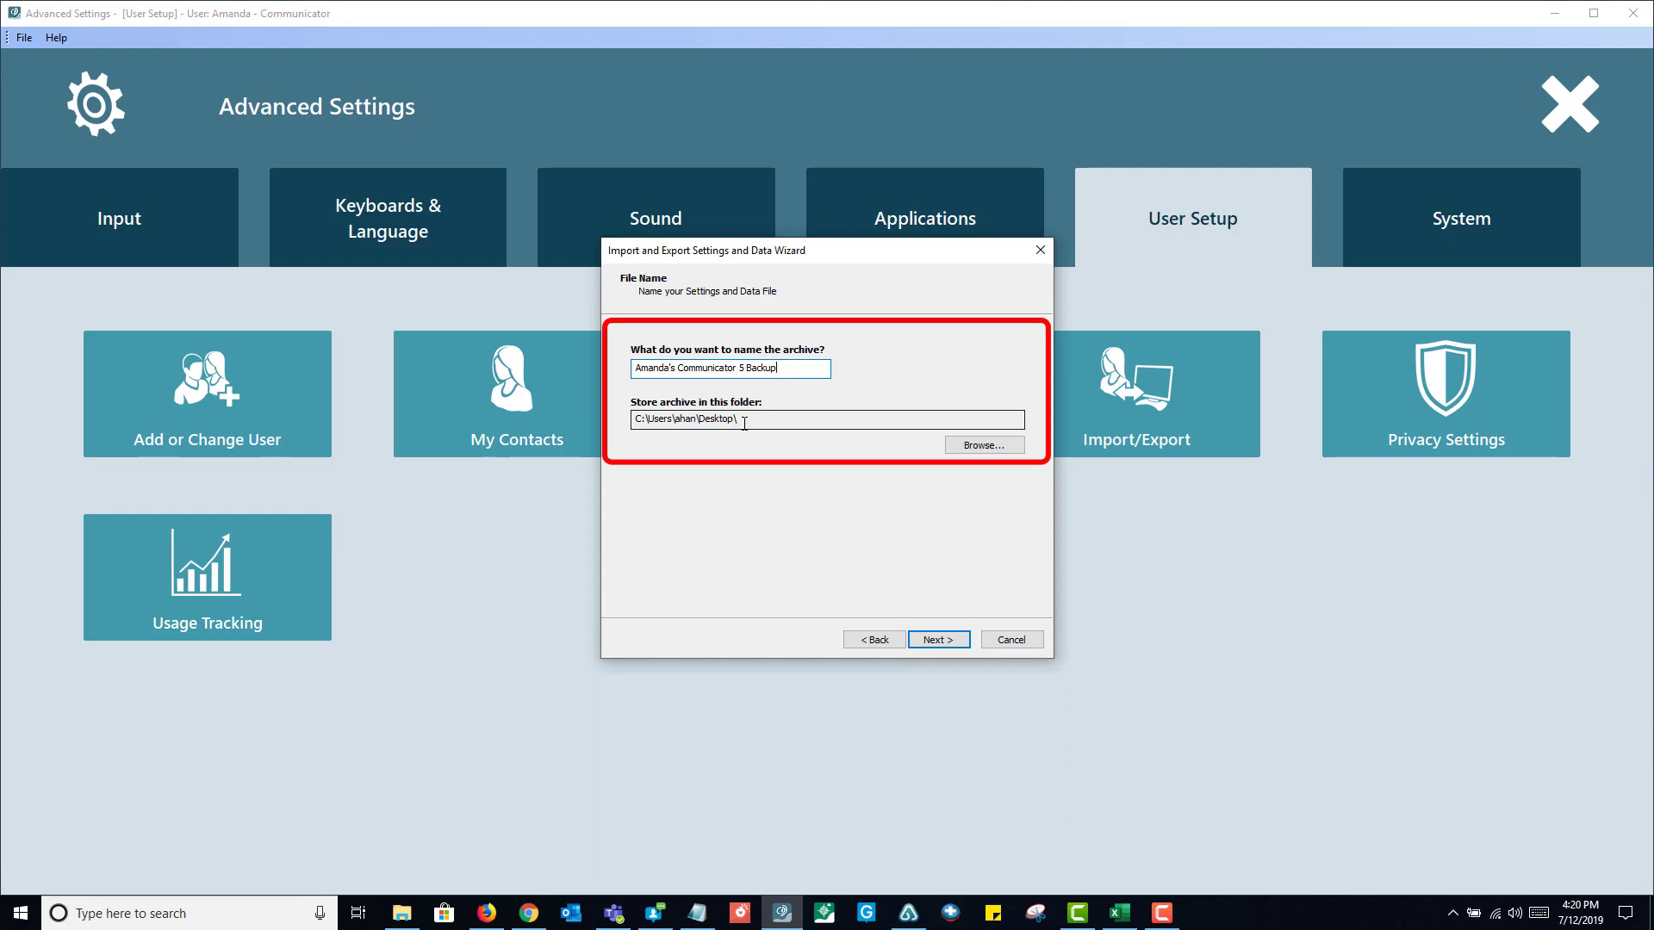
mouse_move(983, 444)
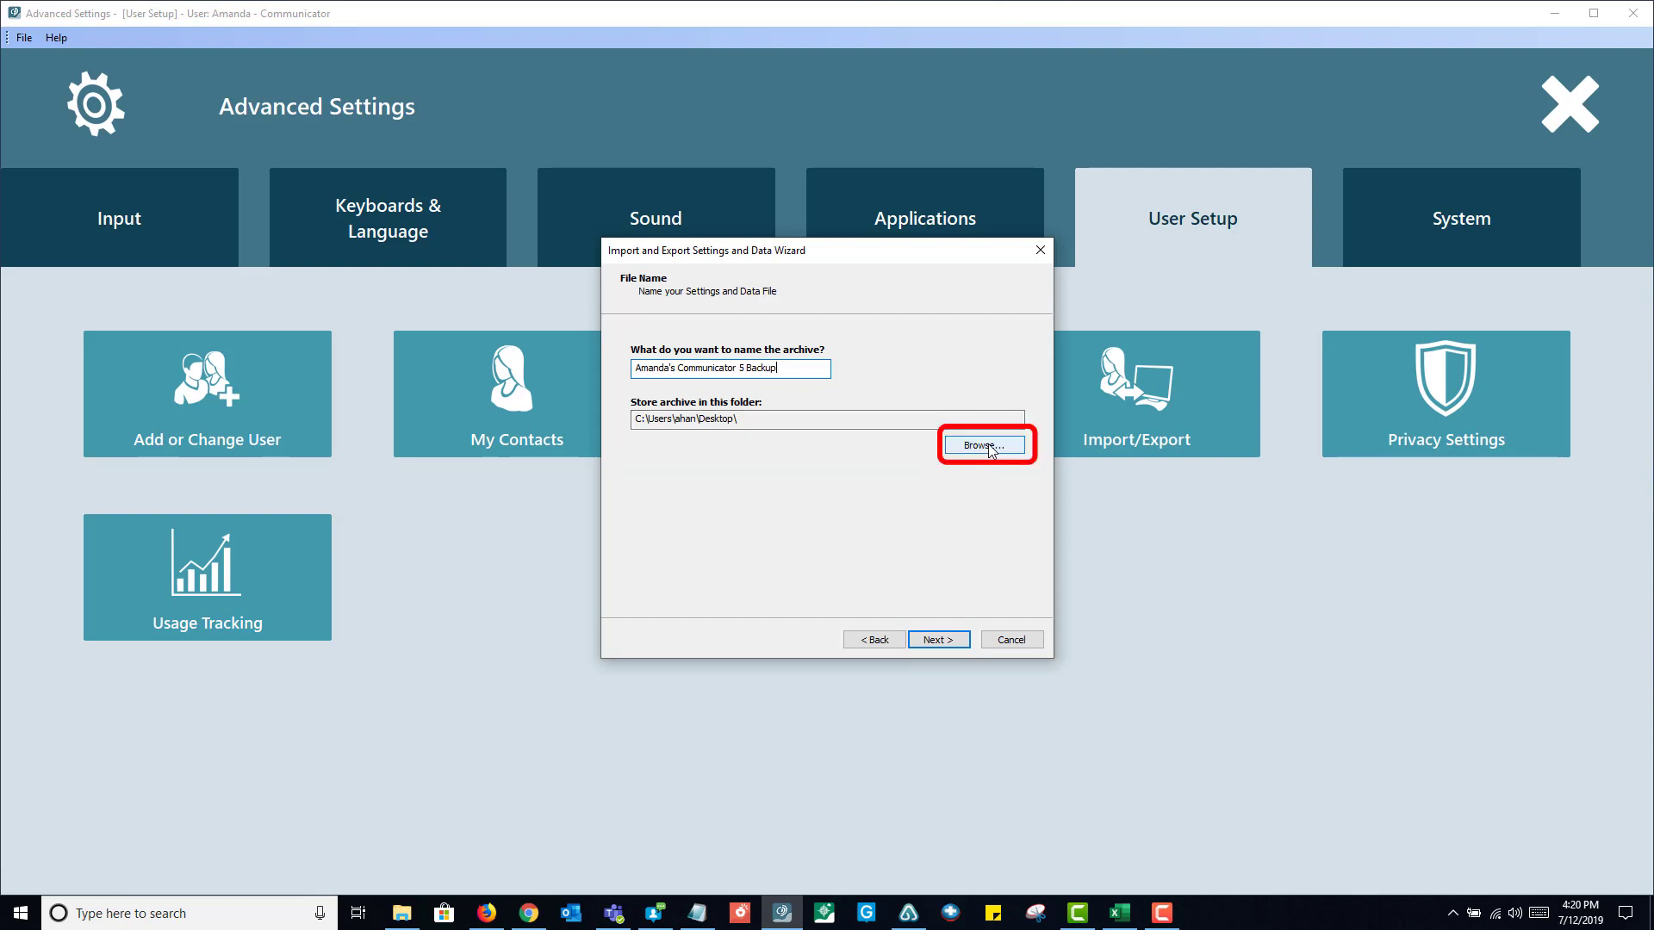
click(982, 443)
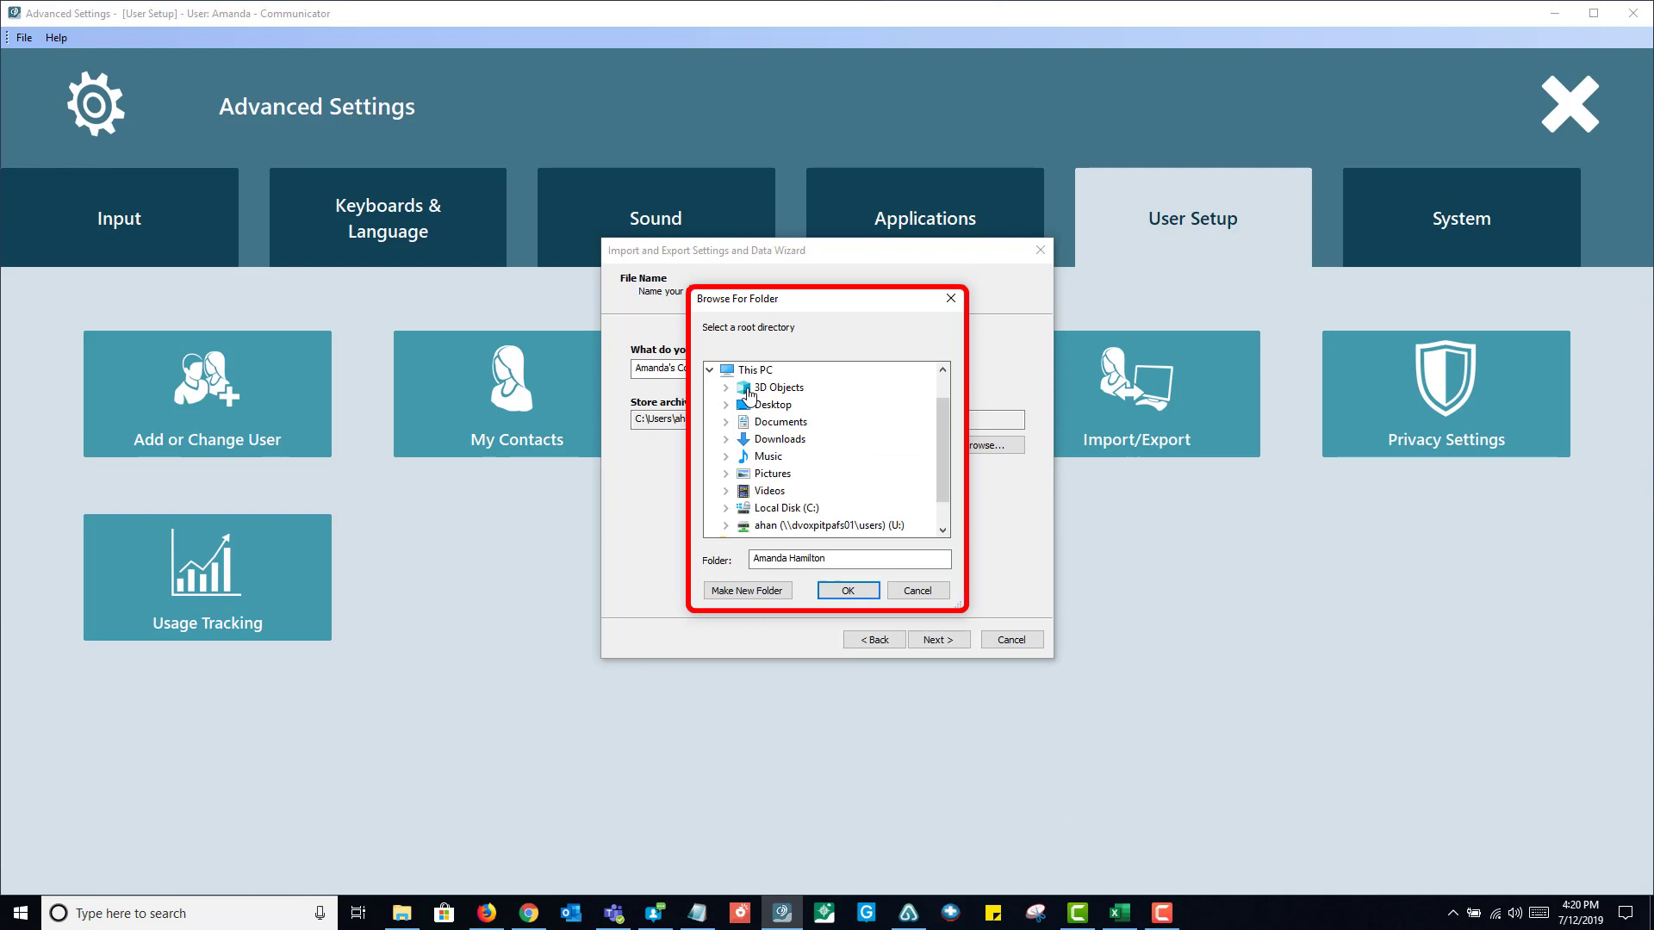
mouse_move(776, 506)
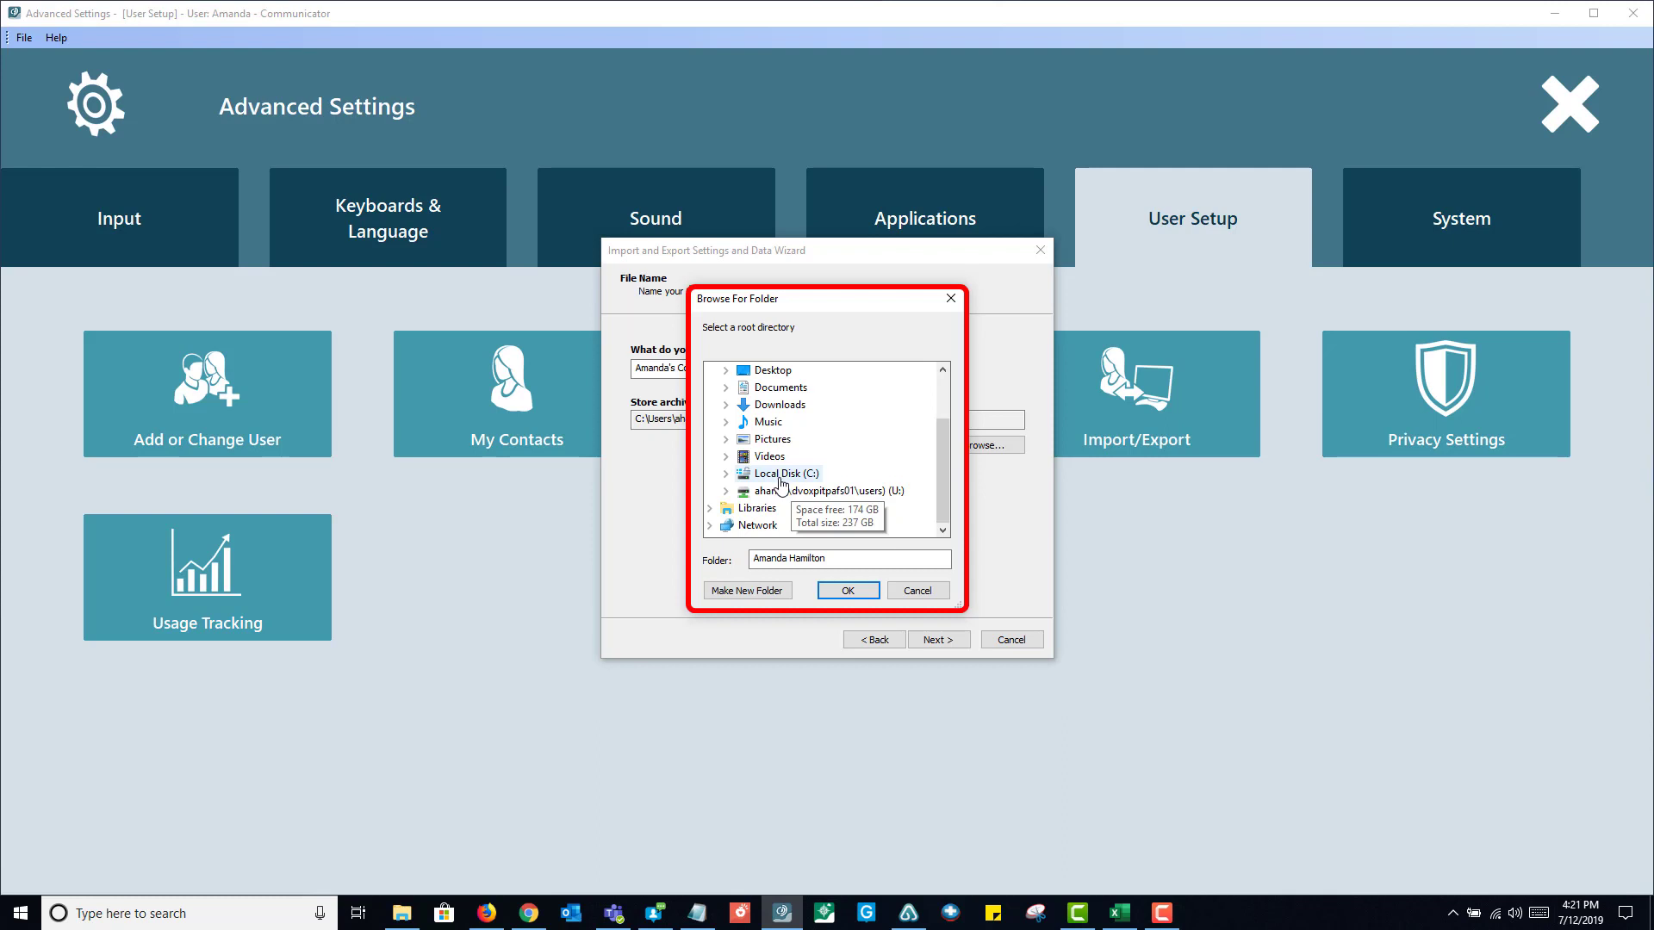
mouse_move(792, 417)
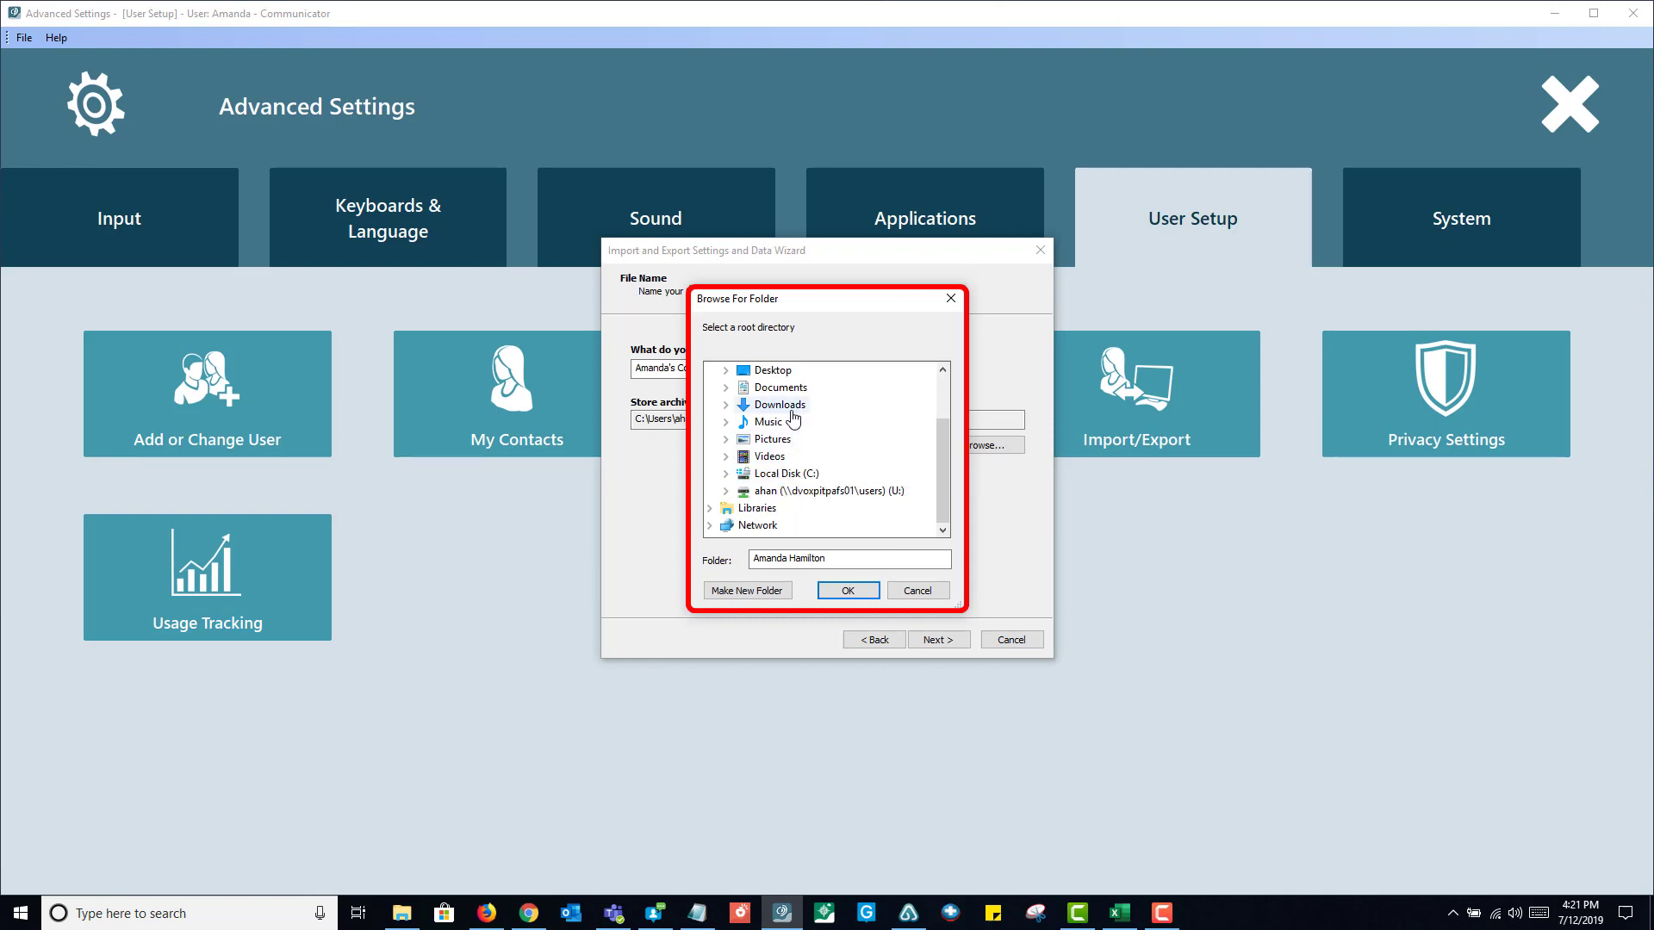
click(770, 371)
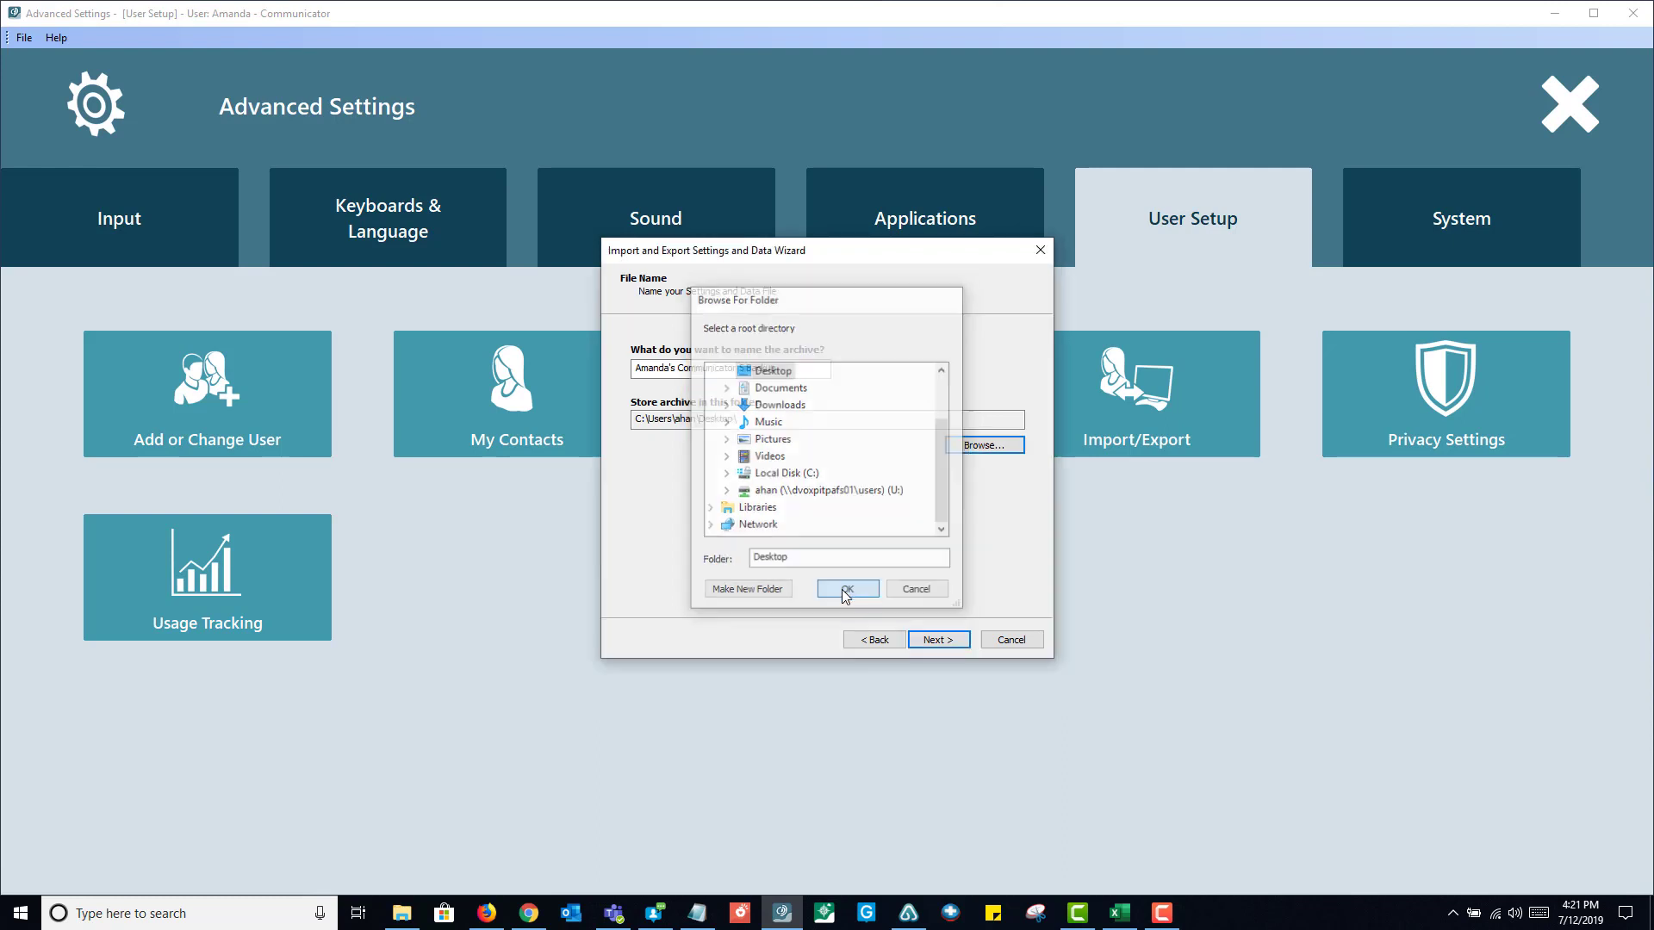
click(846, 589)
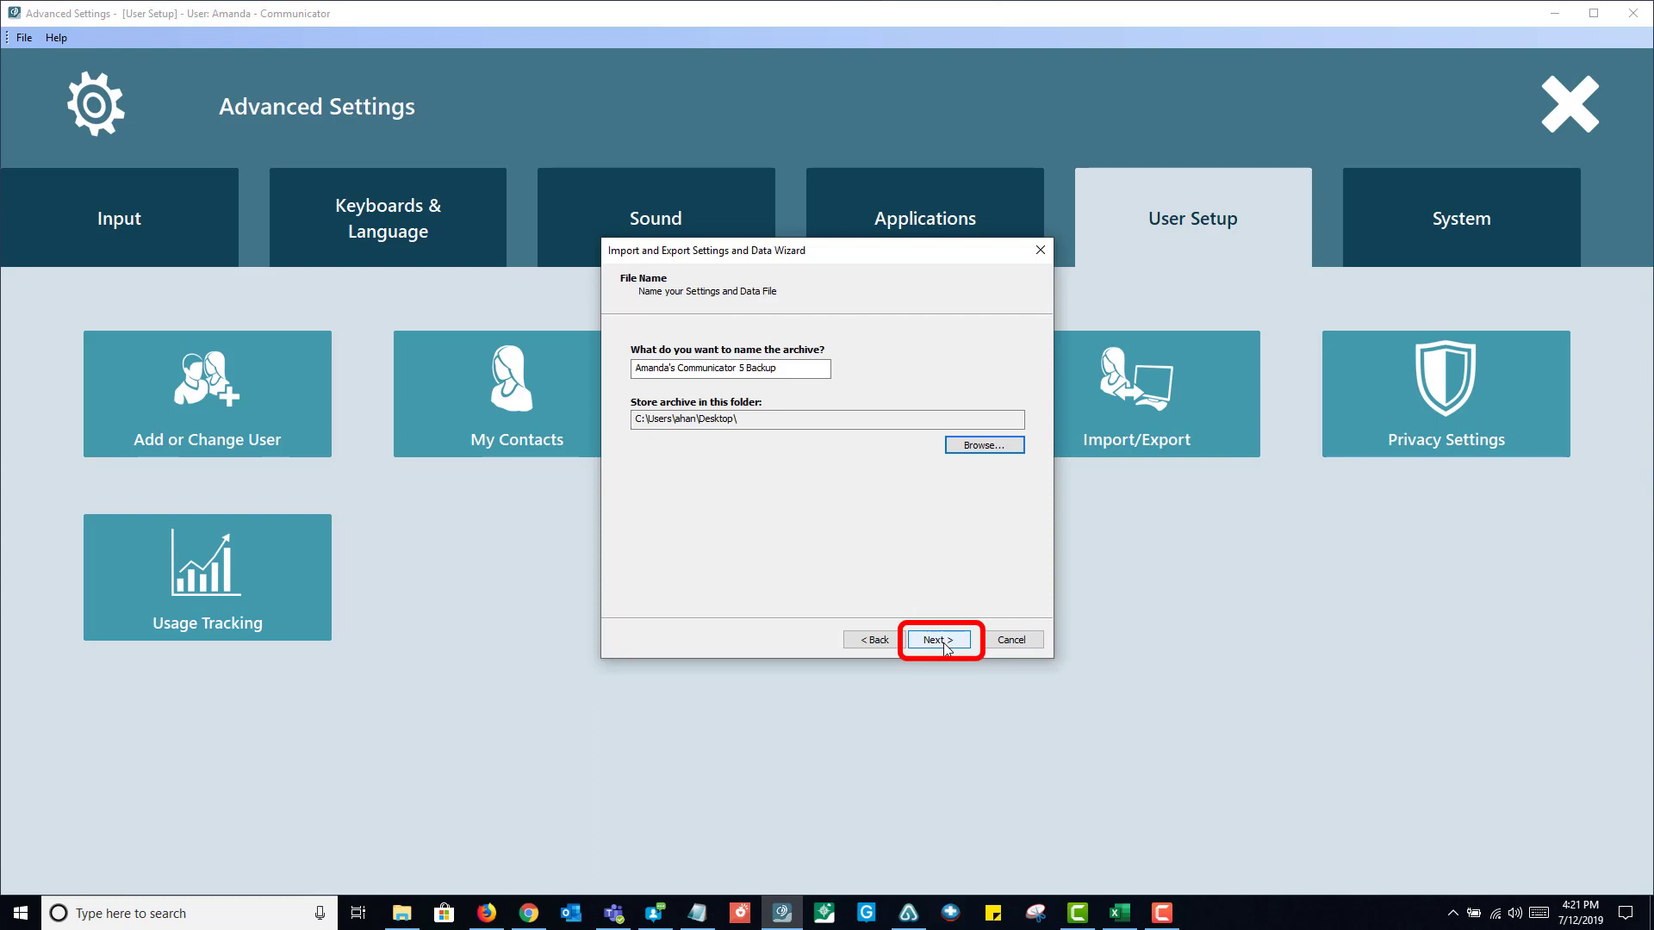
Run the export to the Desktop backup file and finish the wizard back to User Setup.
click(937, 639)
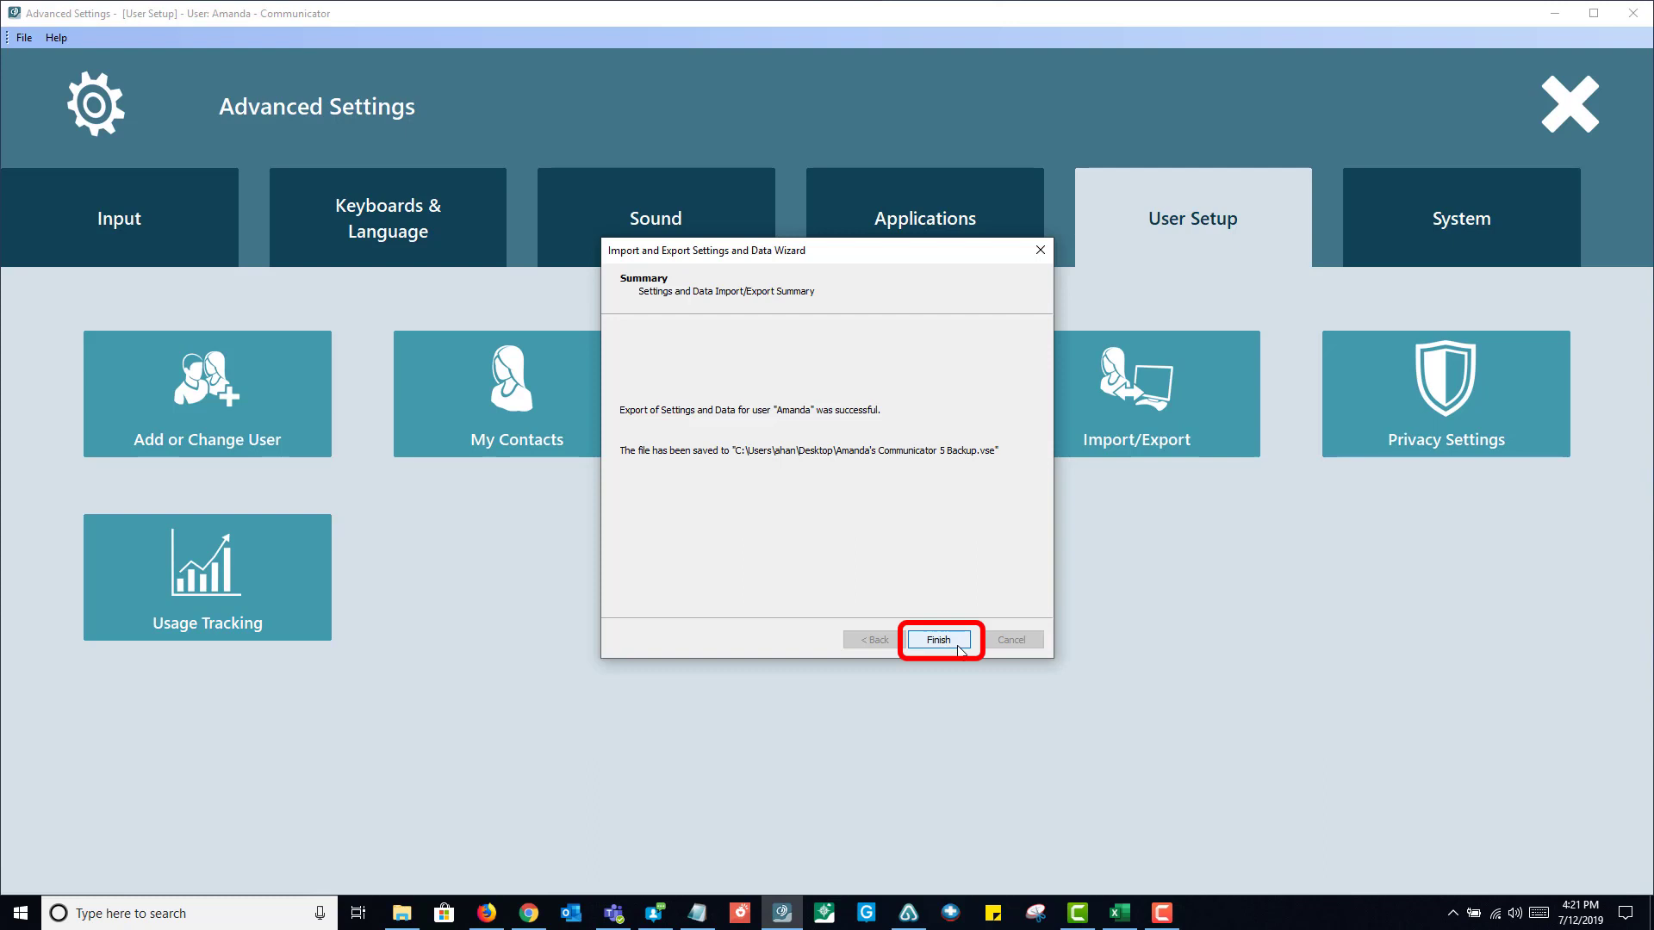
click(937, 639)
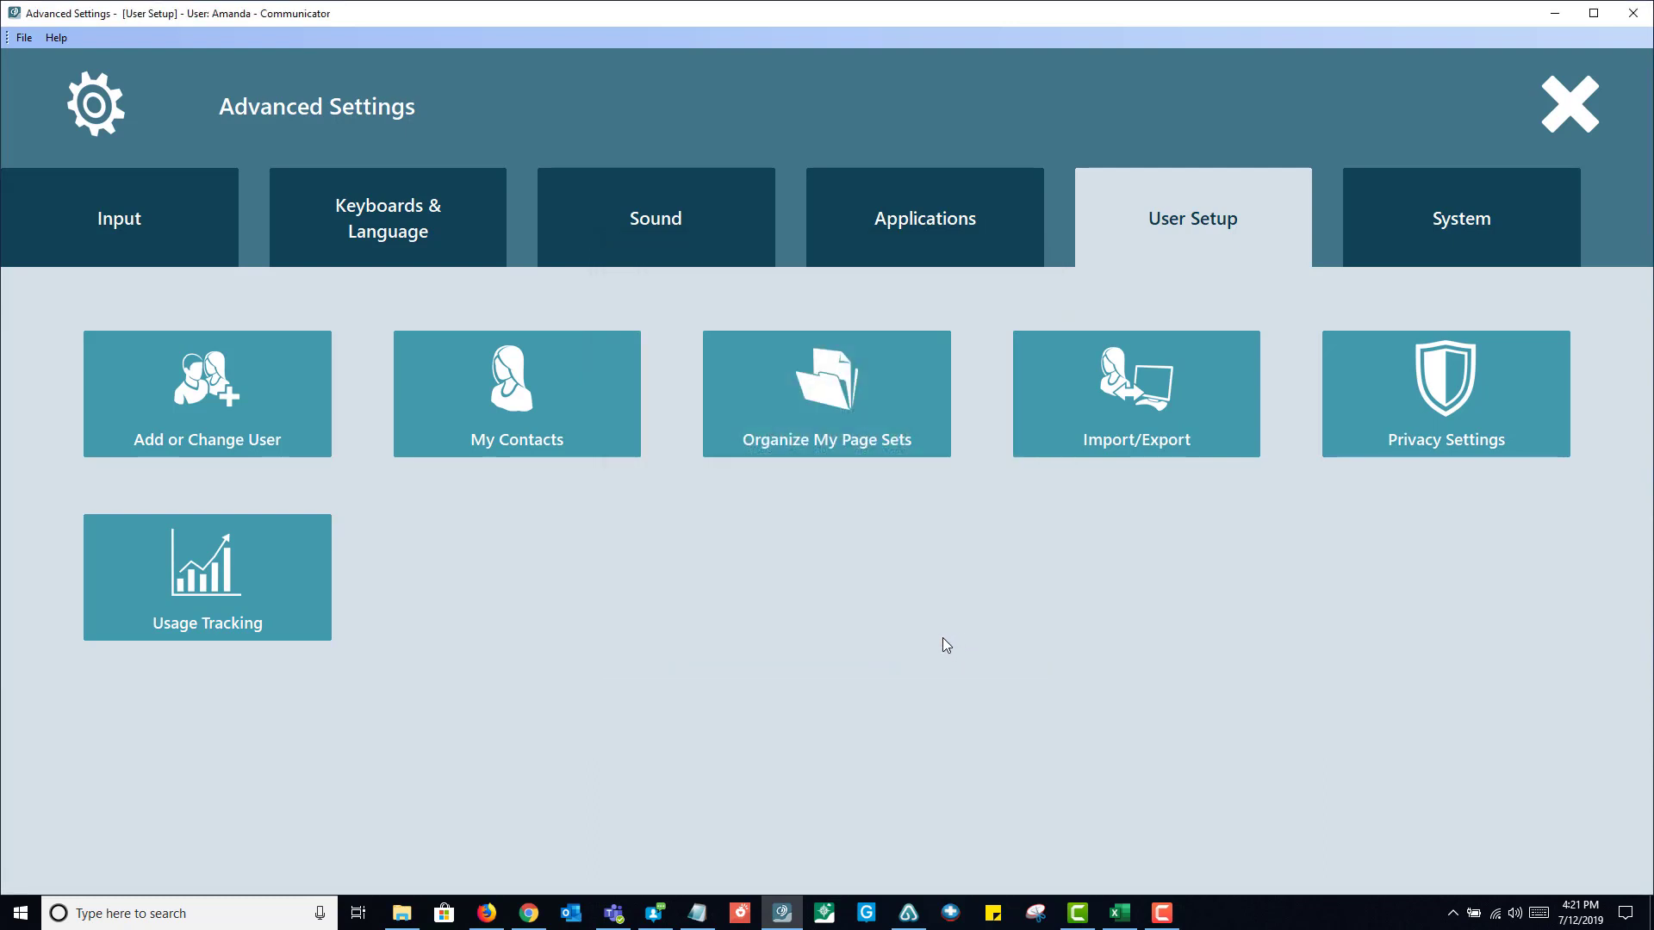
mouse_move(1509, 88)
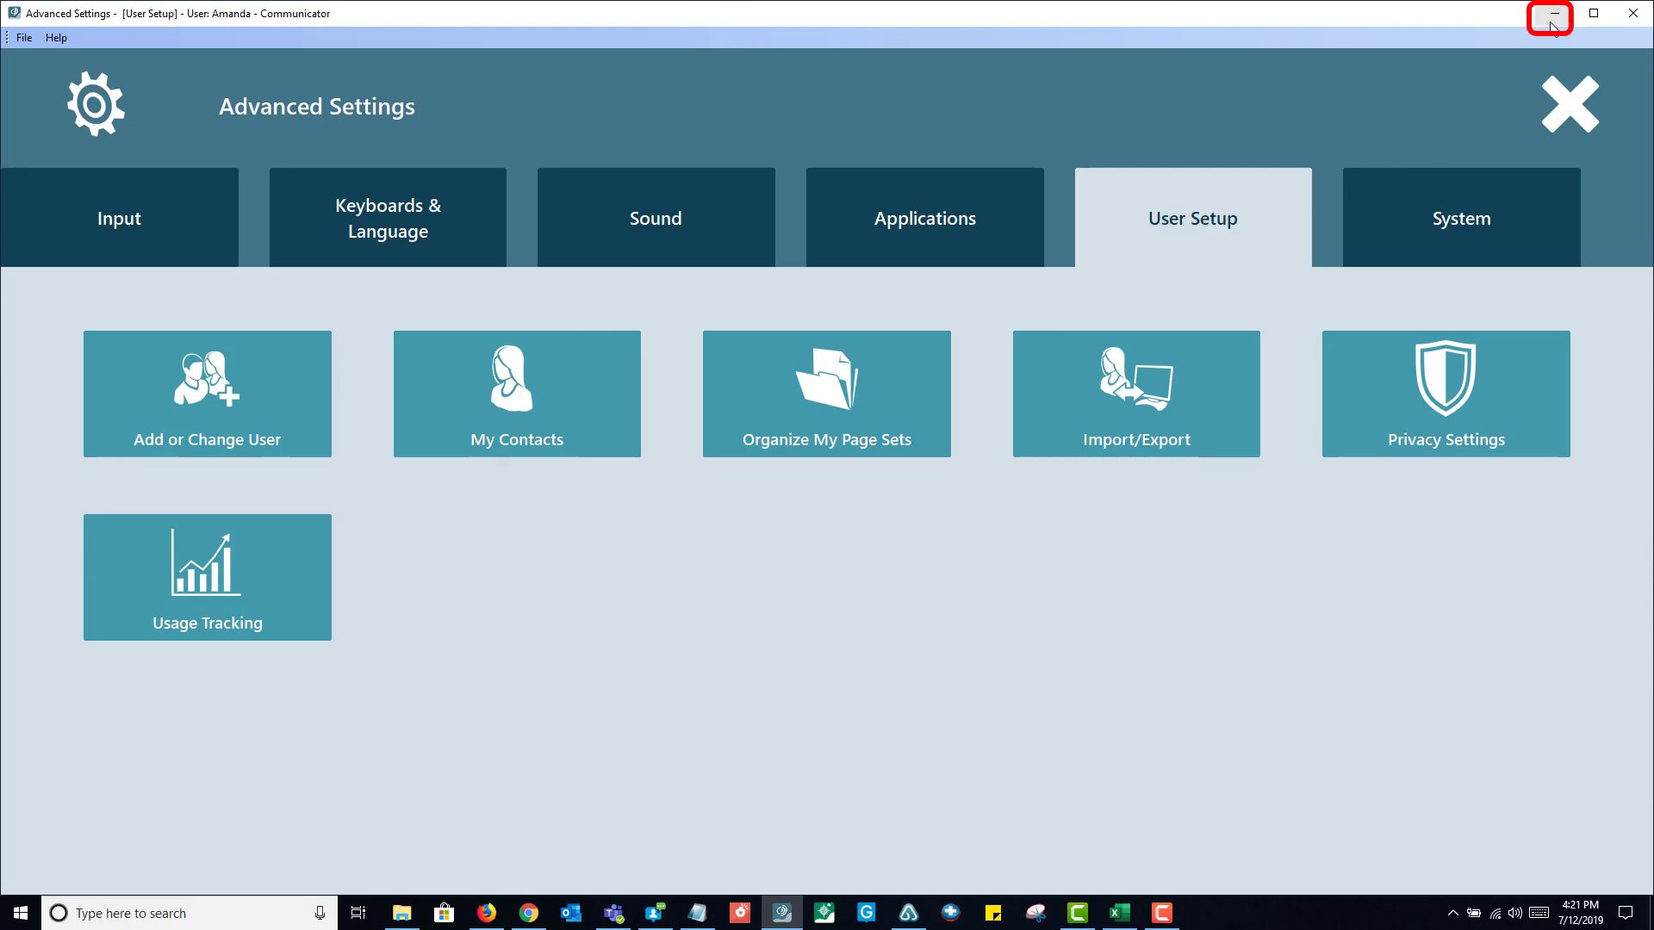
Minimize Communicator 5 to reveal the desktop with the exported .vse backup file.
click(1549, 15)
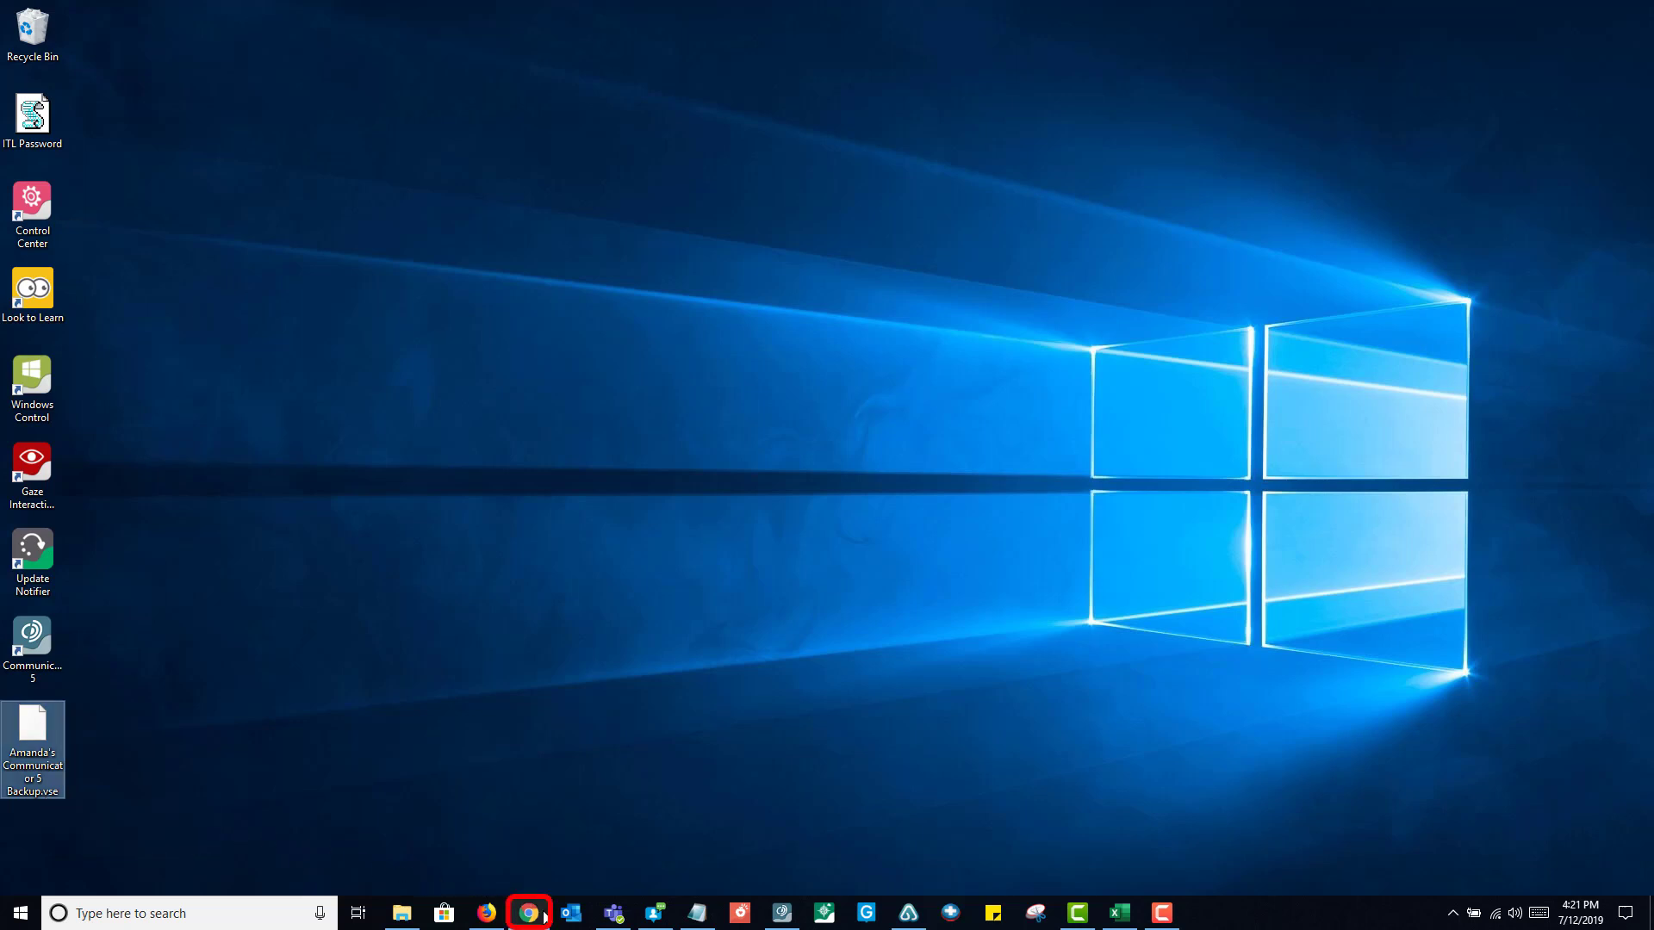
mouse_move(529, 913)
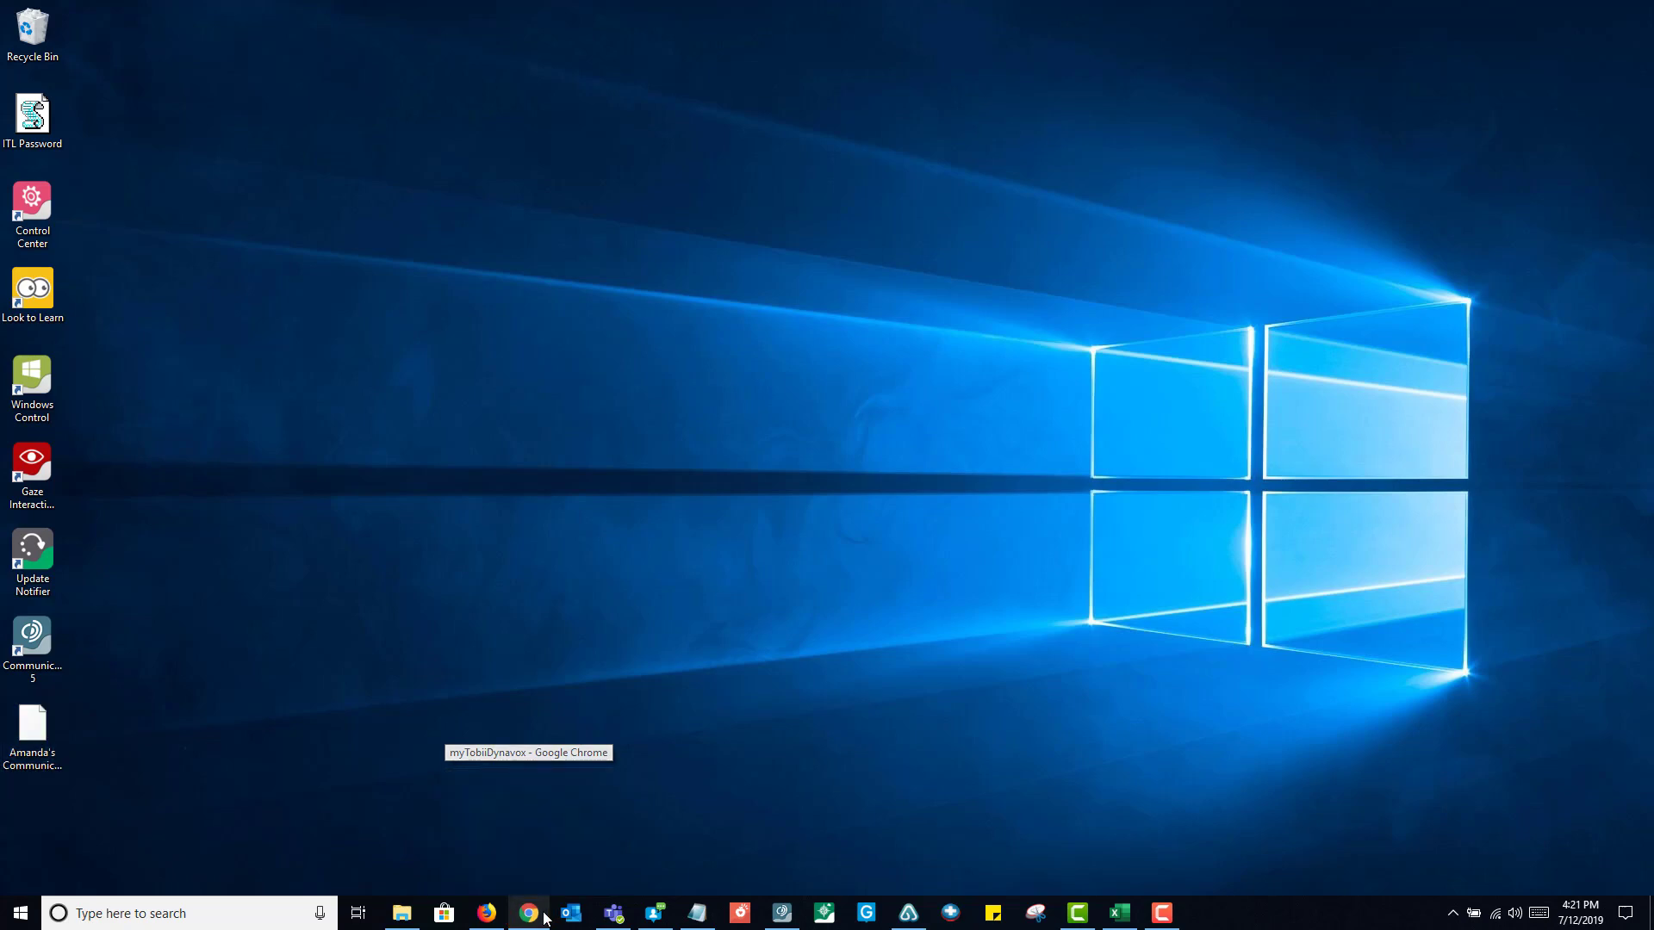
Bring up the myTobiiDynavox browser window and go to the account login page.
click(529, 913)
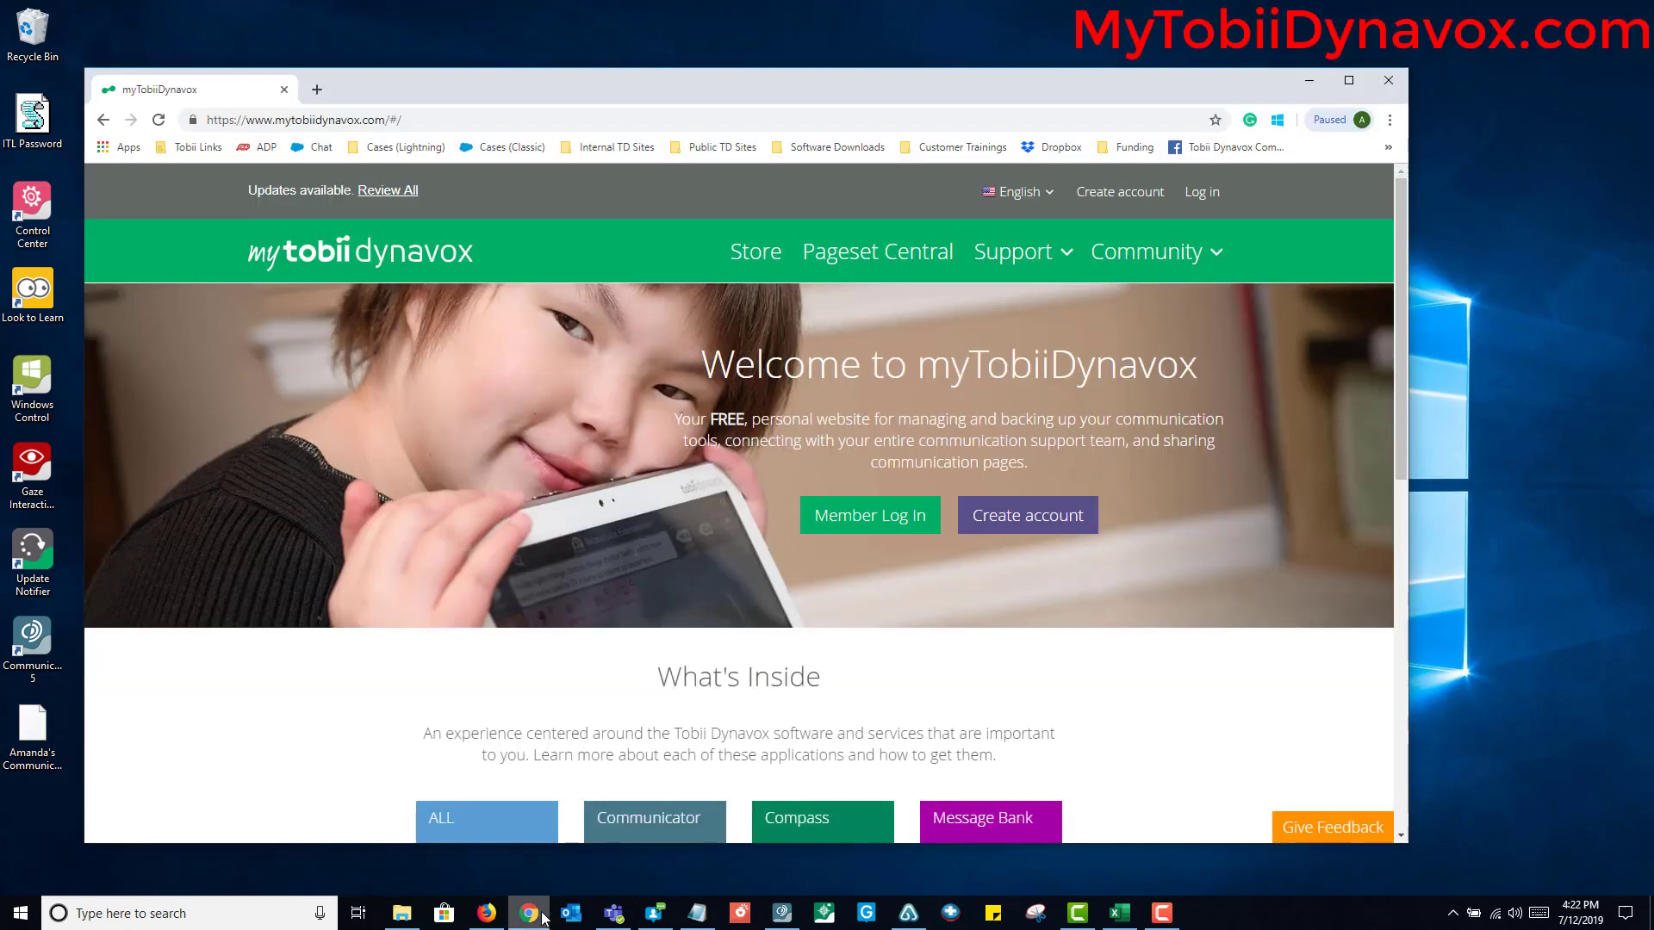
mouse_move(507, 909)
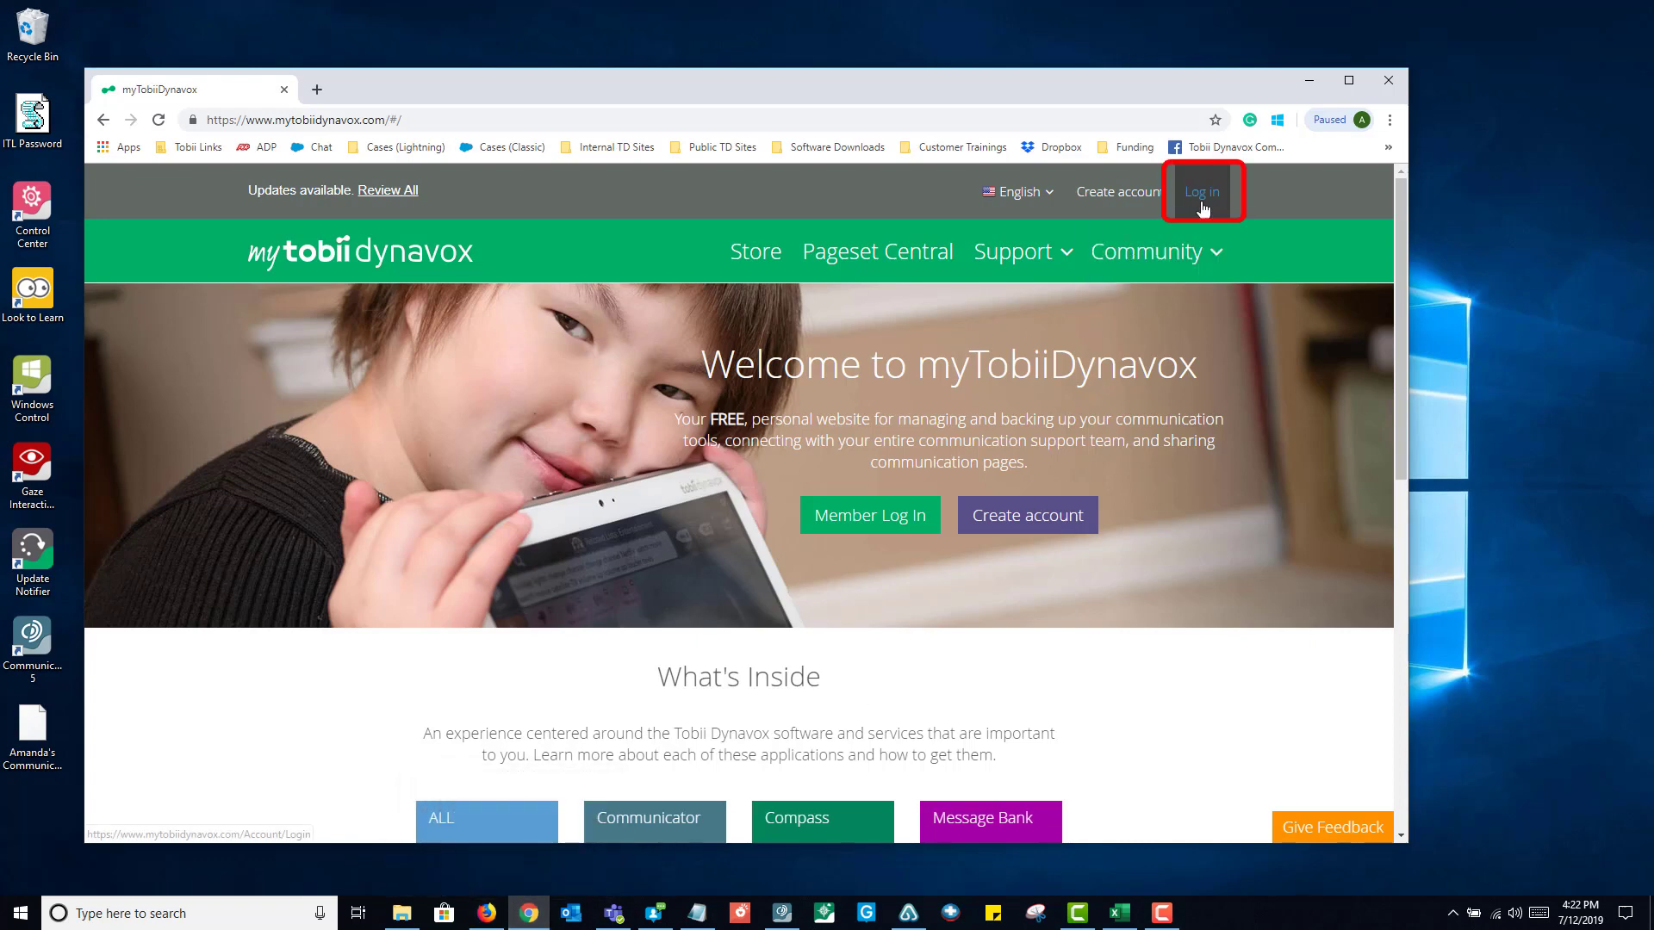
click(1201, 191)
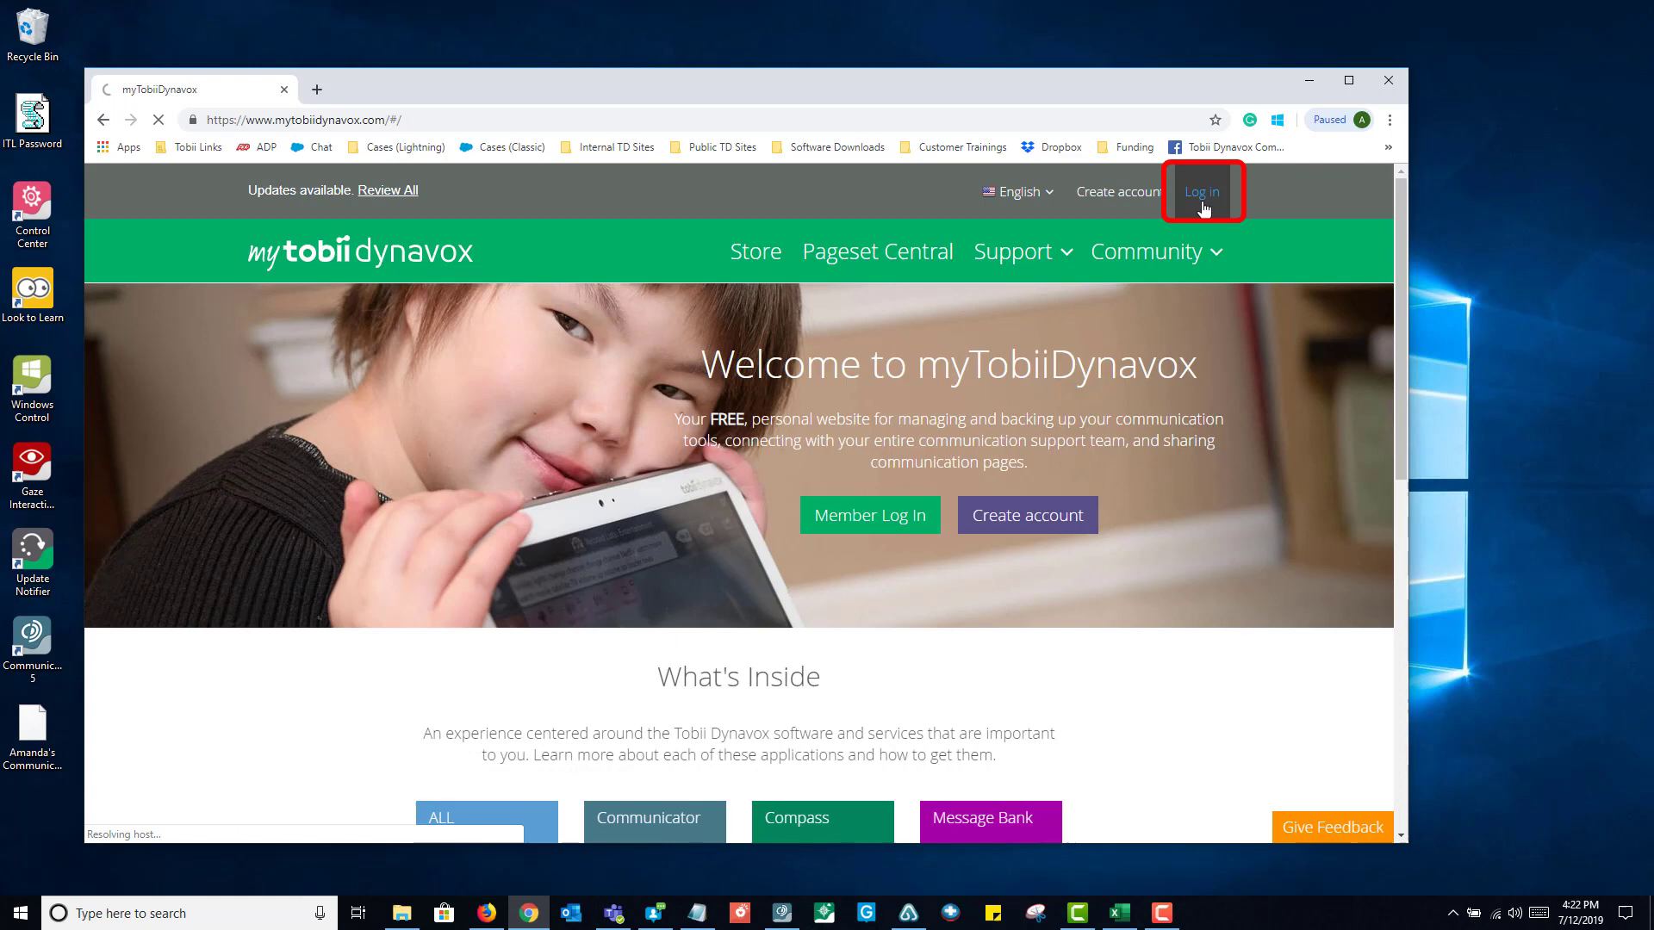
click(1201, 191)
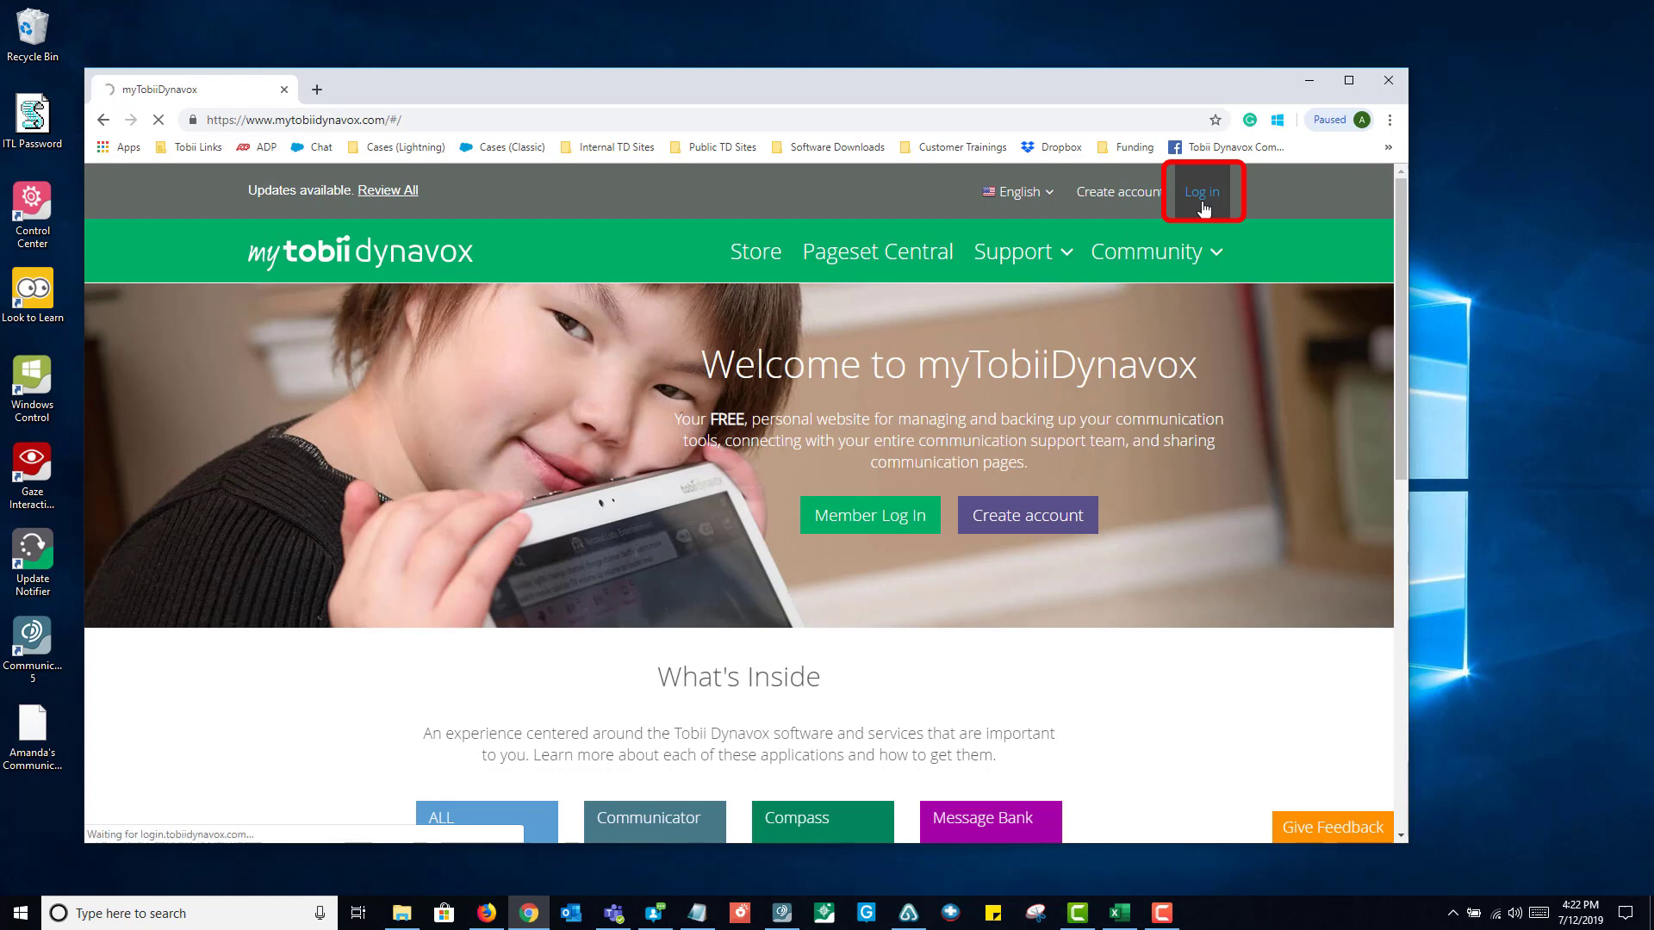
click(1201, 191)
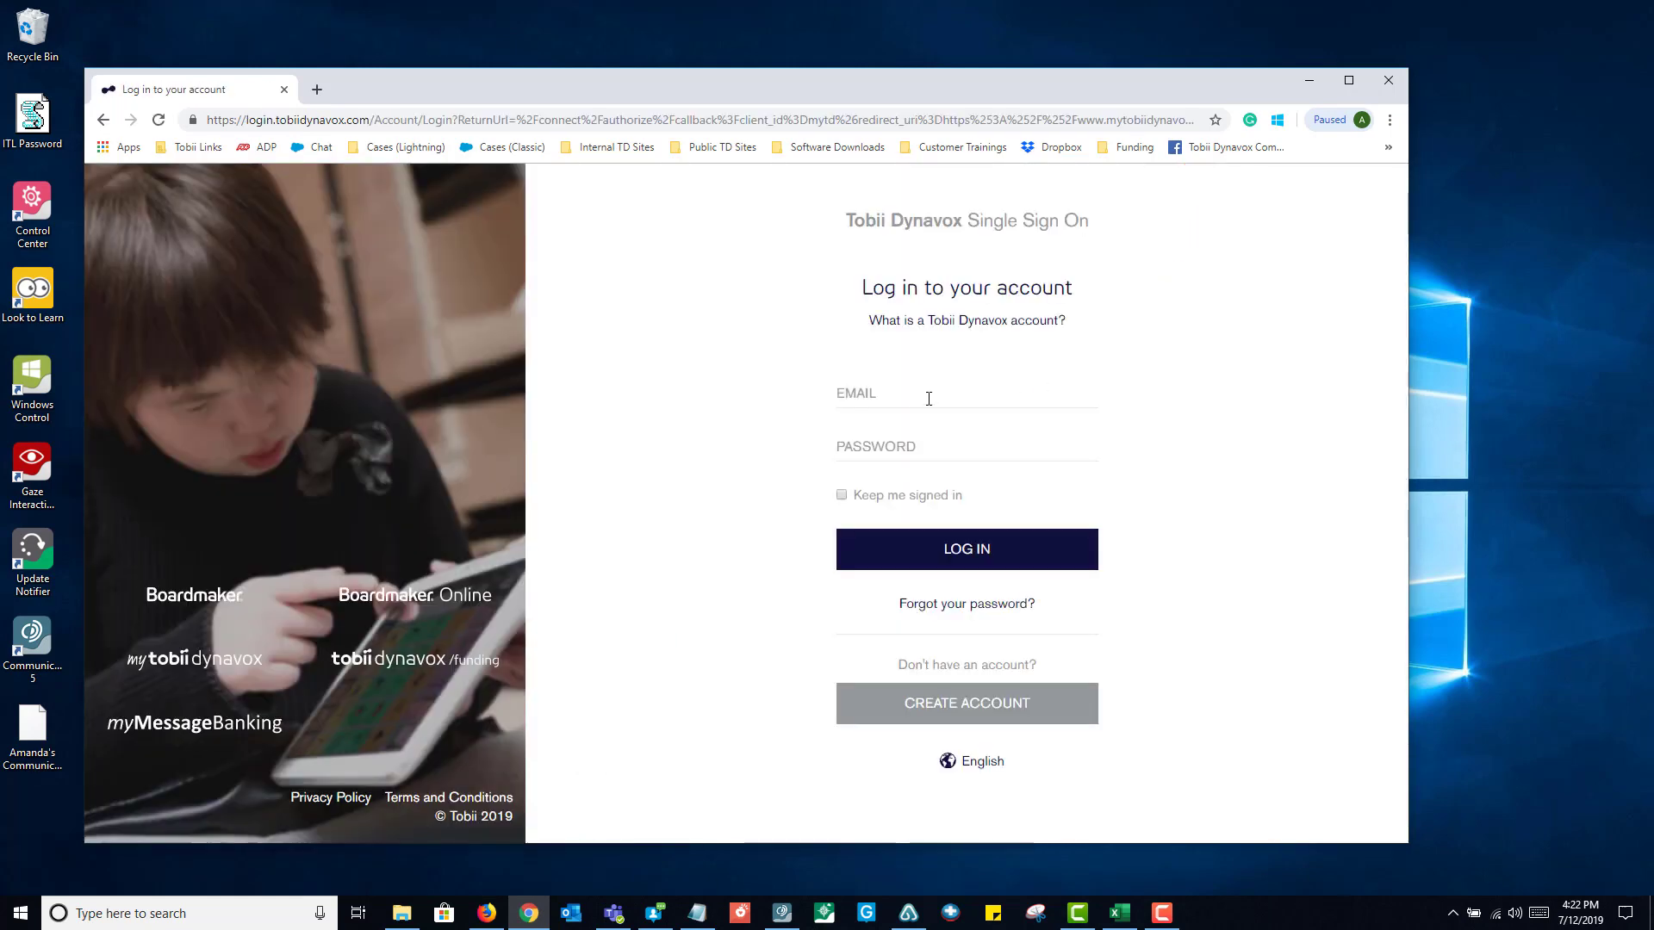
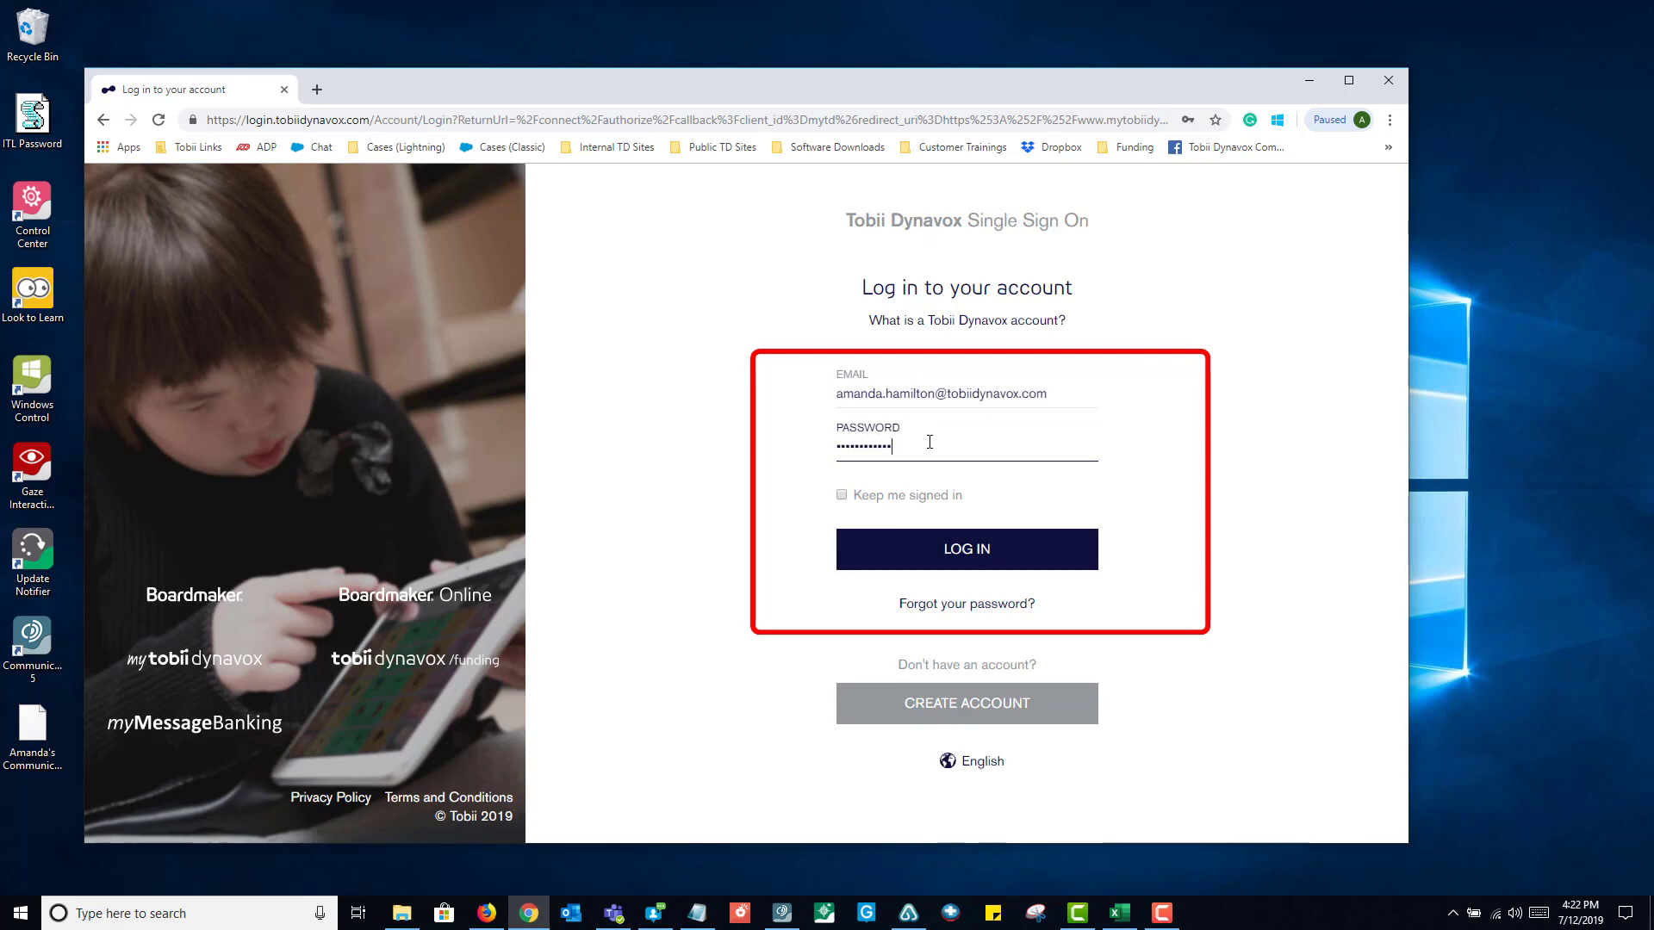
click(965, 548)
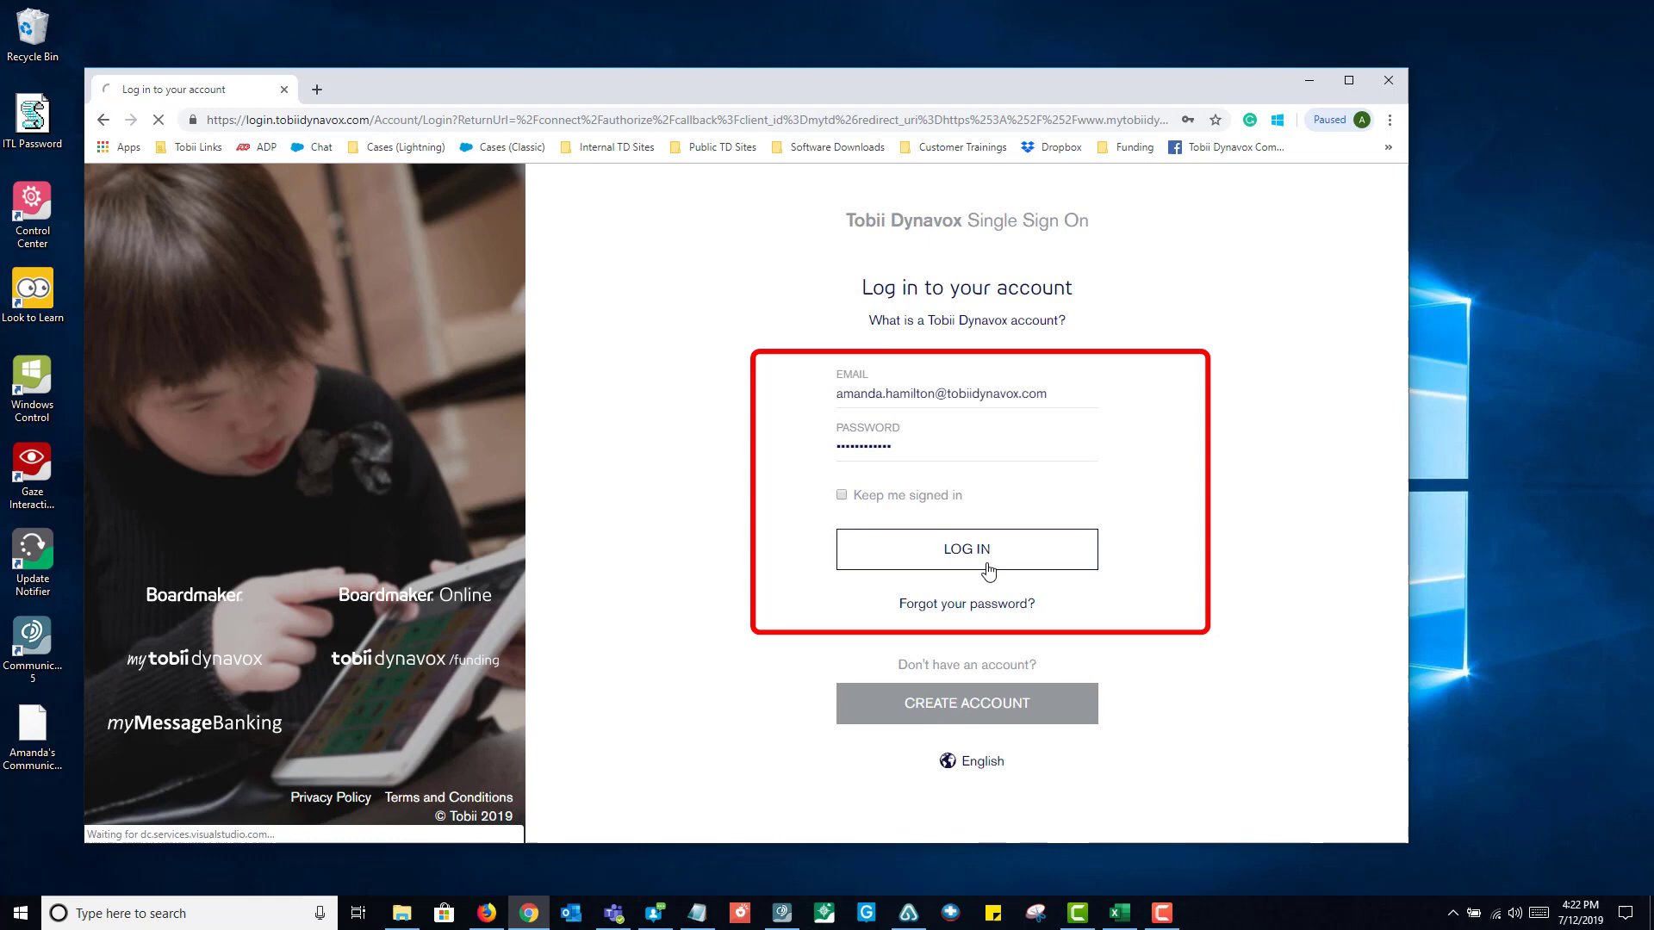
click(965, 548)
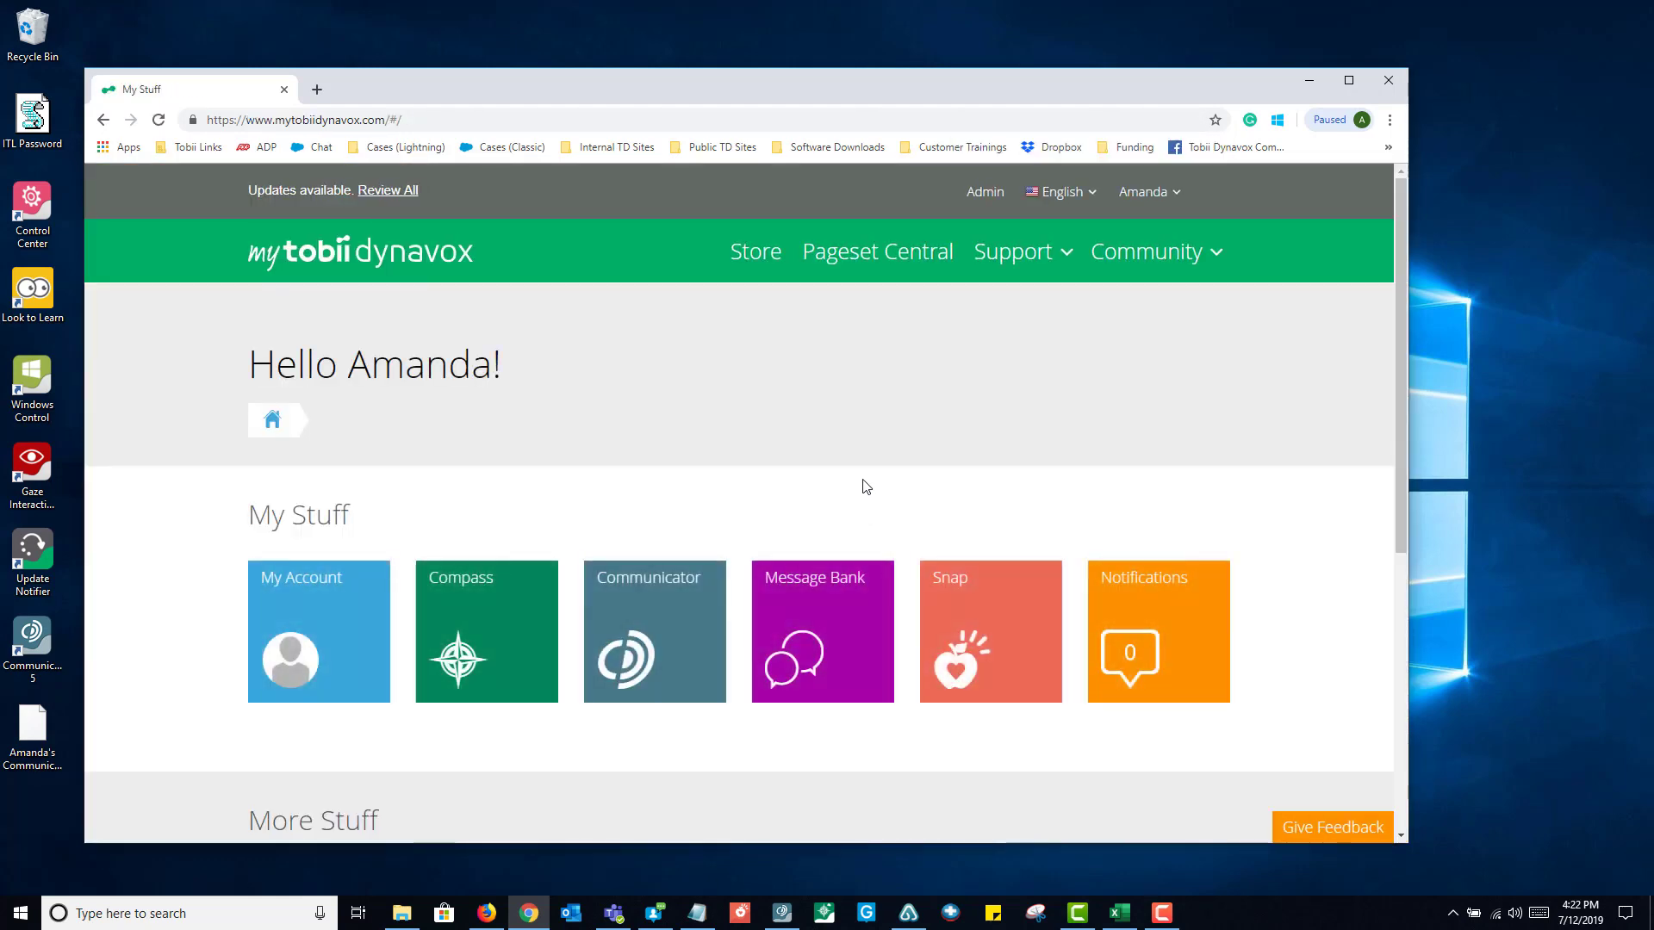
scroll(down, 3)
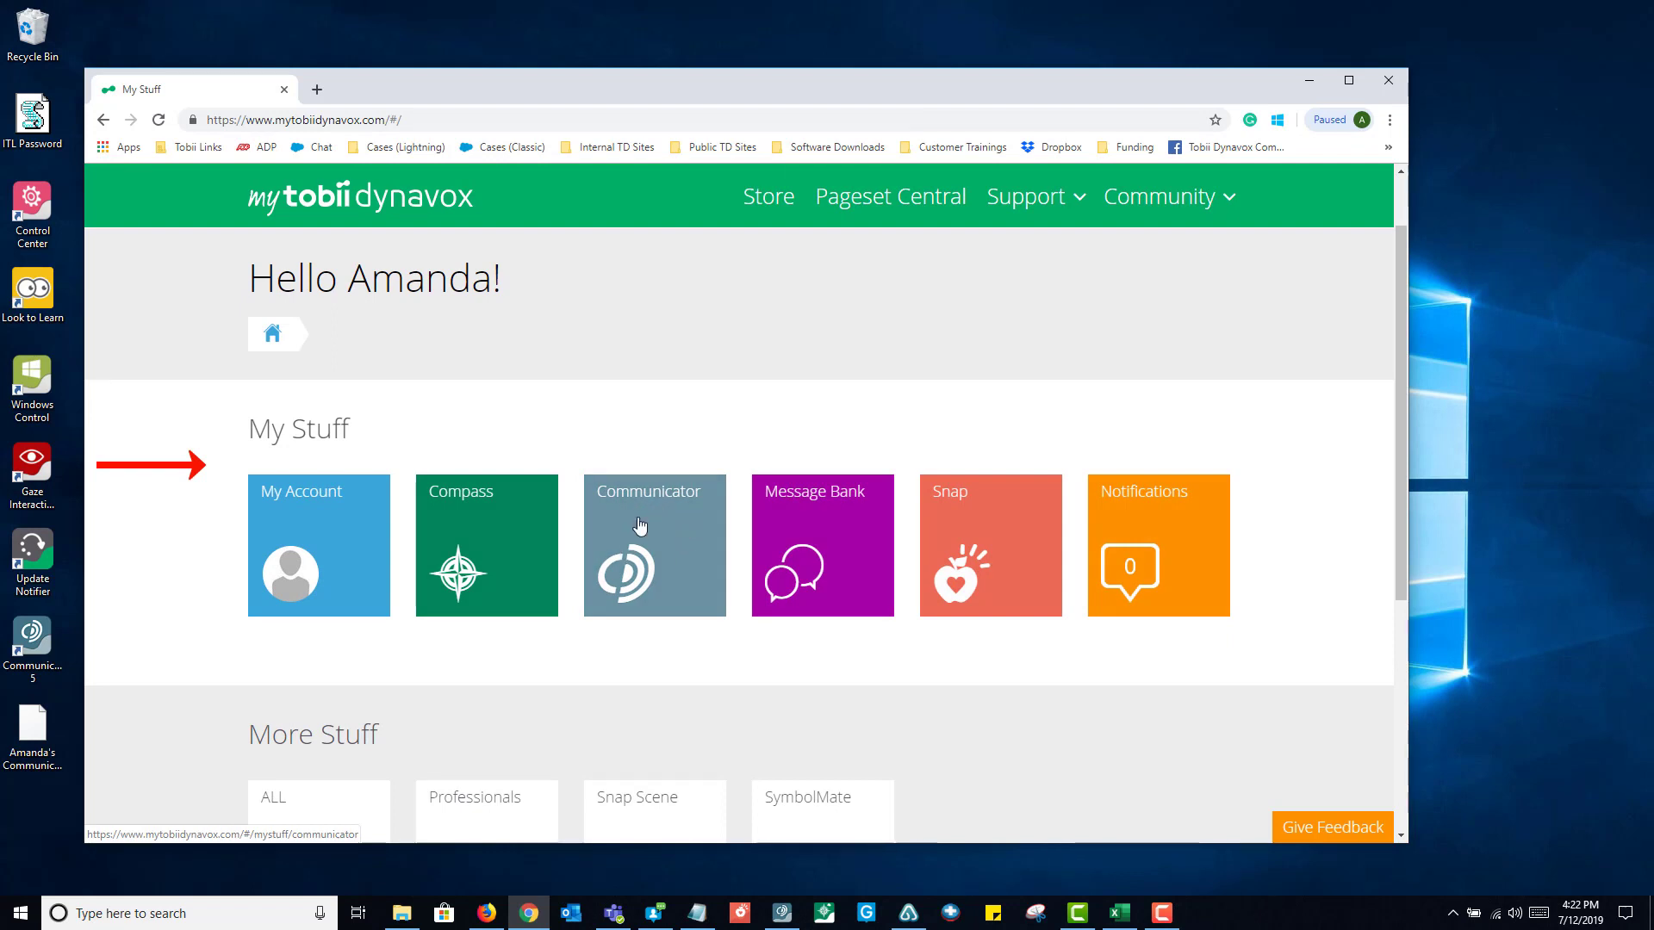
mouse_move(667, 540)
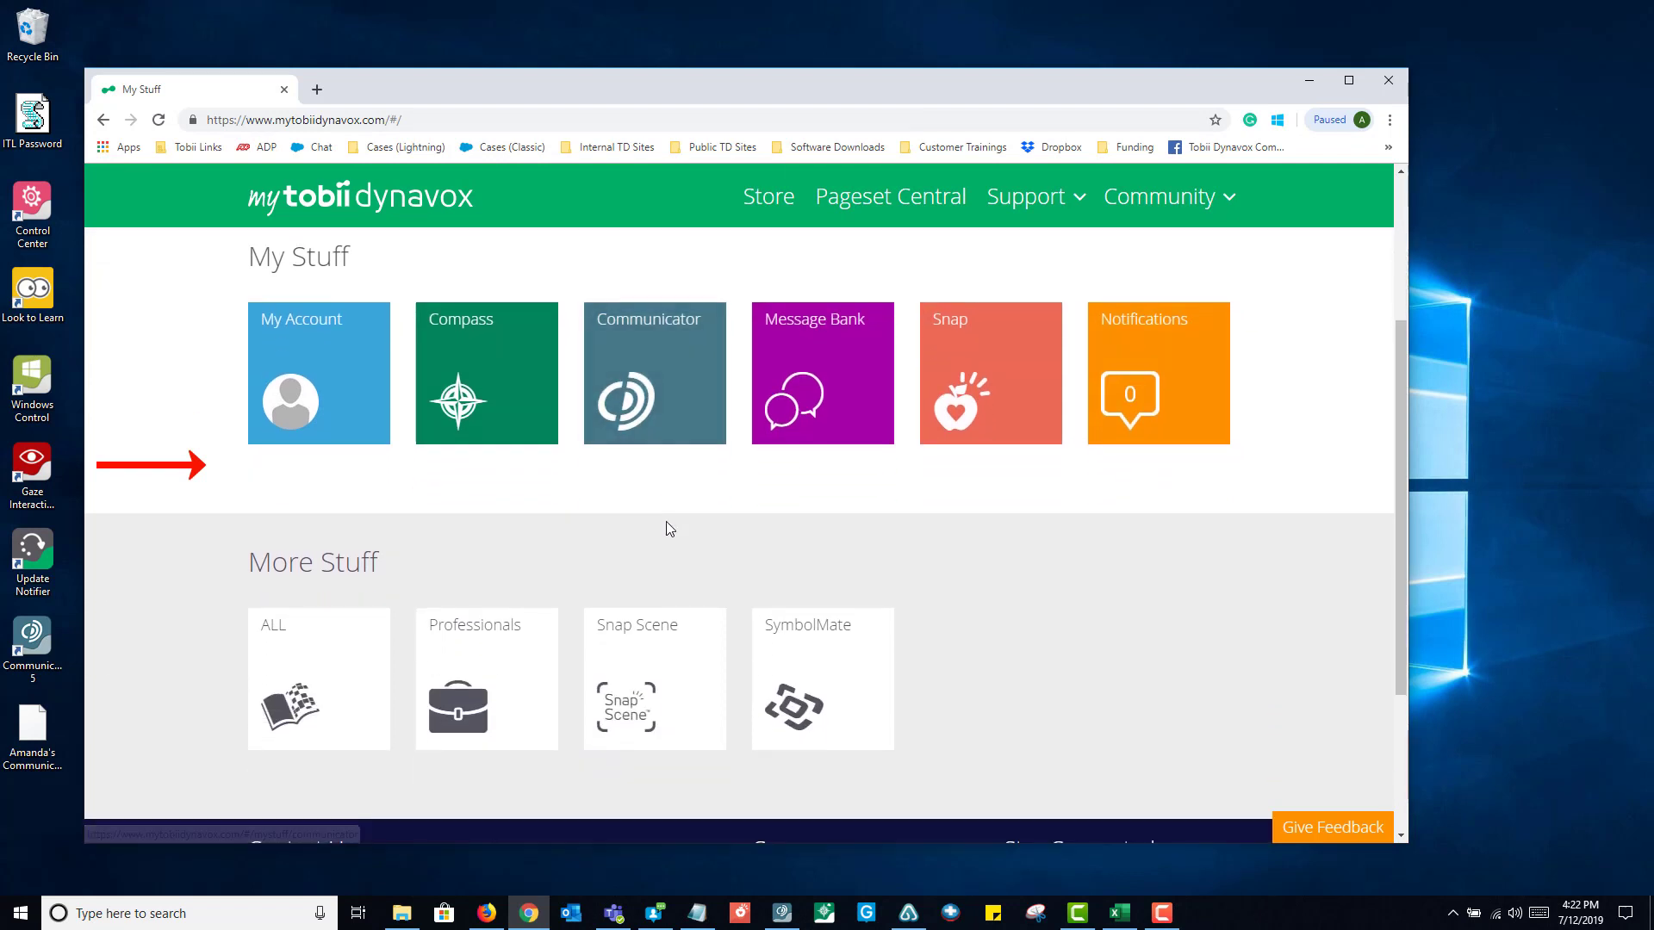
scroll(down, 3)
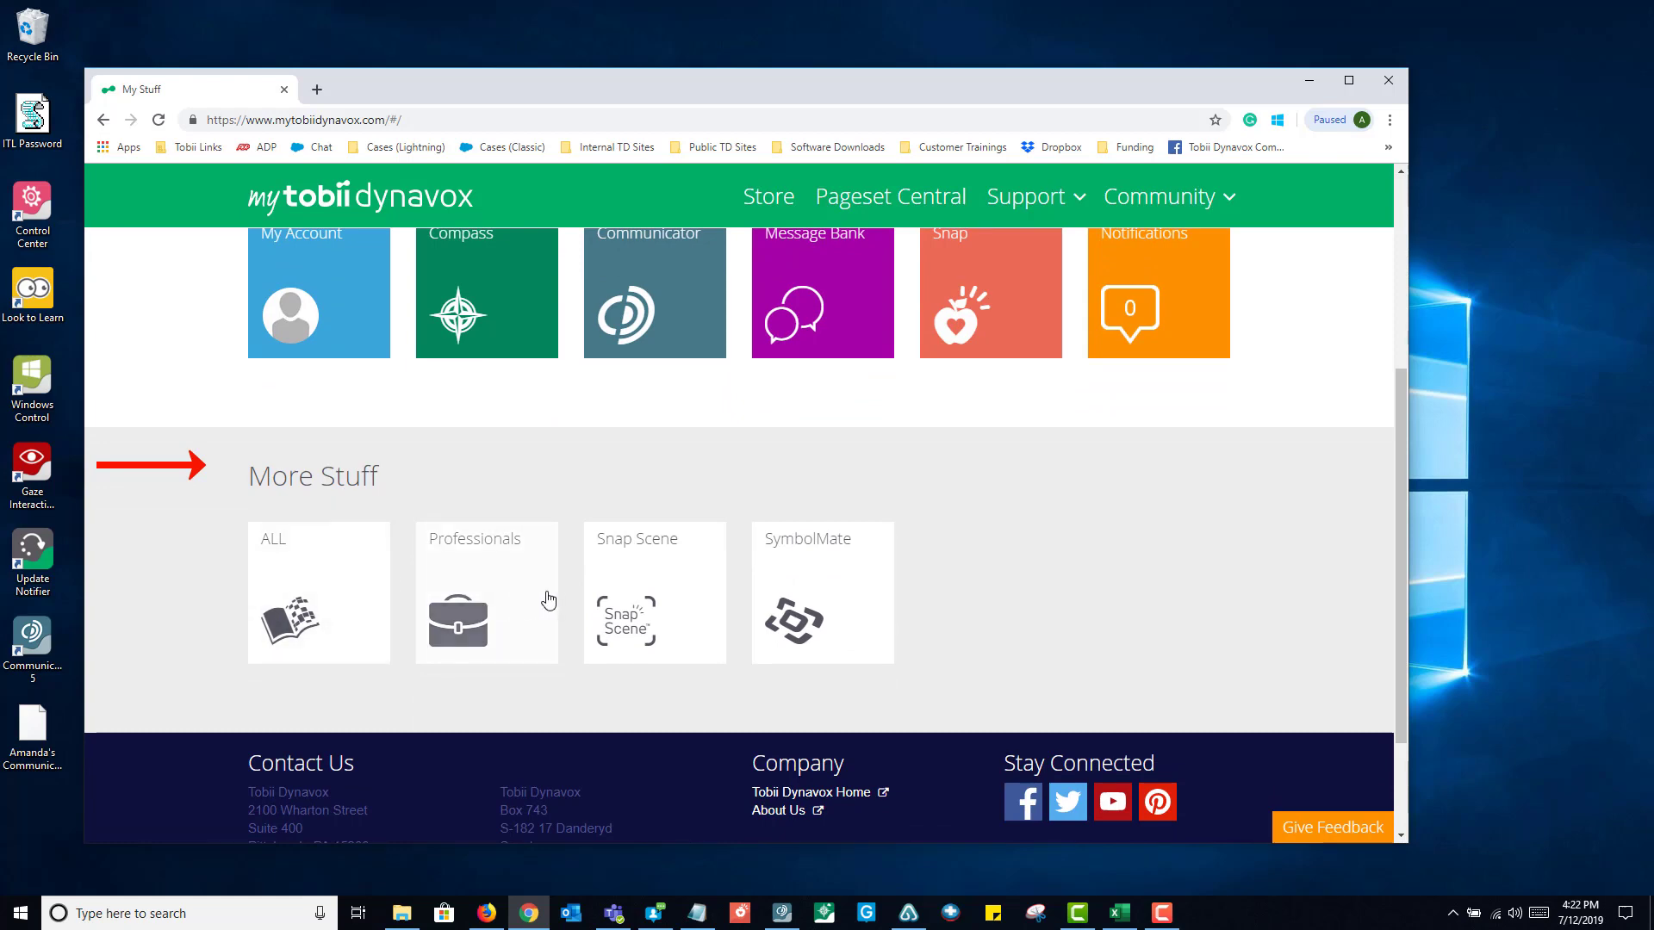
click(486, 590)
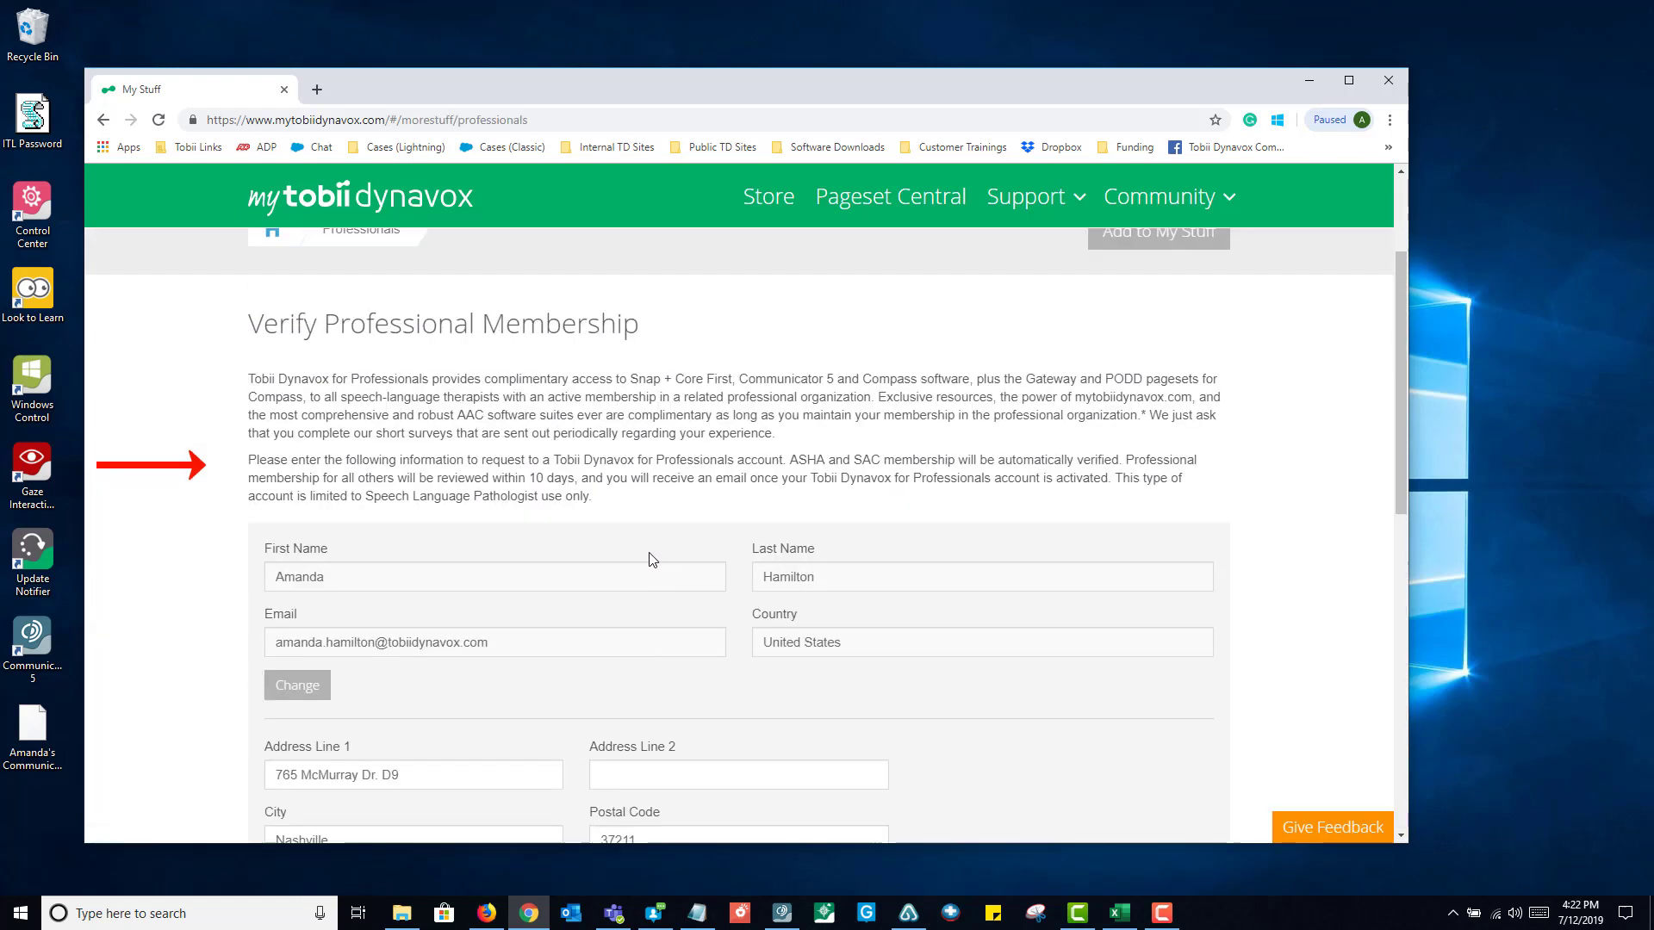
scroll(up, 3)
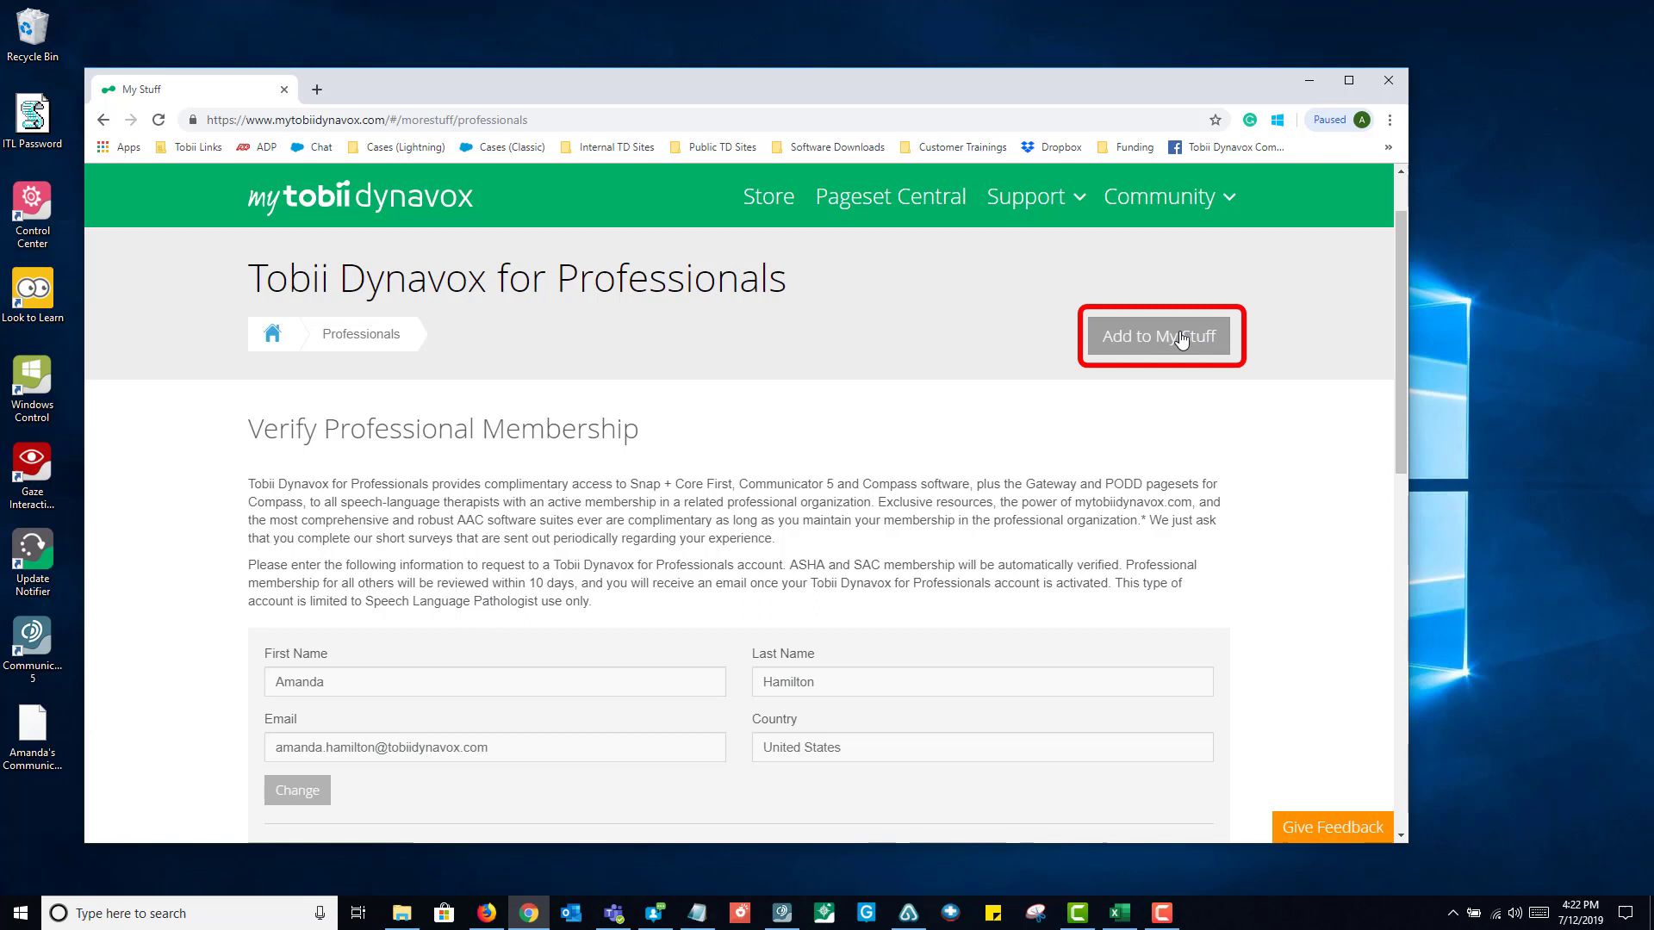
mouse_move(162, 206)
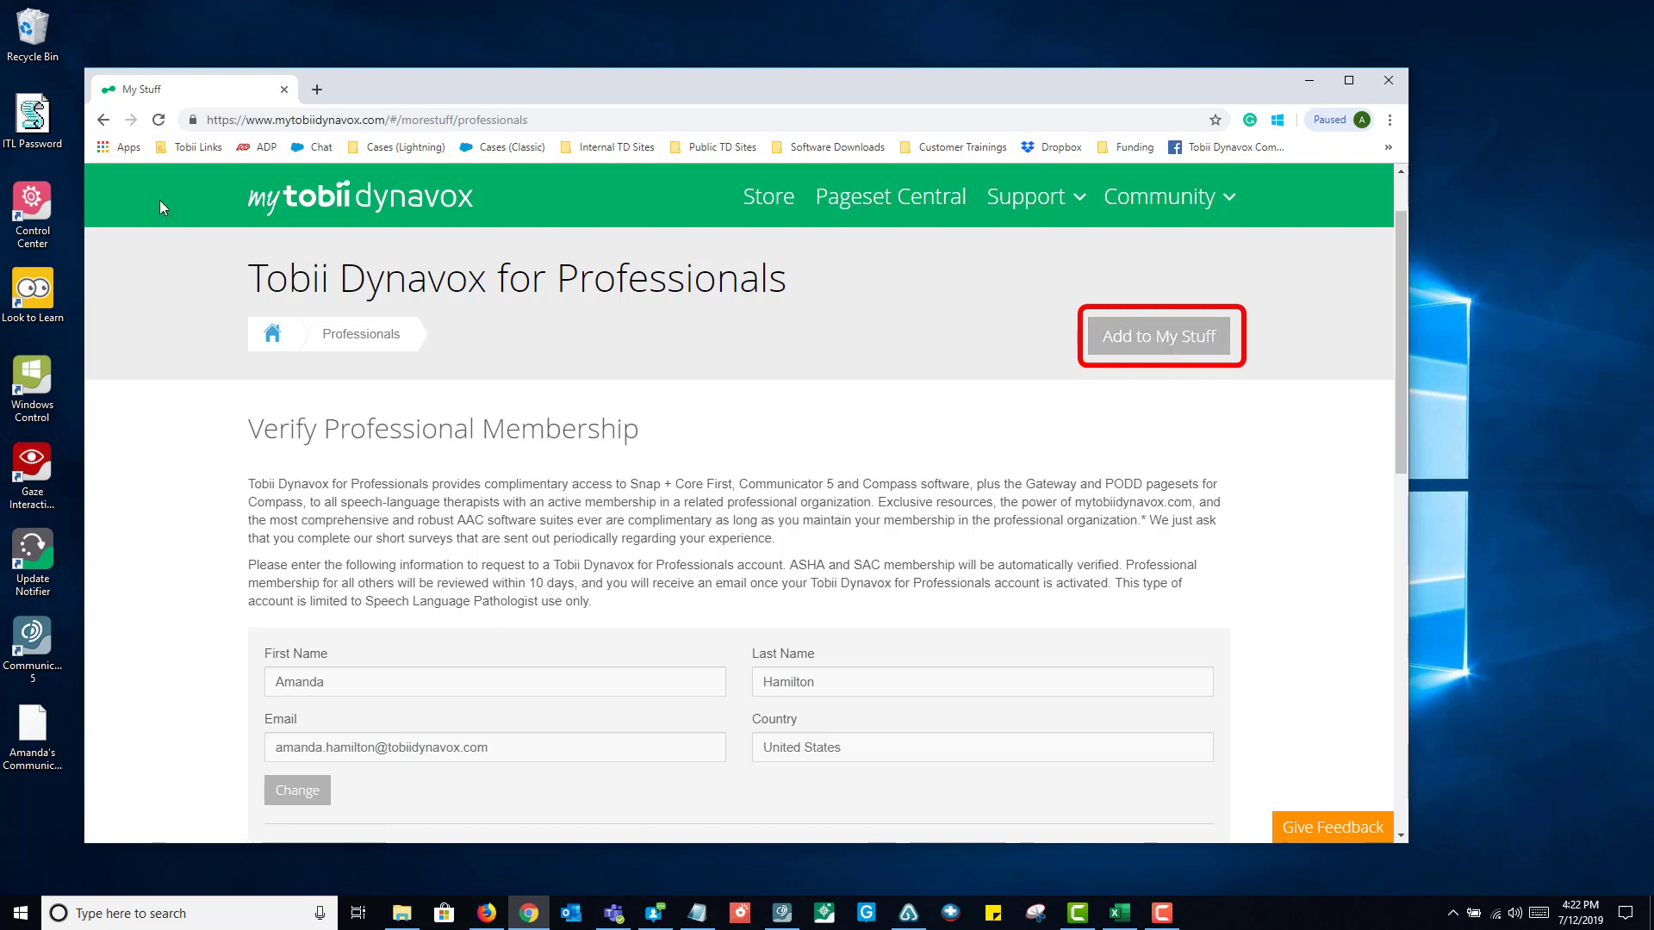
click(272, 333)
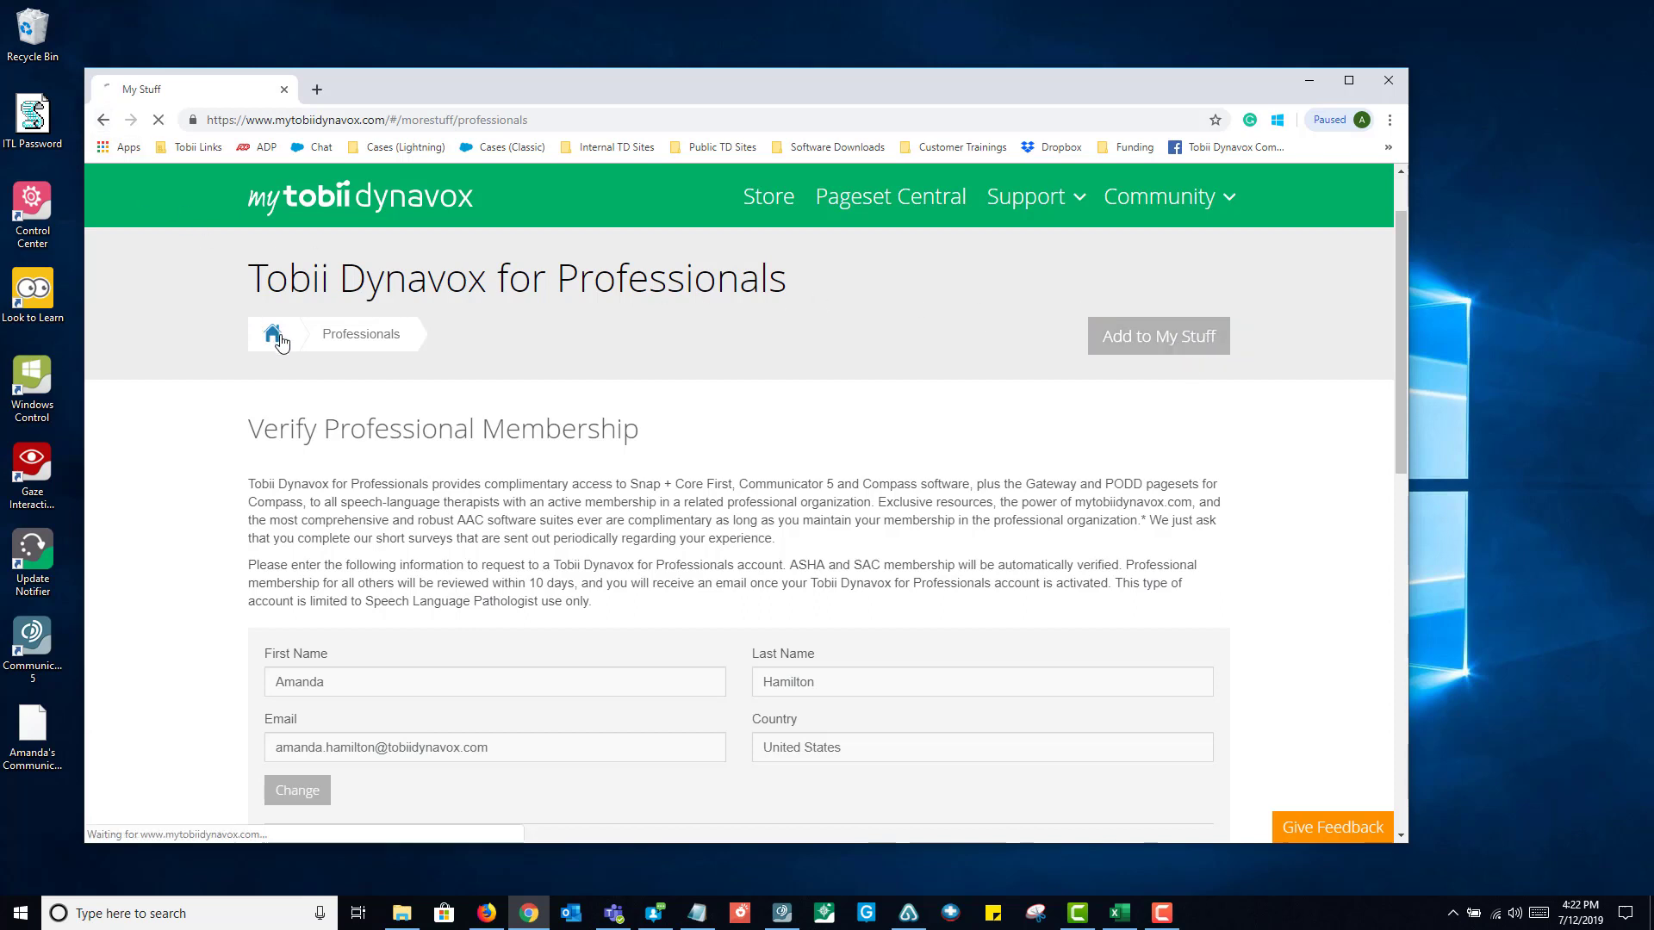
click(279, 333)
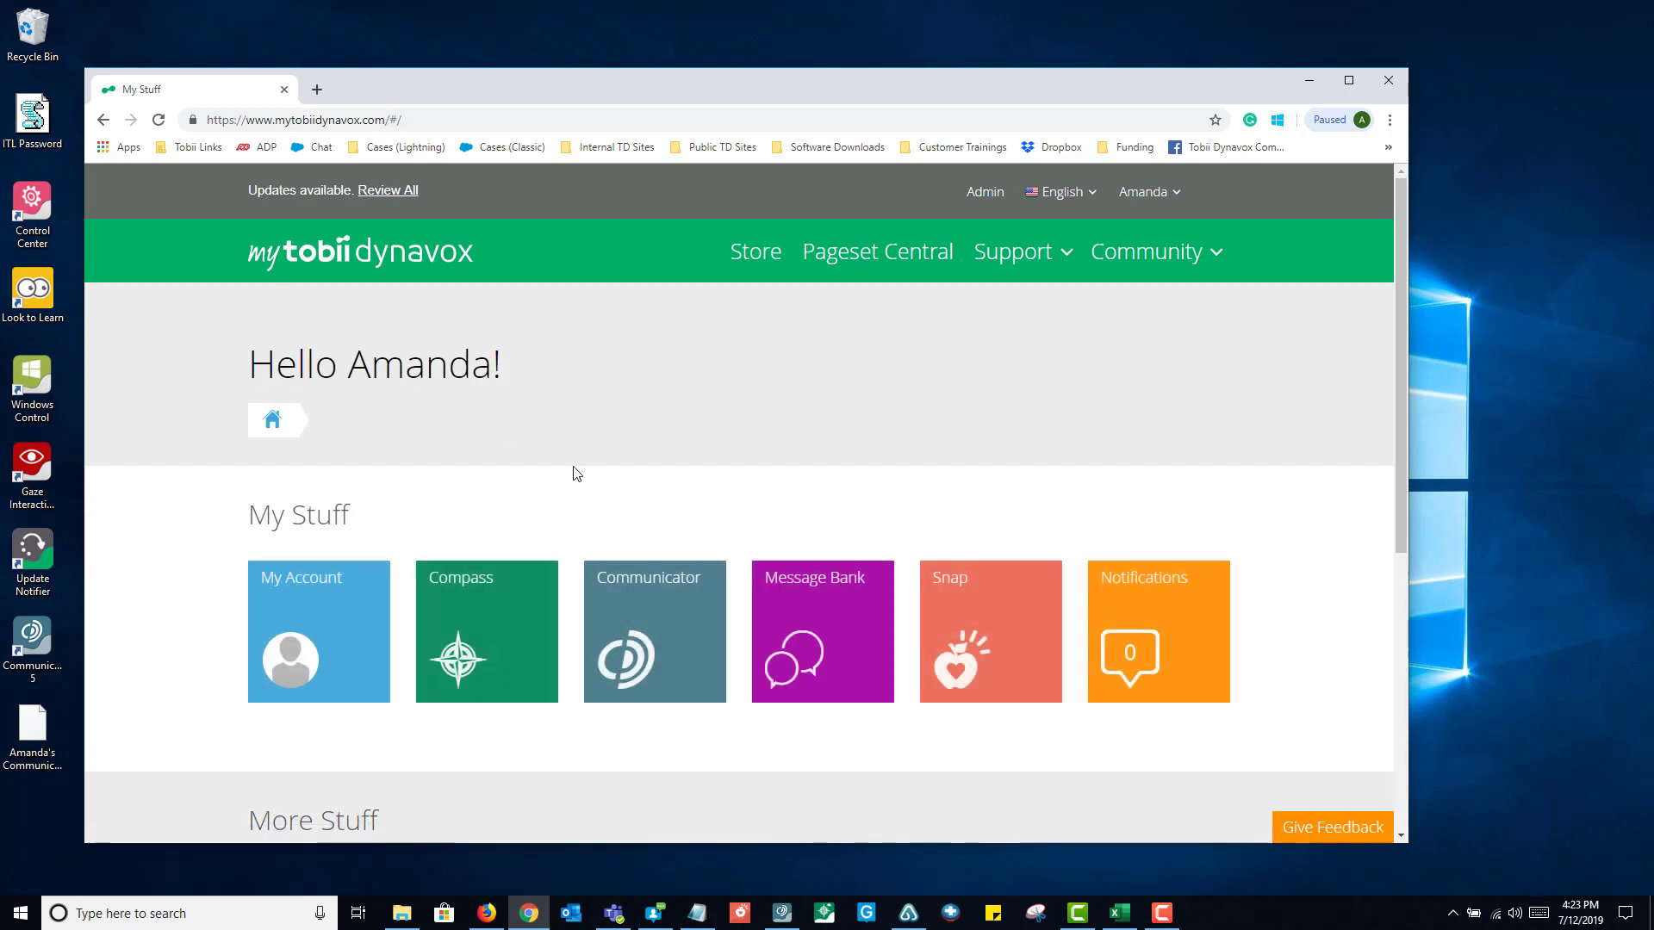
mouse_move(651, 627)
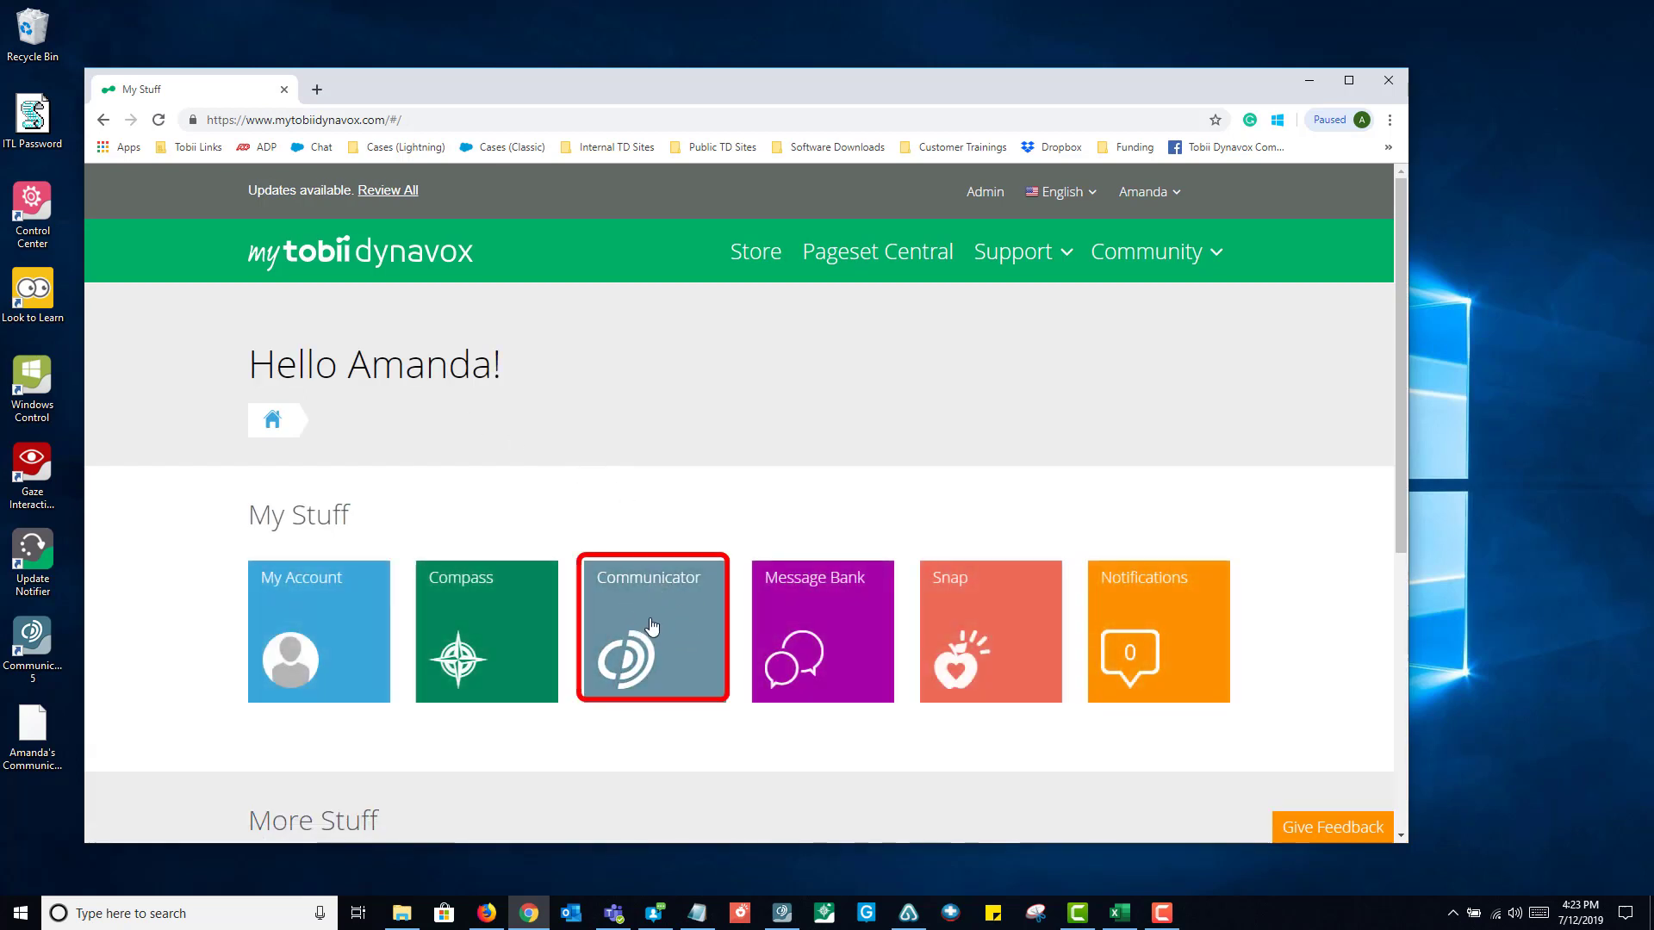
Go to the Communicator section's Backups list and start a new backup upload.
click(651, 627)
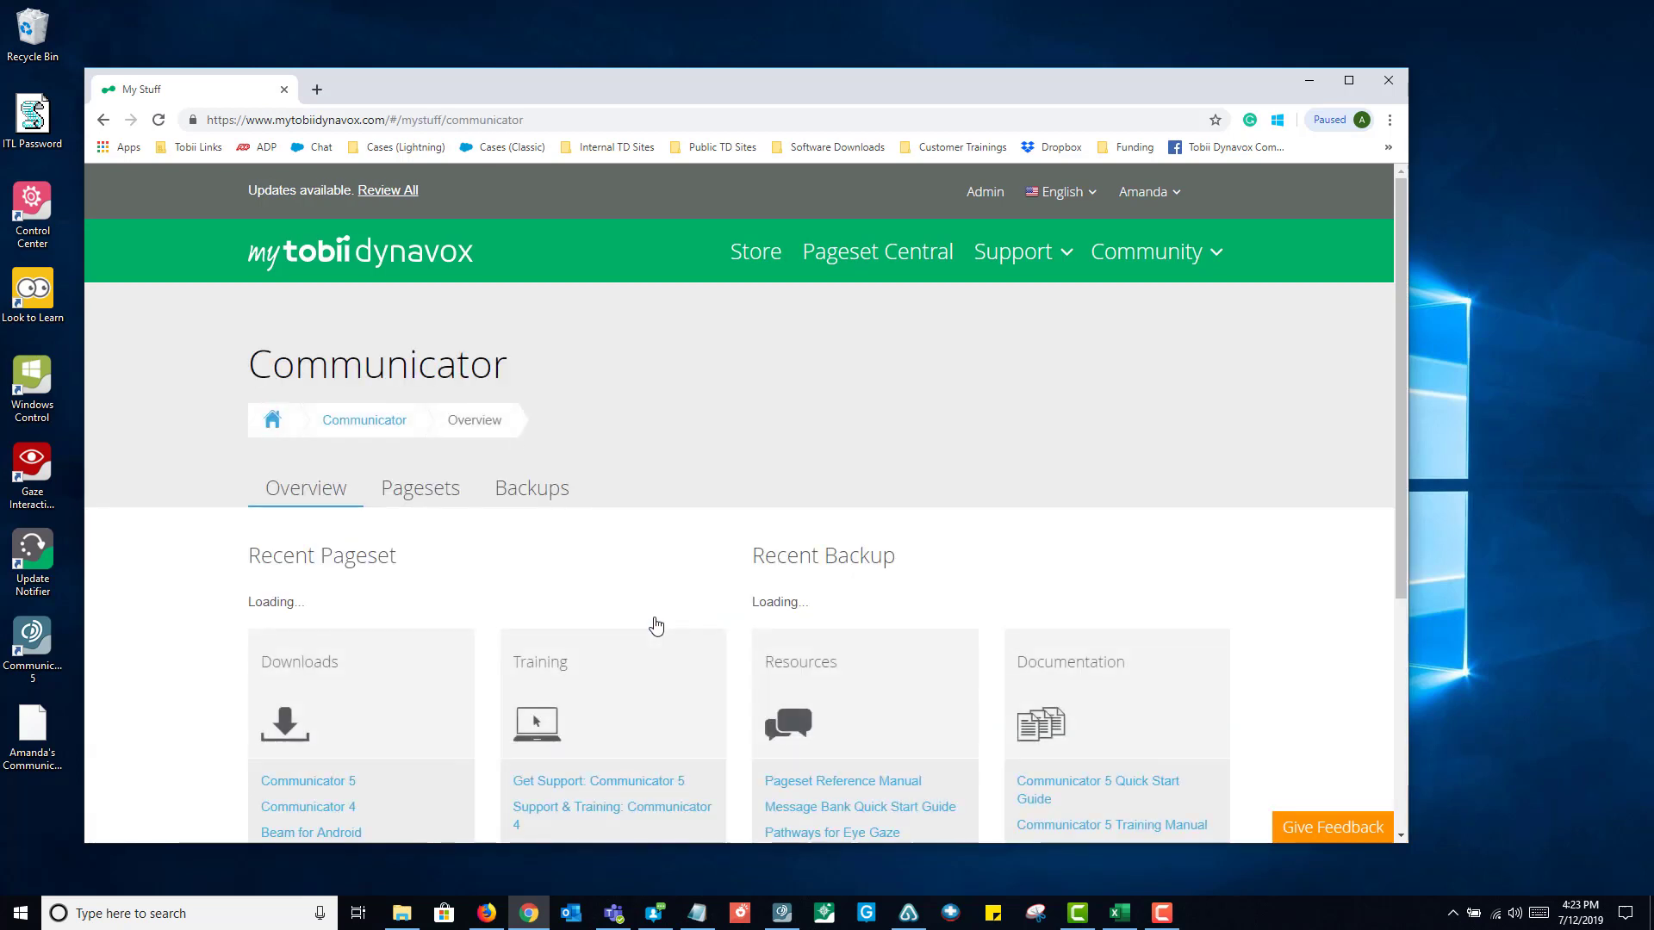
mouse_move(538, 488)
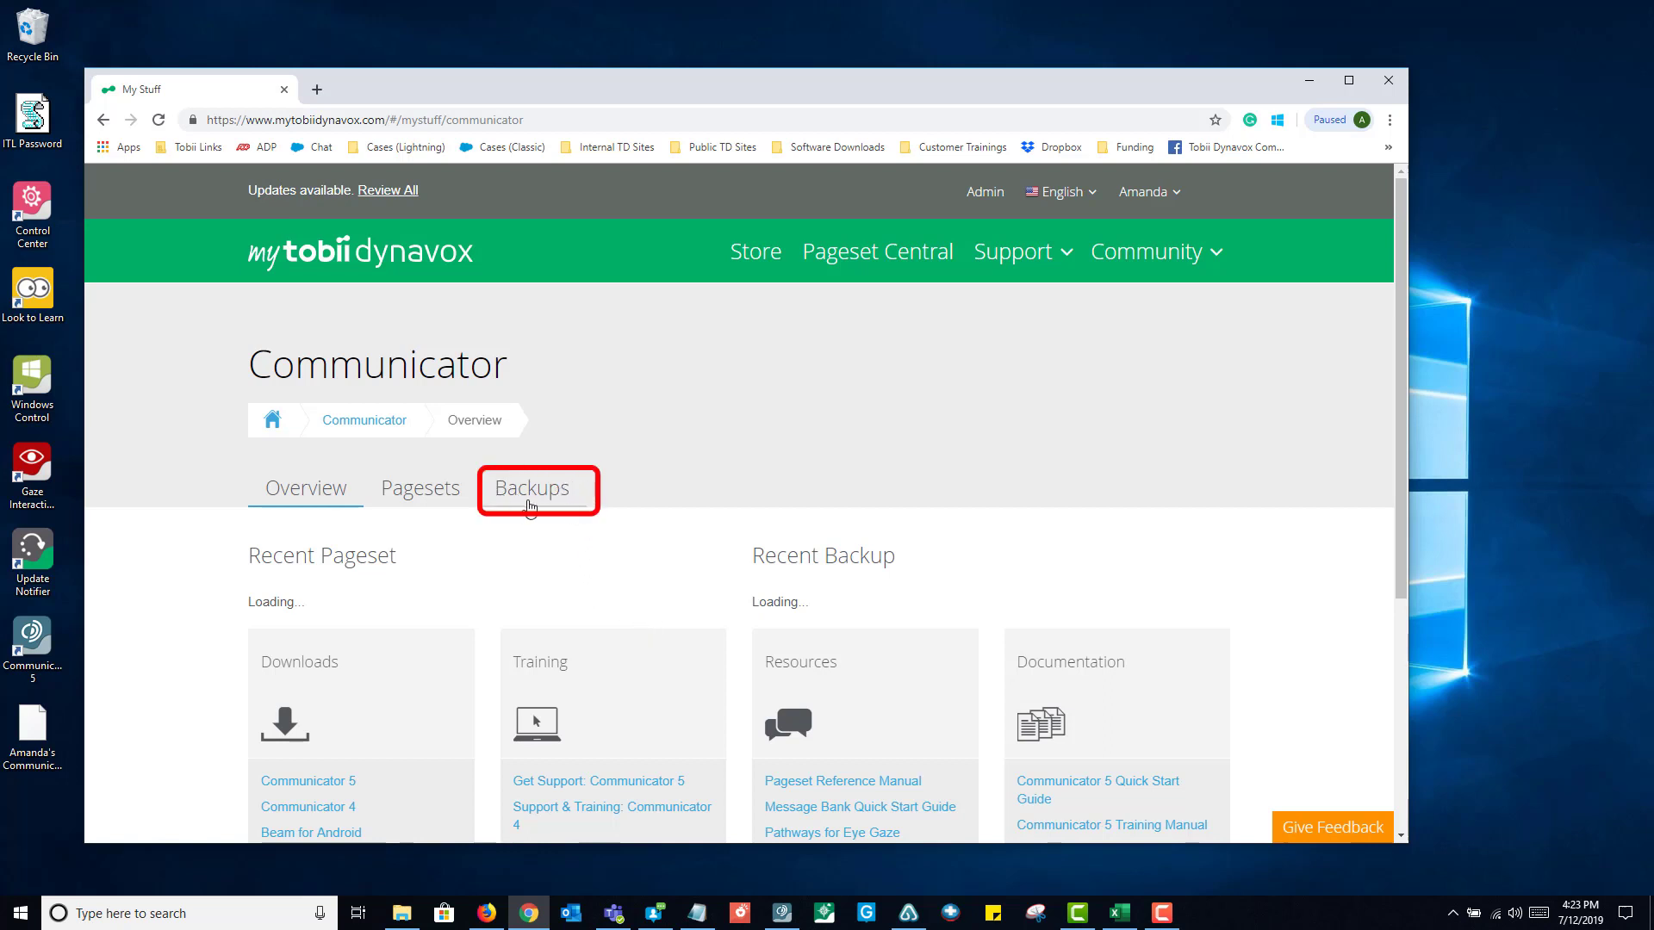
click(534, 488)
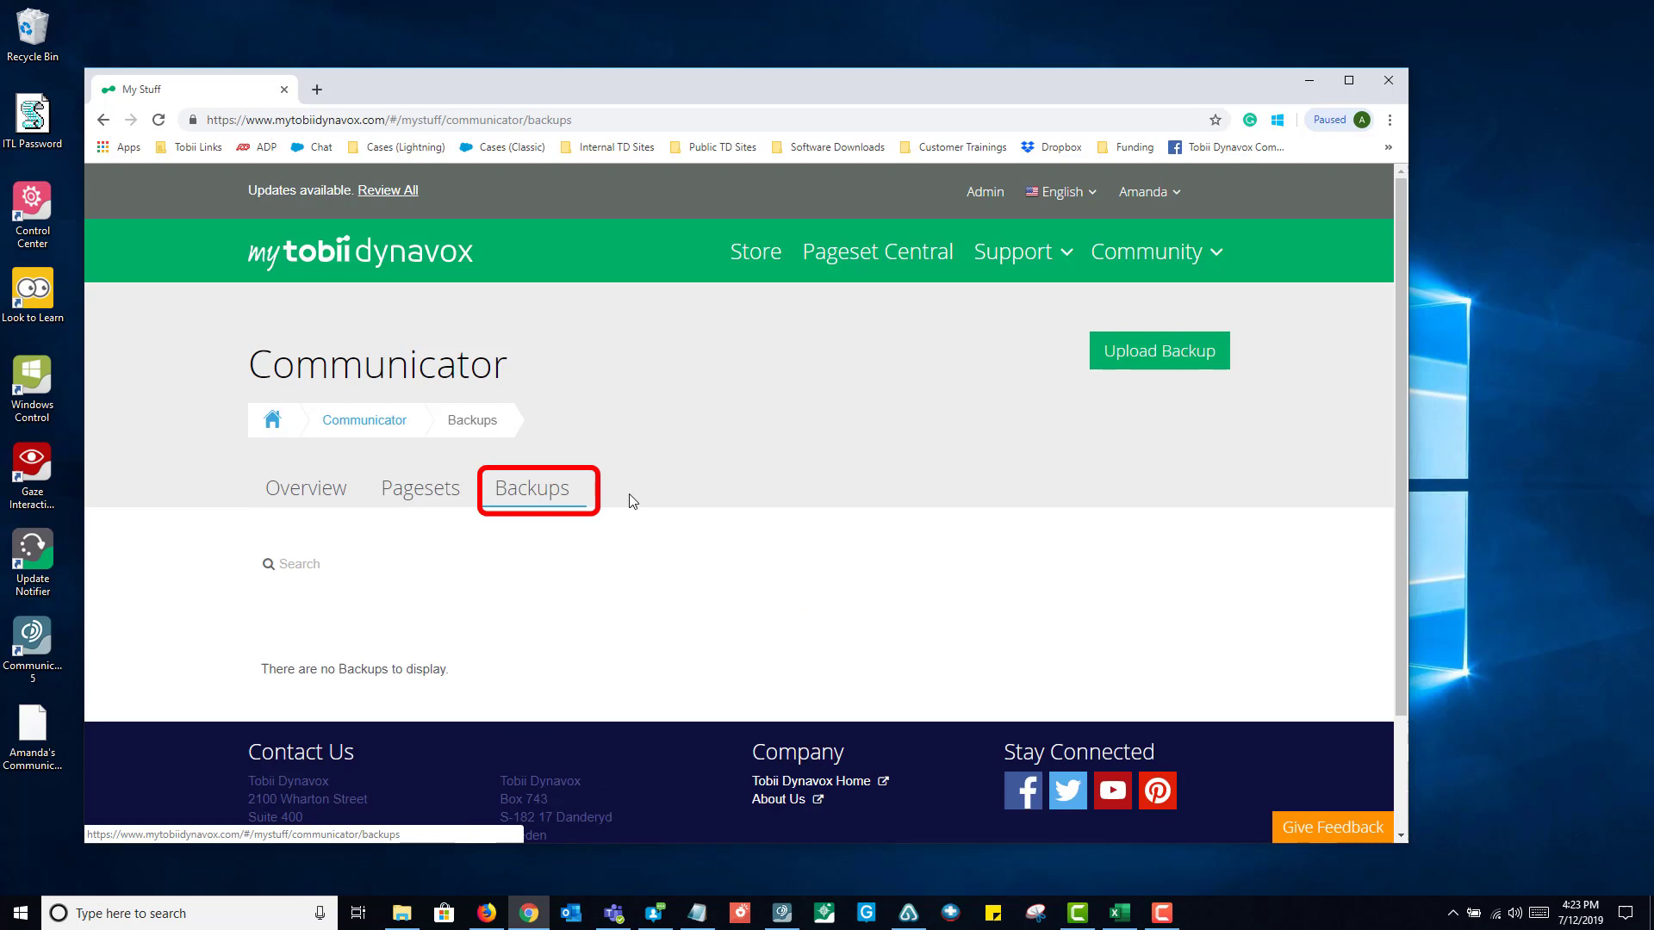
mouse_move(1159, 364)
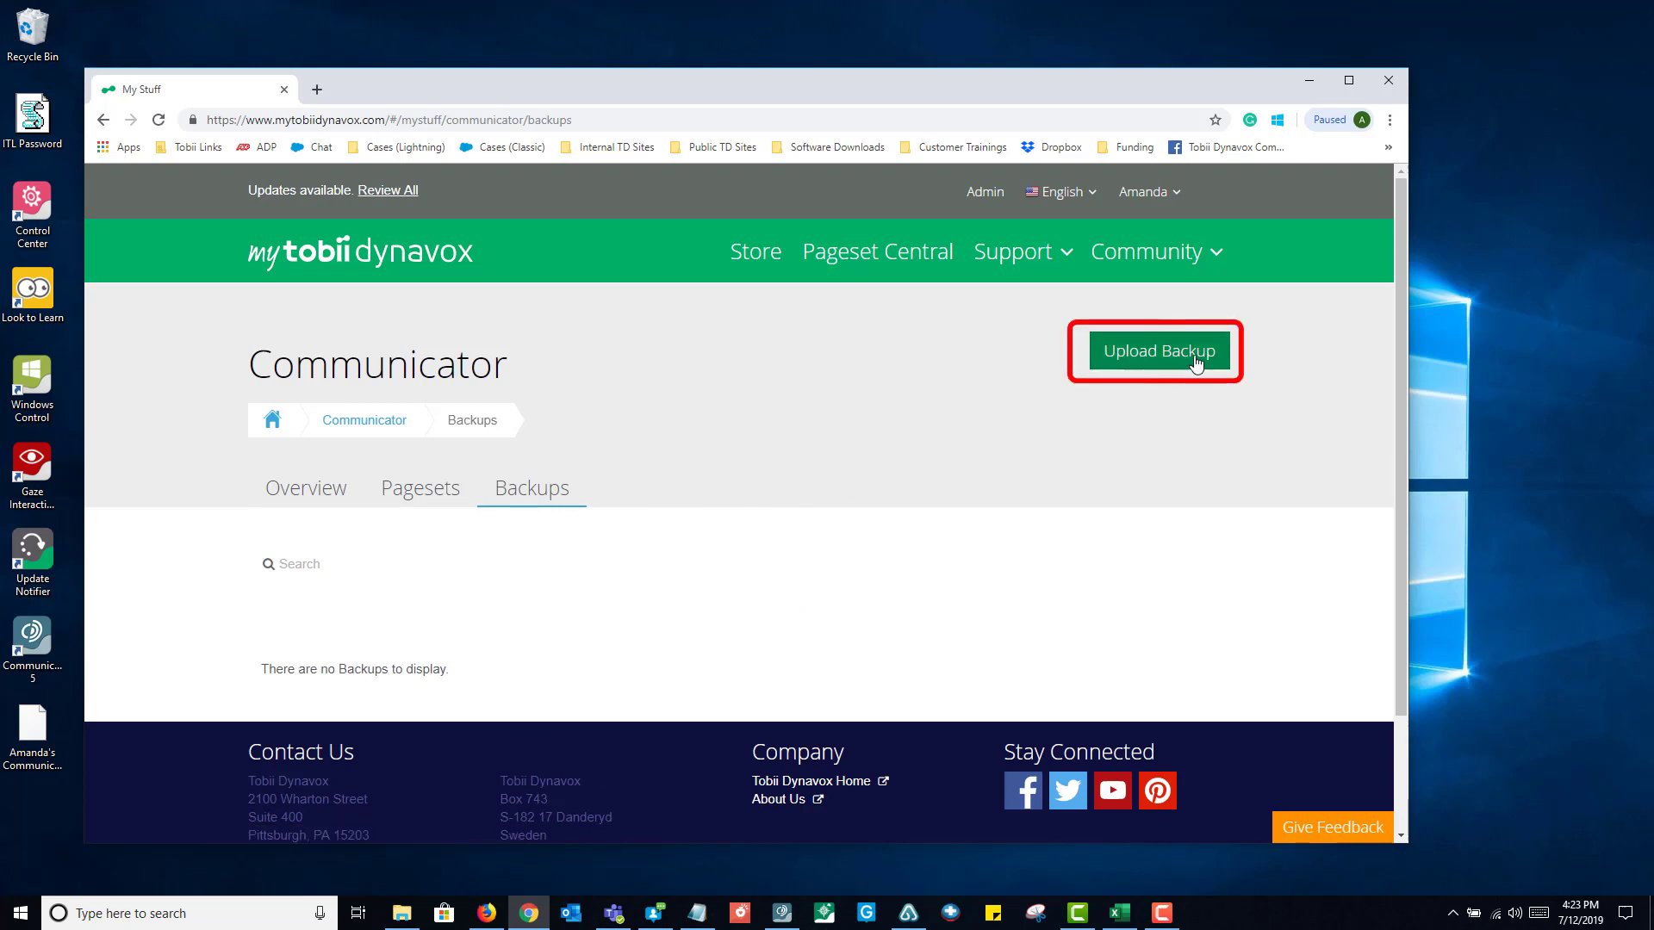
click(1158, 349)
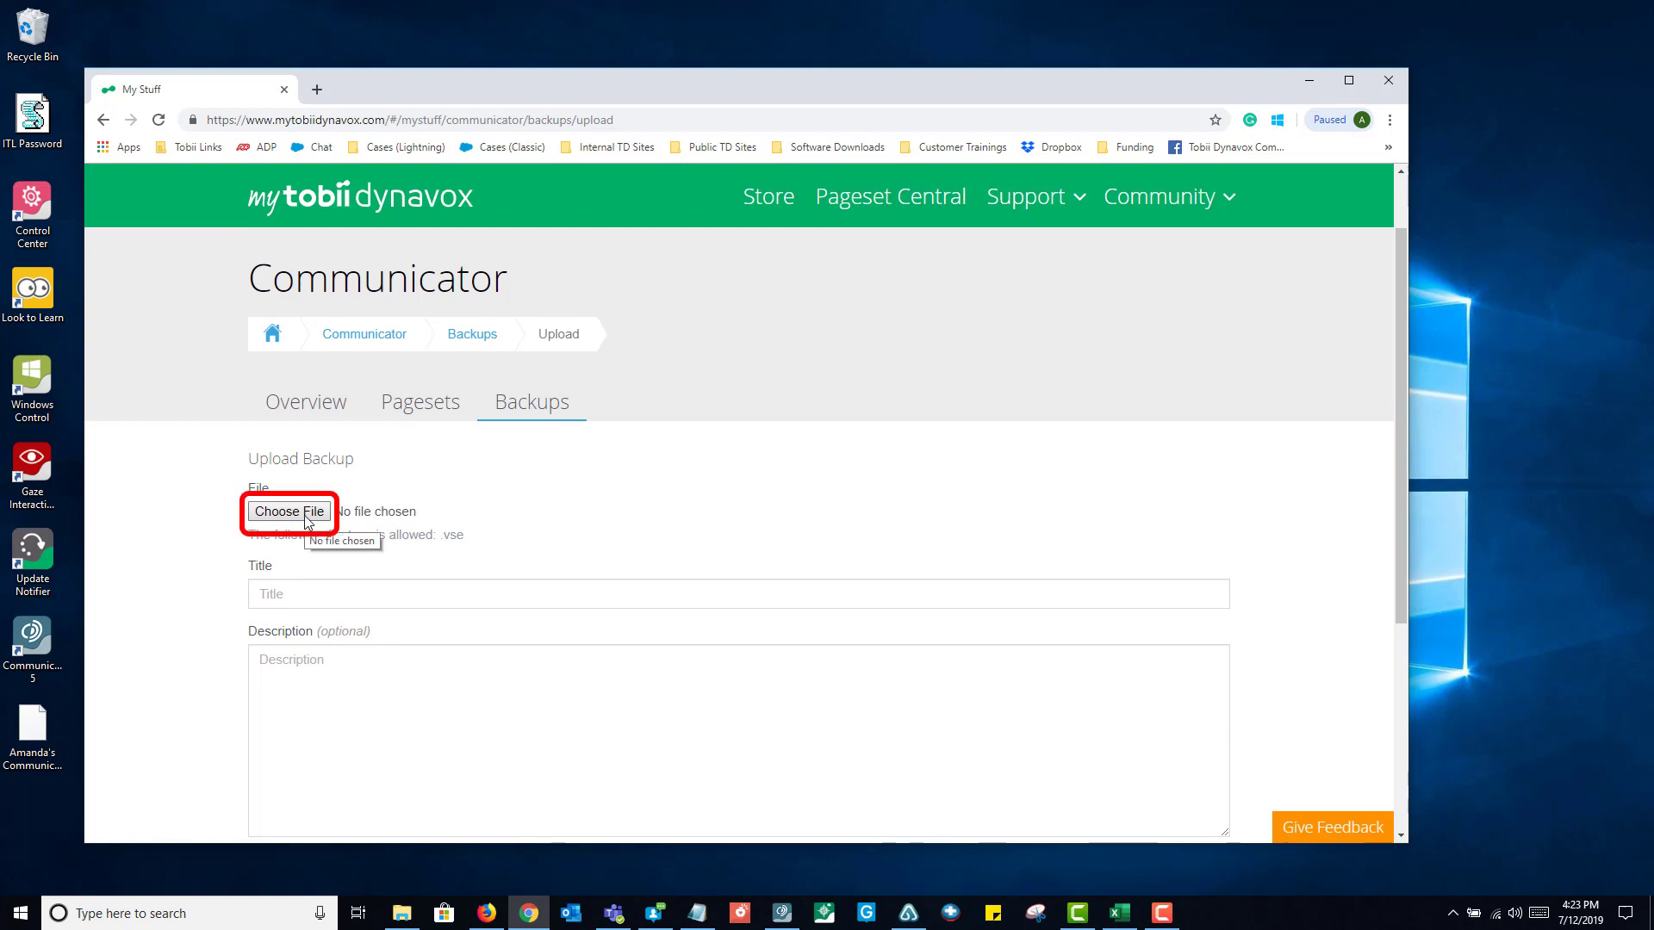
Choose the Communicator 5 backup .vse file from the Desktop for upload.
click(288, 512)
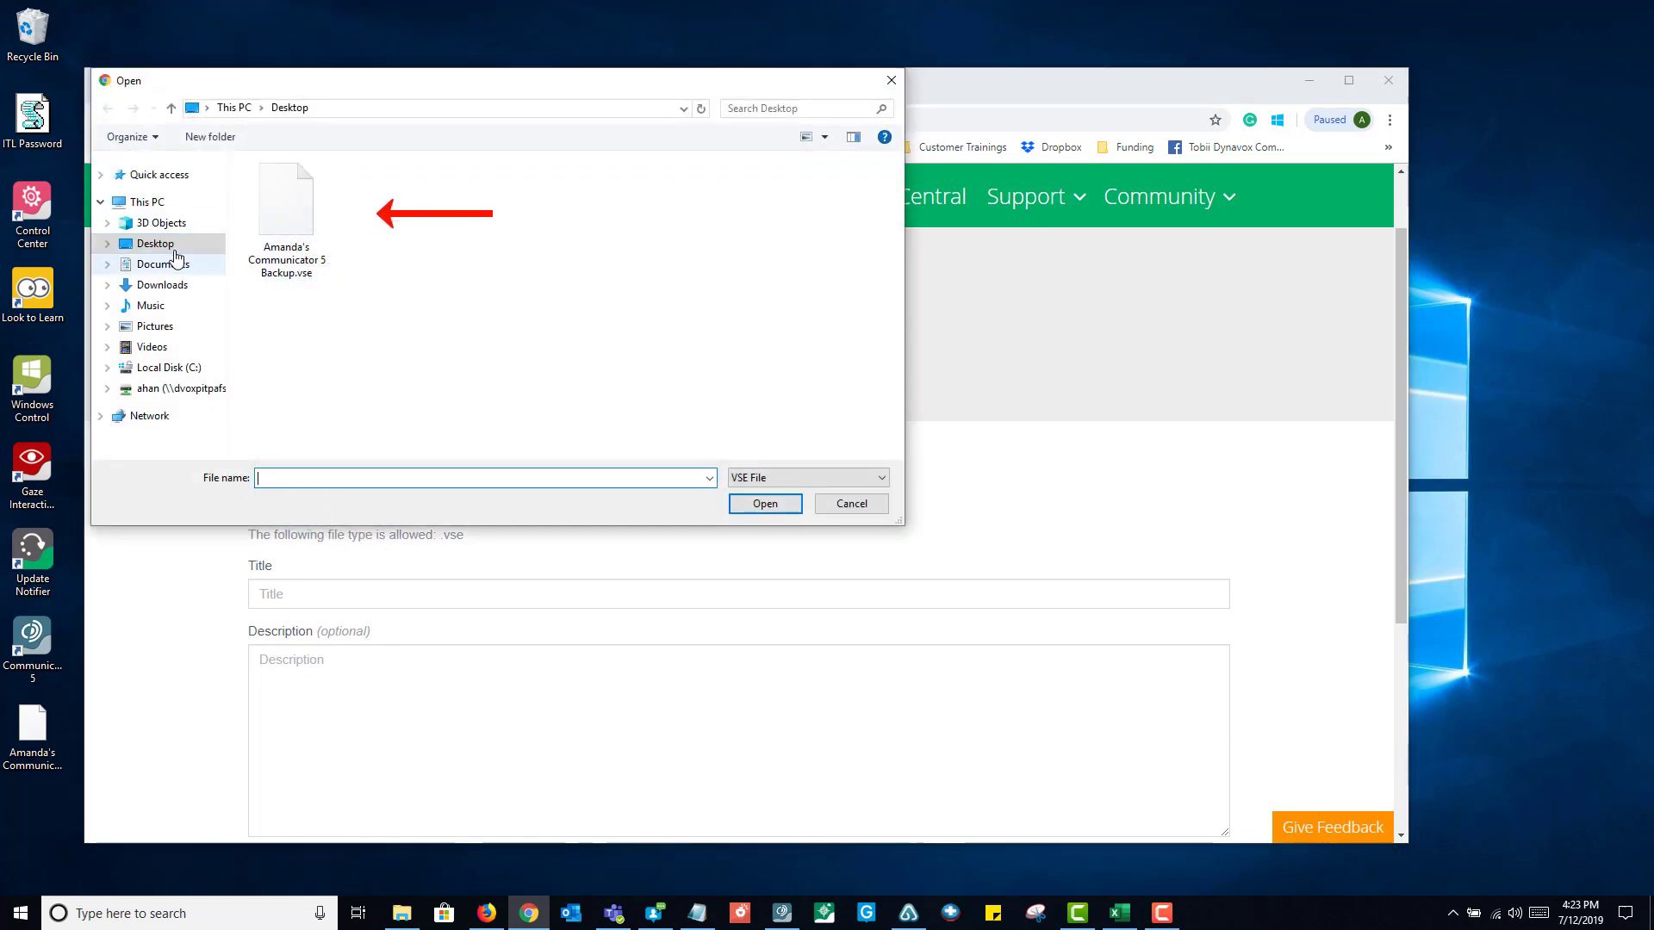
click(285, 200)
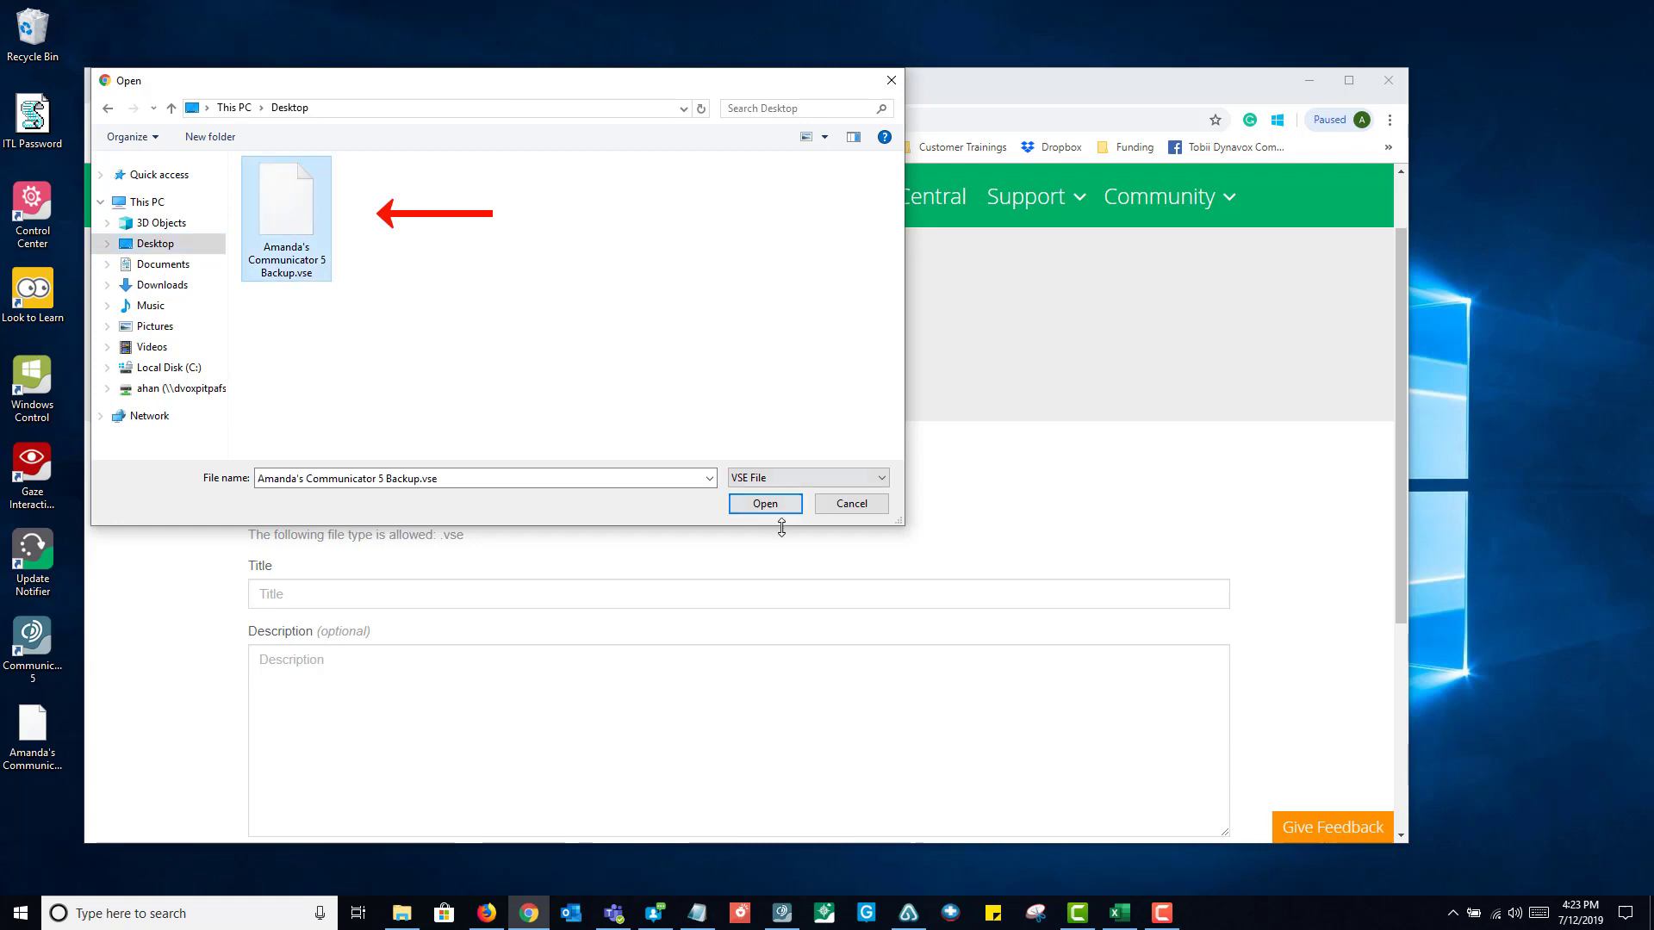
click(763, 504)
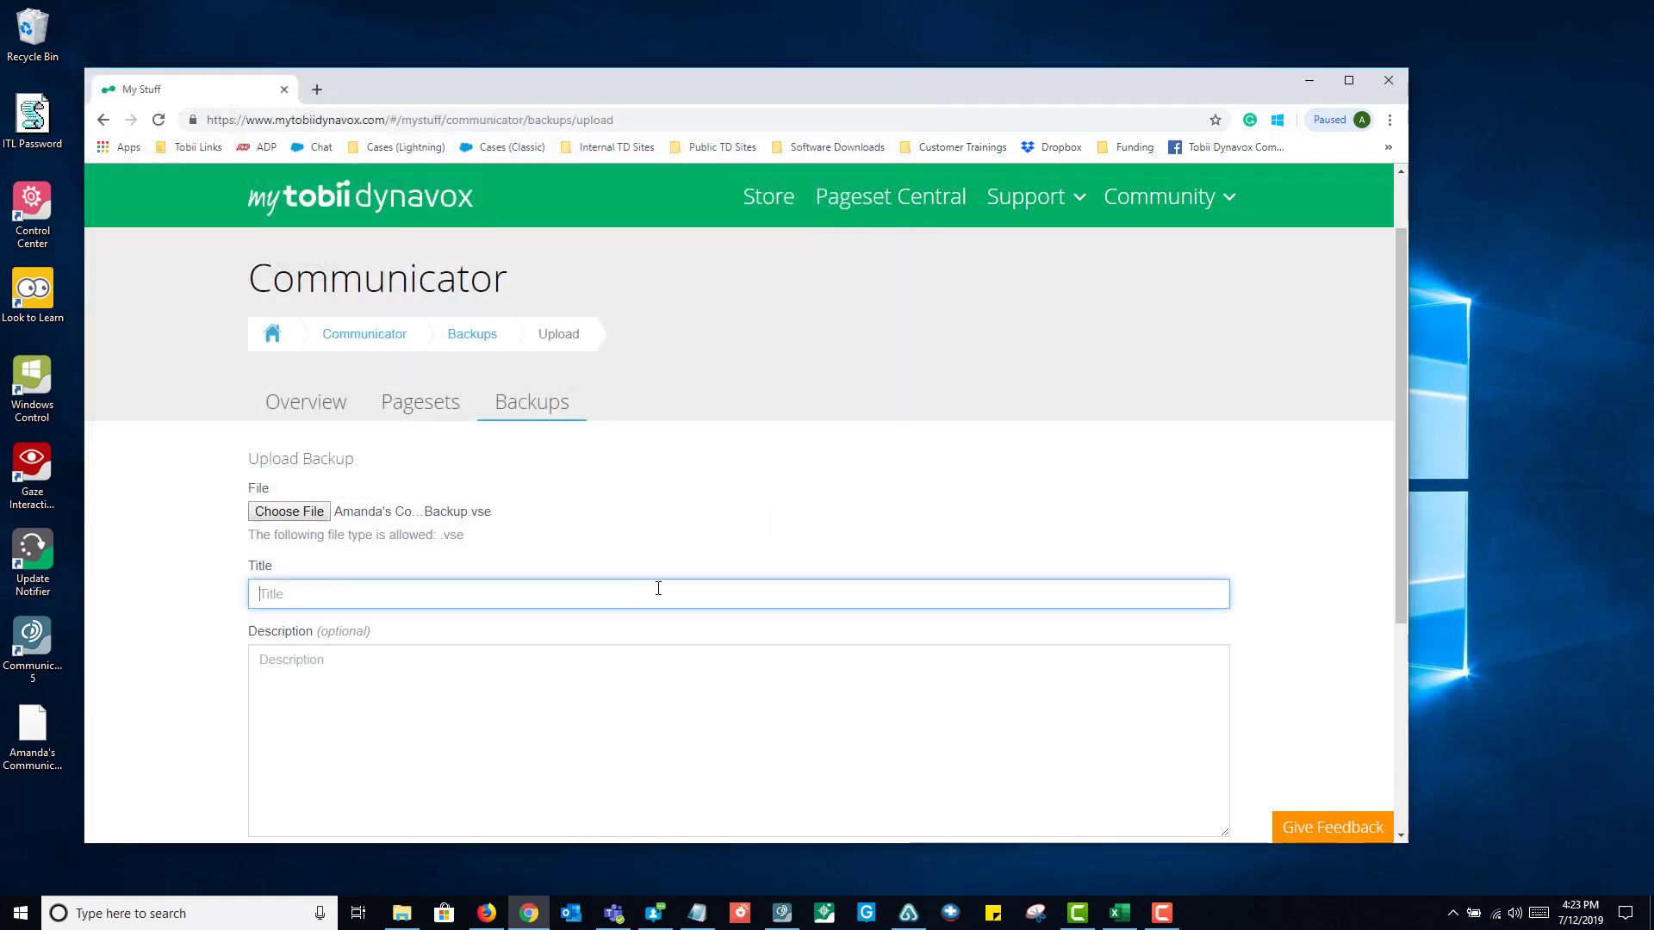
Upload it titled 'Amanda's C5 Backup 7/12/19' and return to the Backups list.
text(Amanda's C)
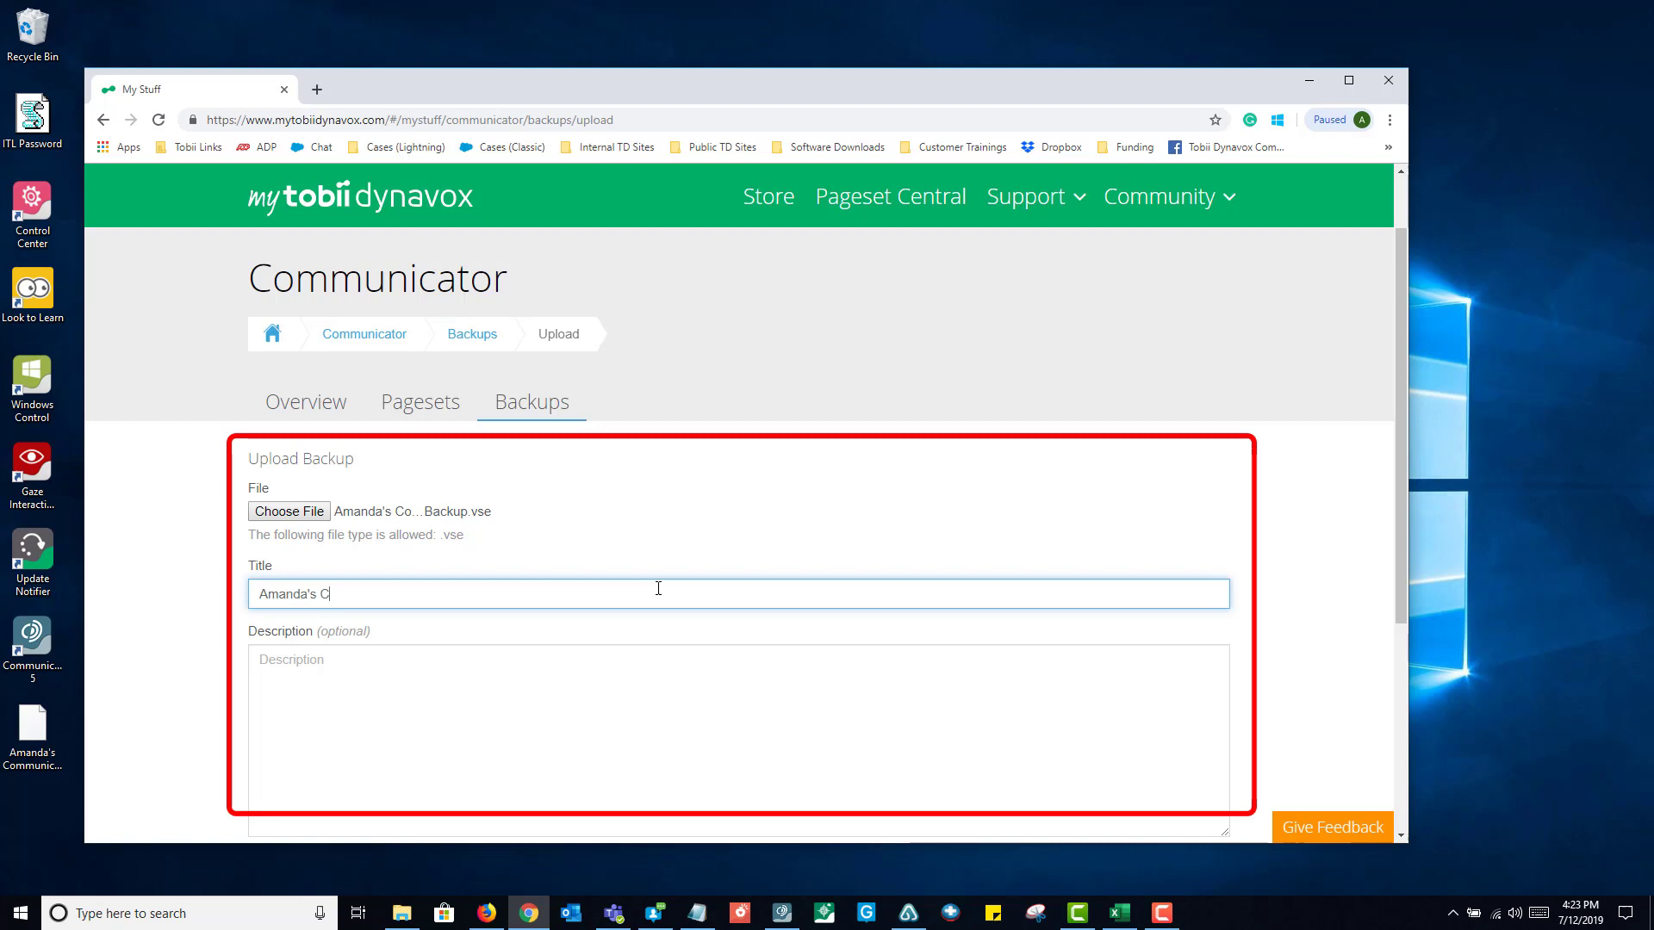
text(5 Backup)
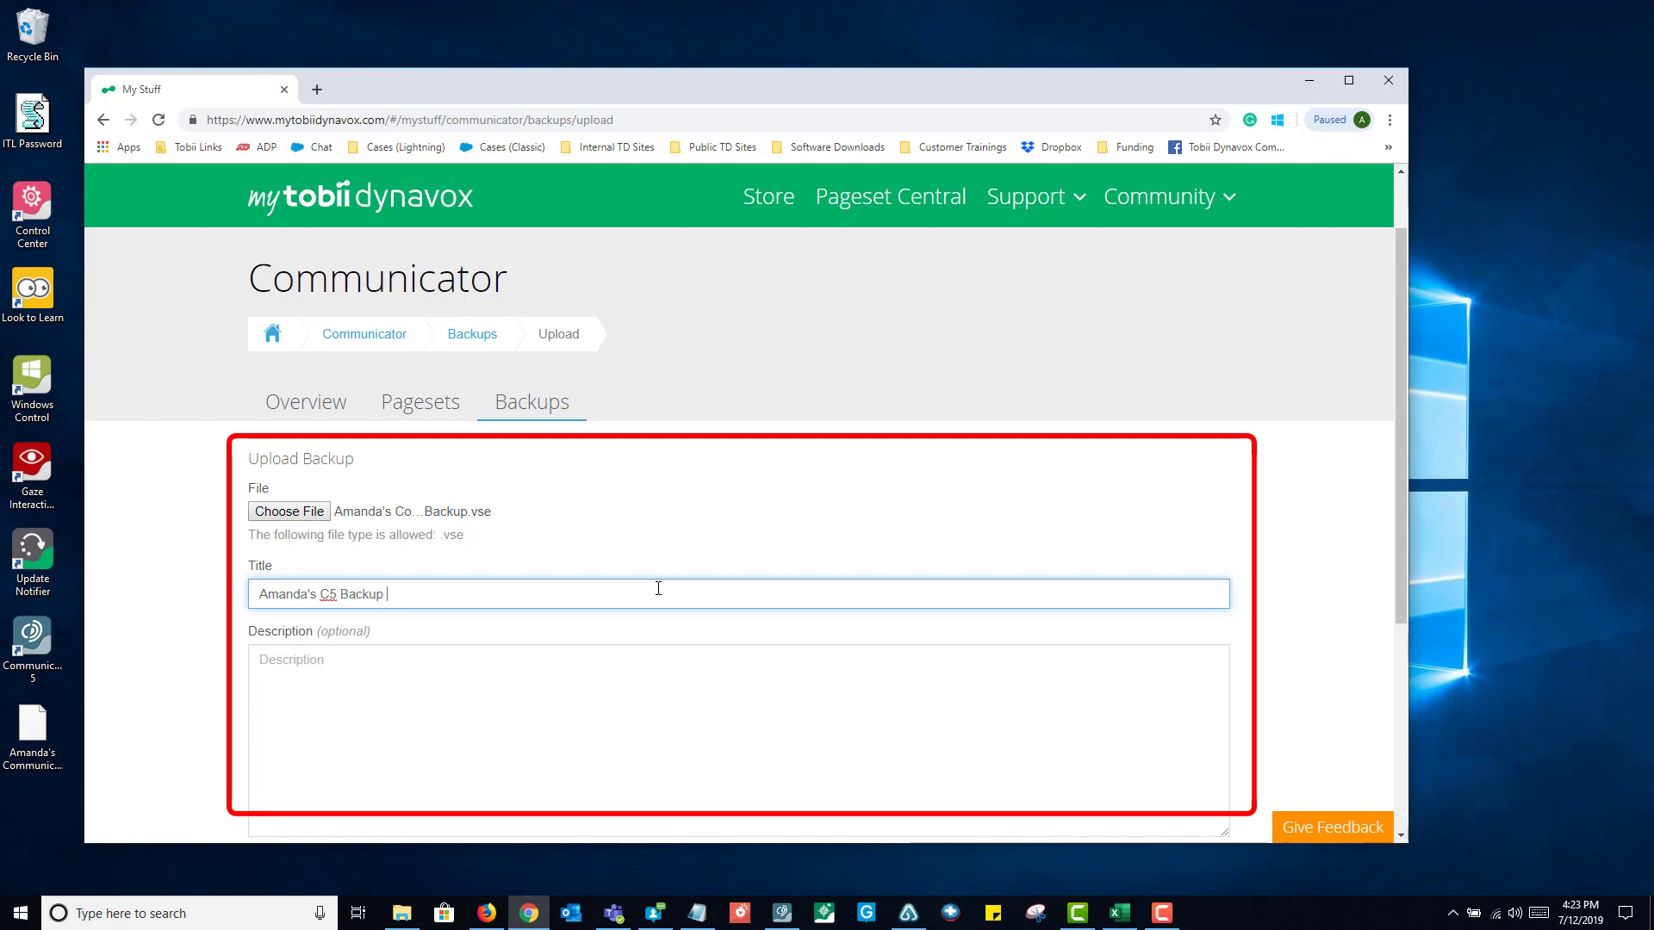
text(7/12/1)
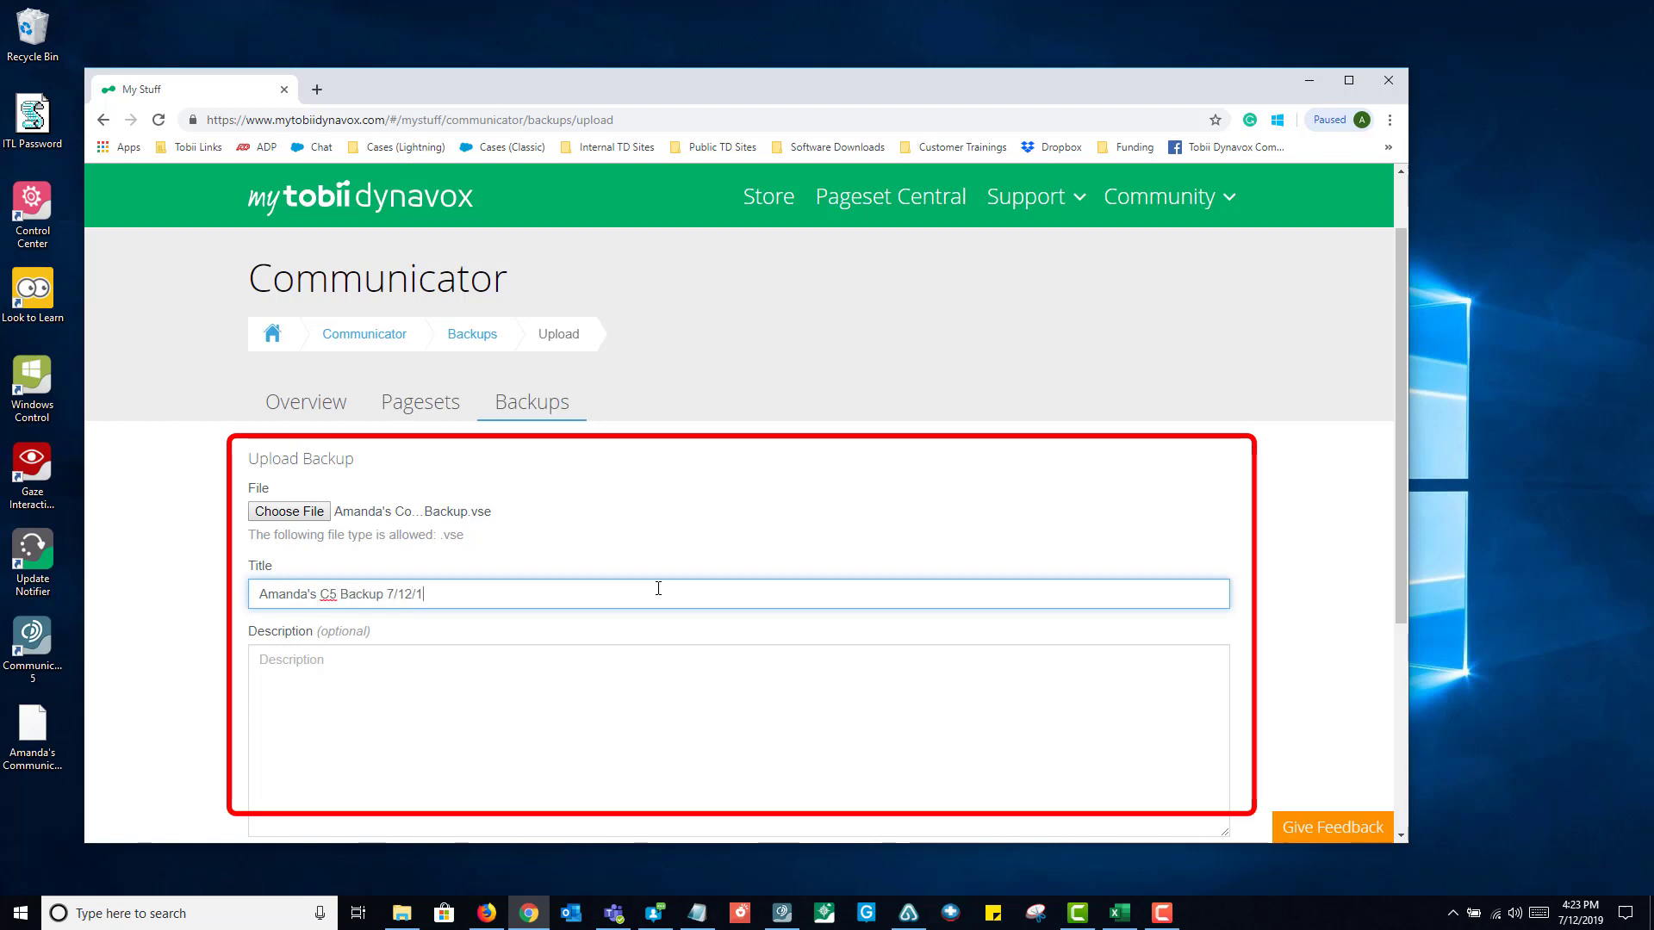
text(9)
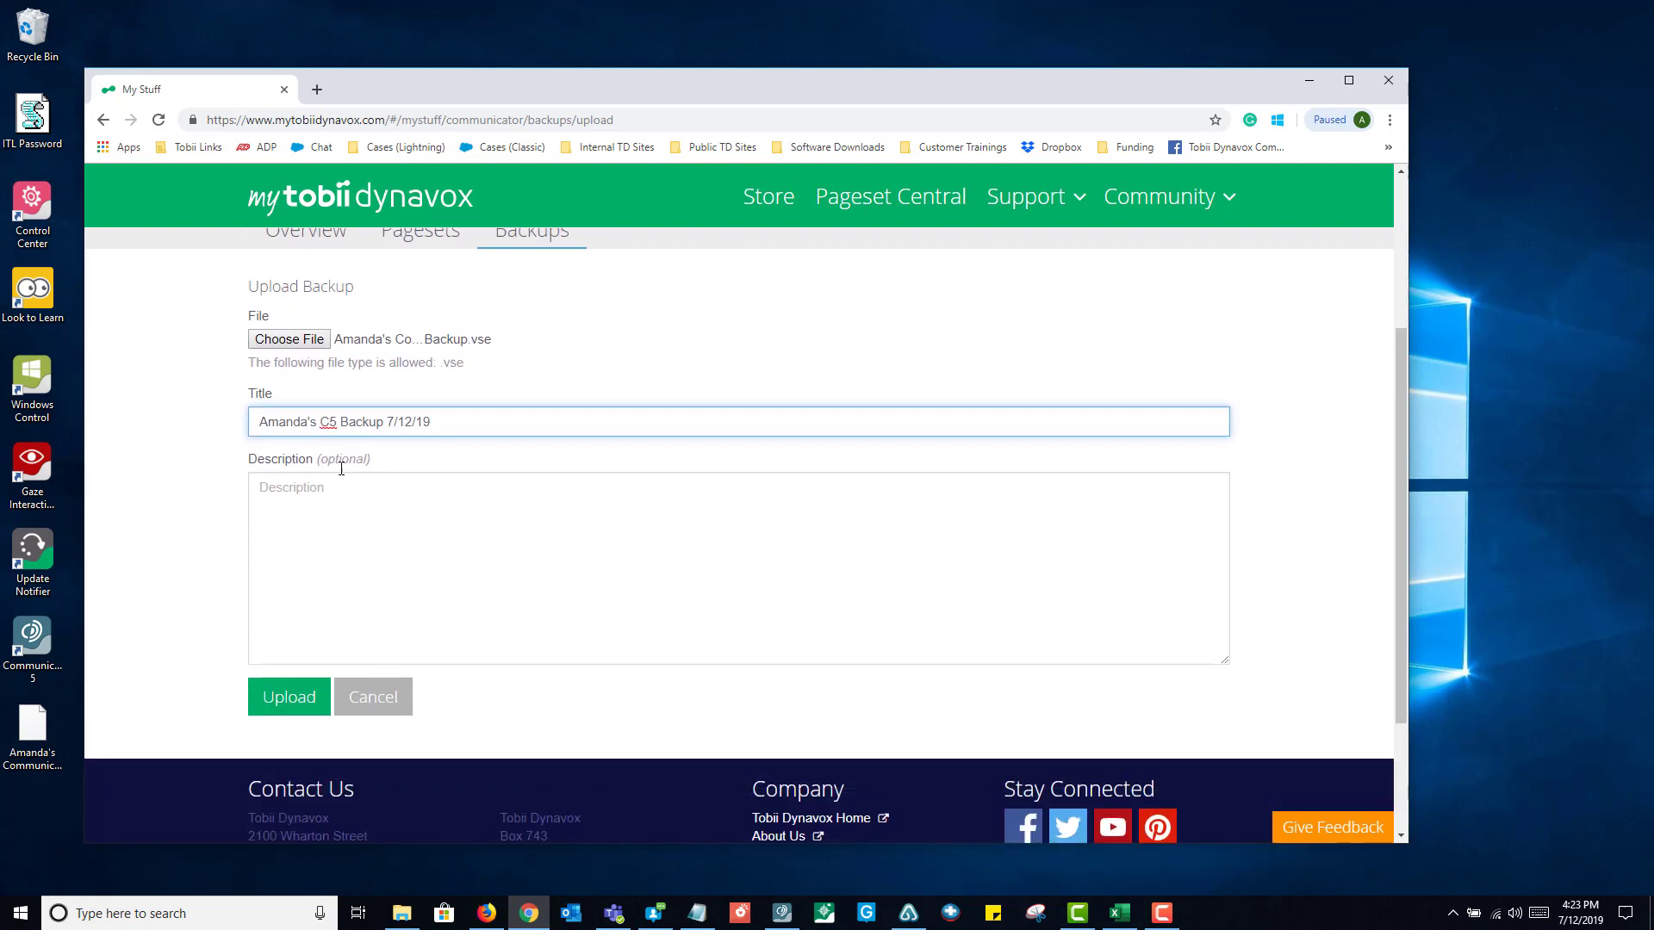
mouse_move(336, 488)
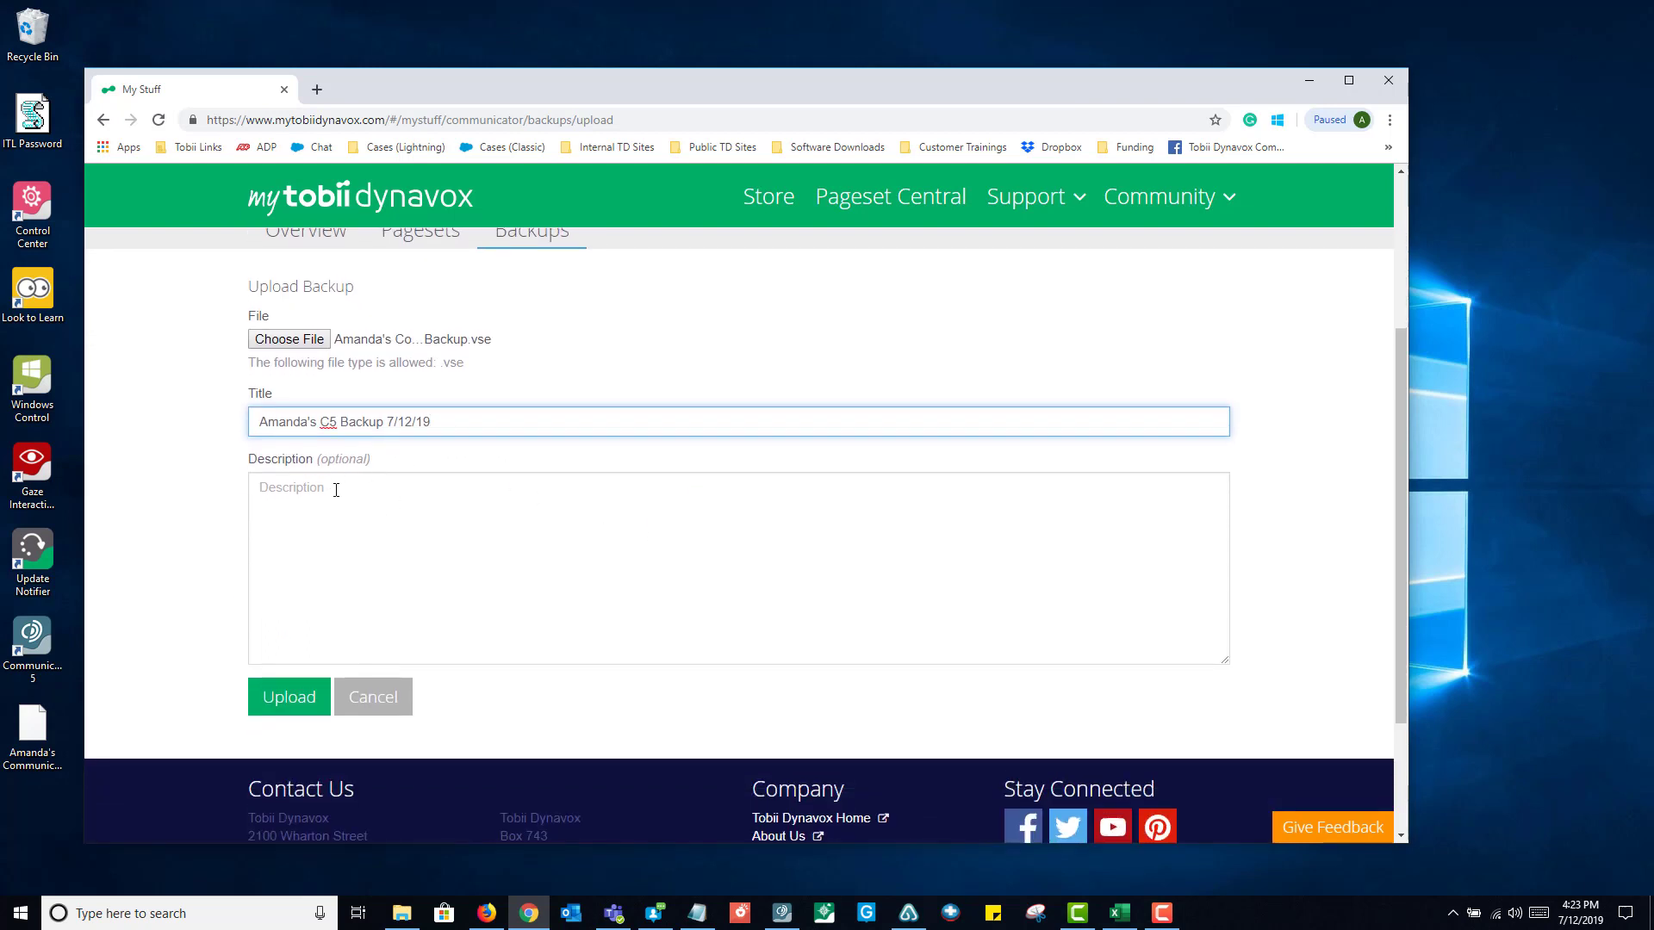
click(287, 696)
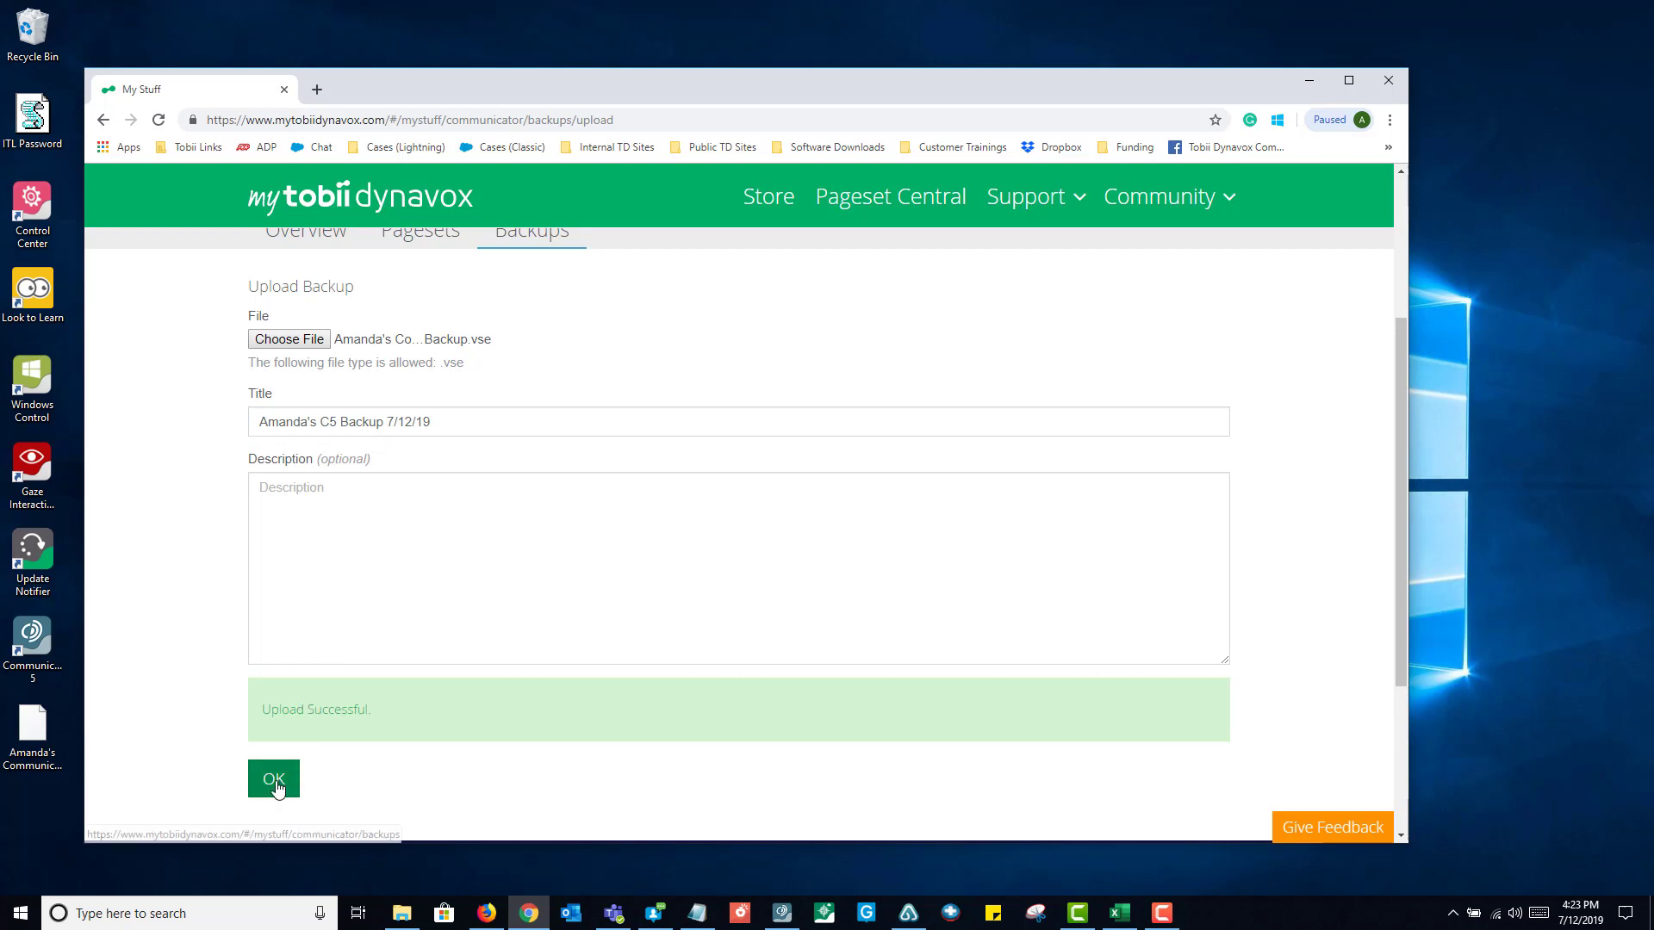
click(274, 779)
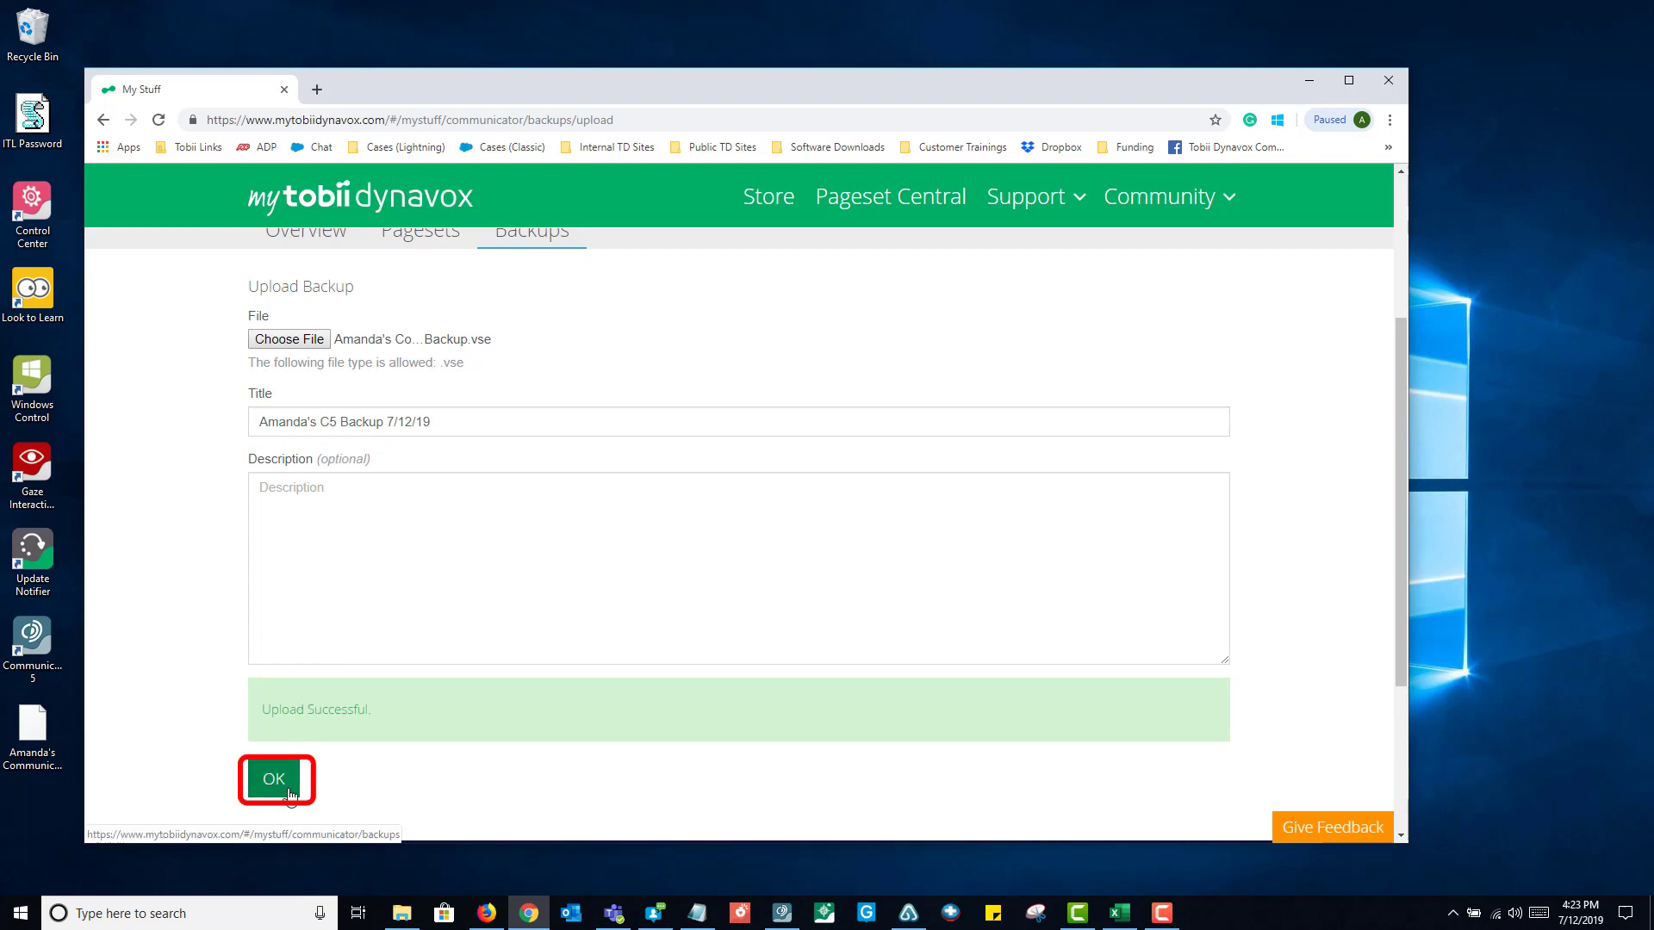
click(276, 778)
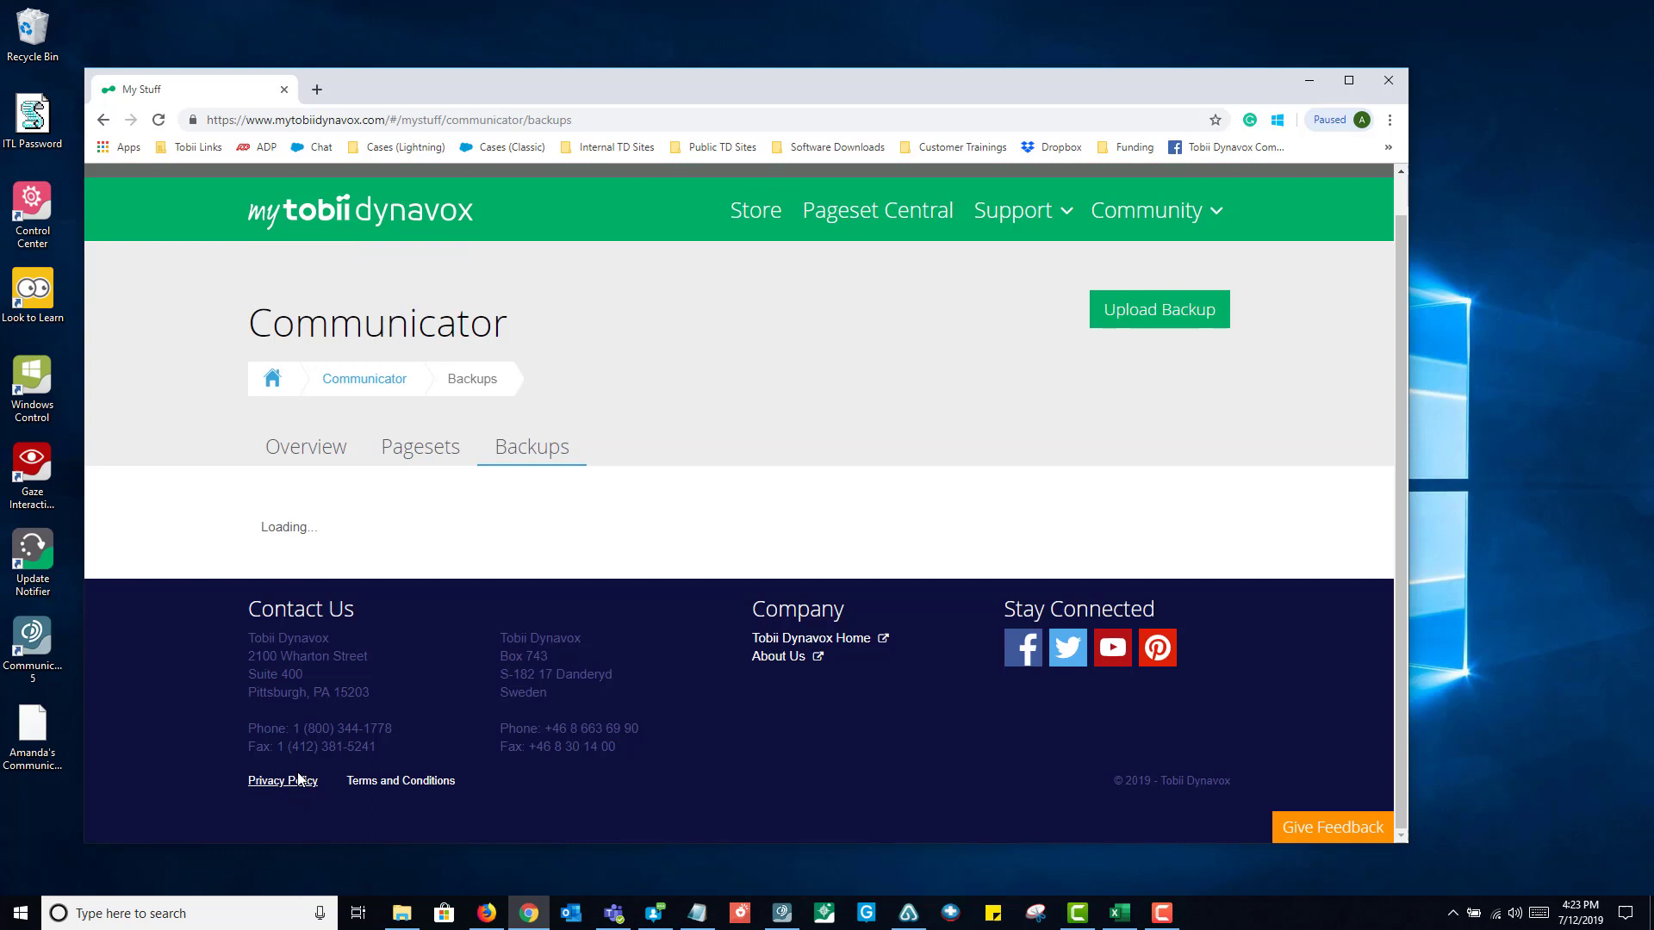
mouse_move(366, 746)
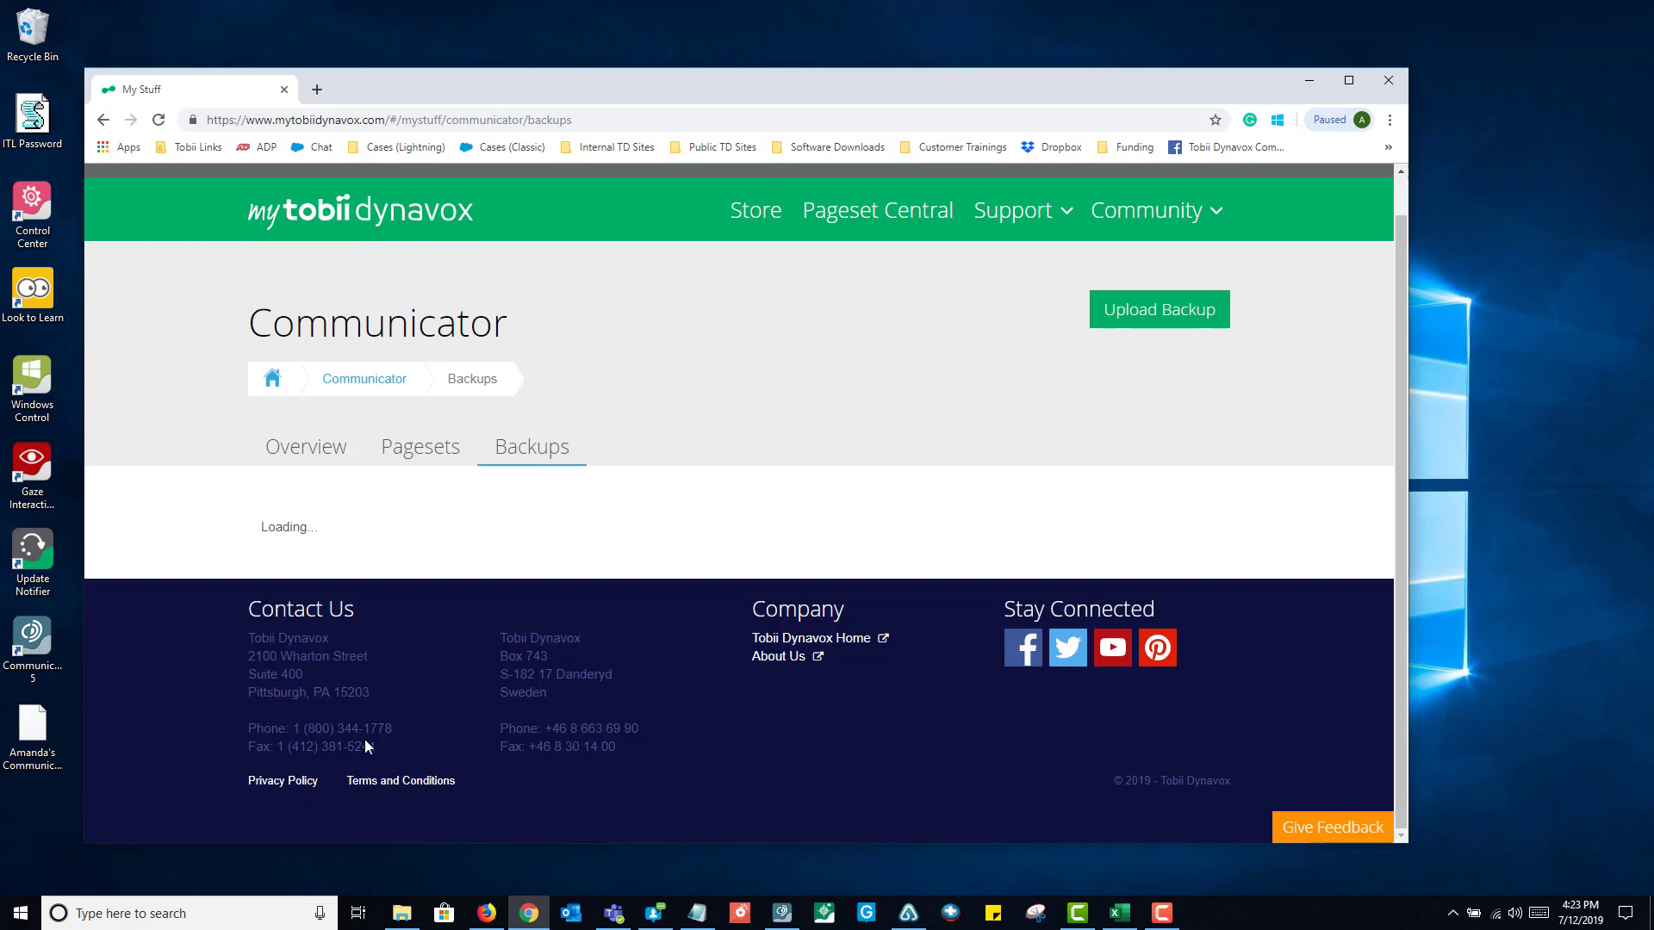
mouse_move(369, 725)
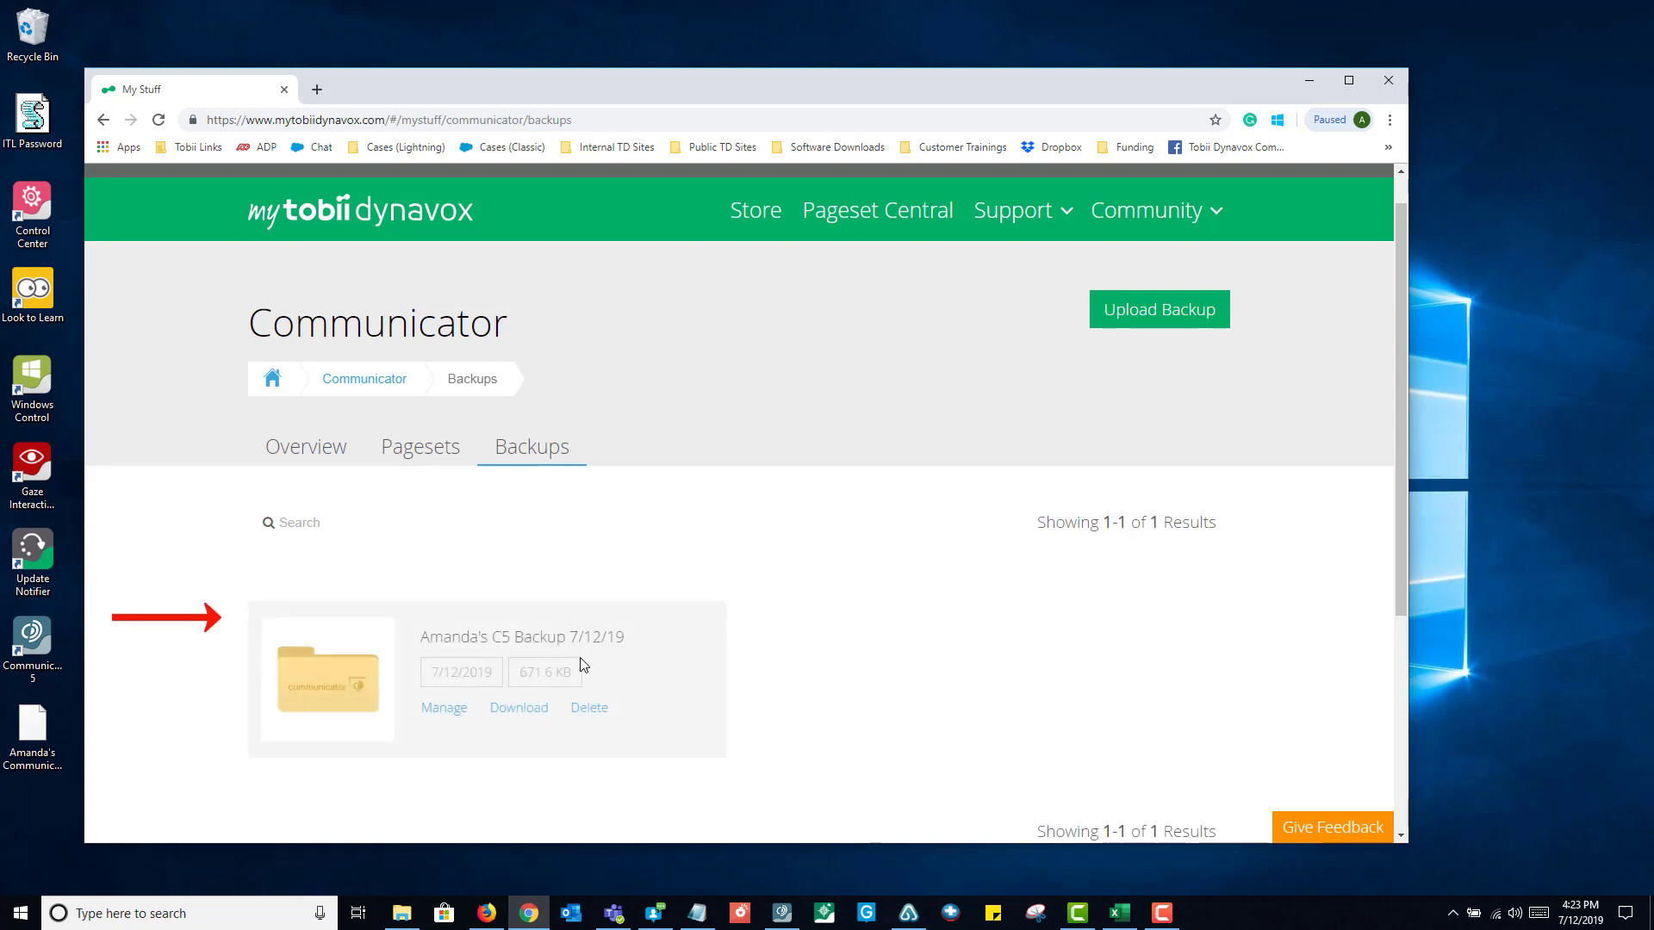
Reveal the uploaded 'Amanda's C5 Backup 7/12/19' entry (7/12/2019, 671.6 KB) in the Backups list.
scroll(down, 3)
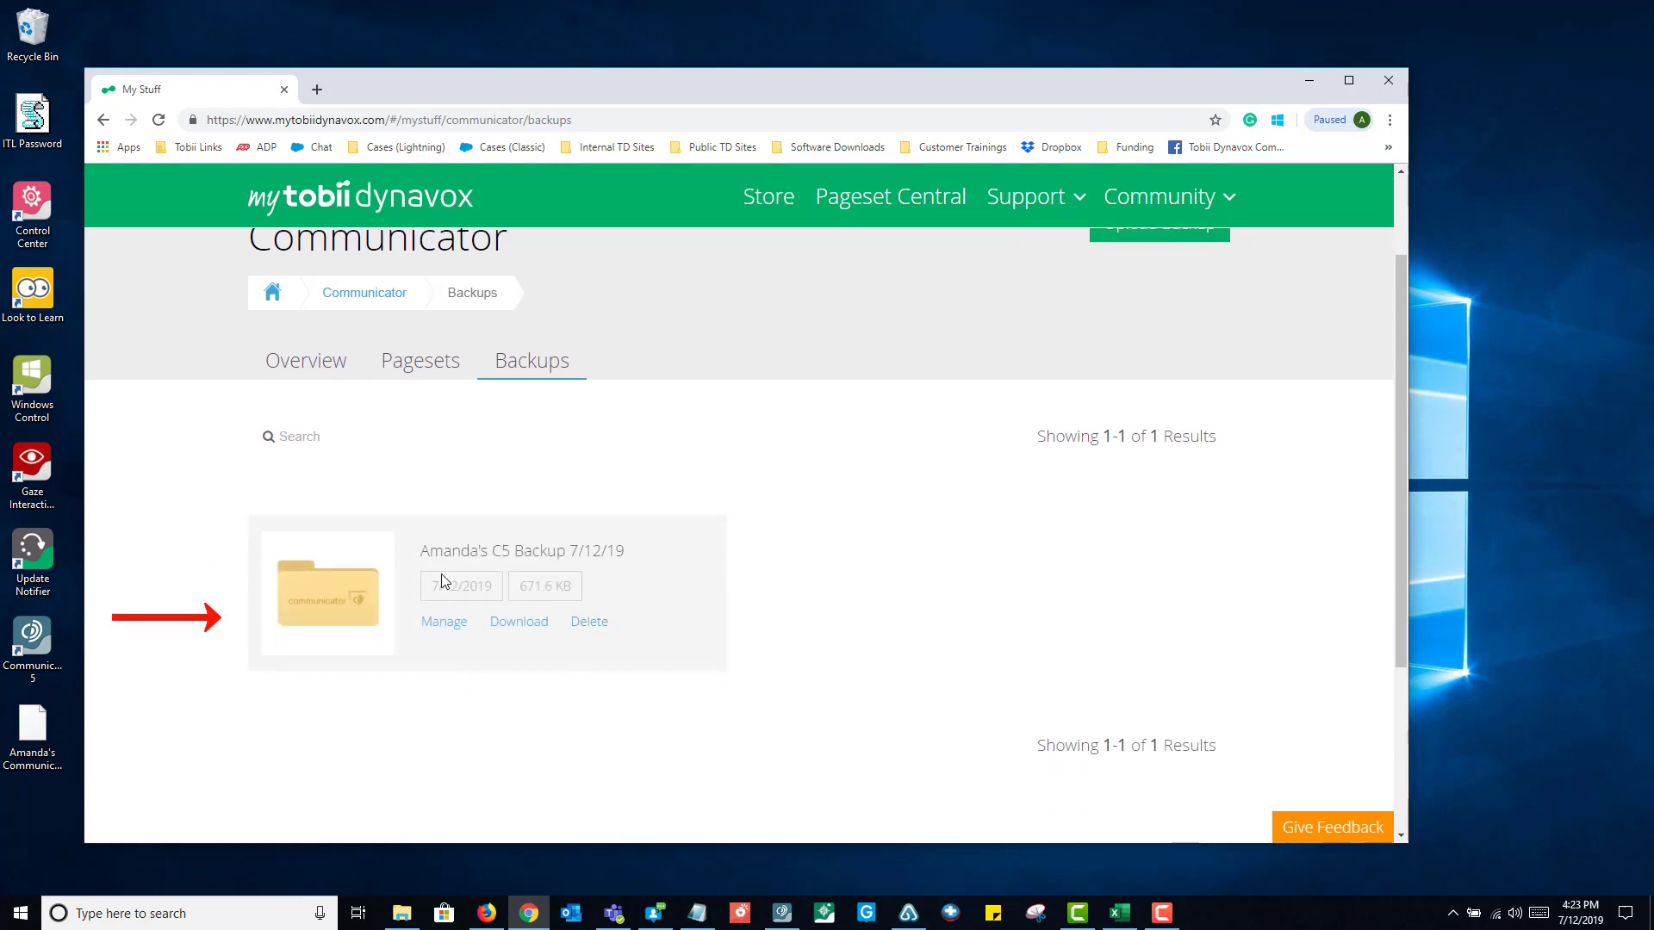